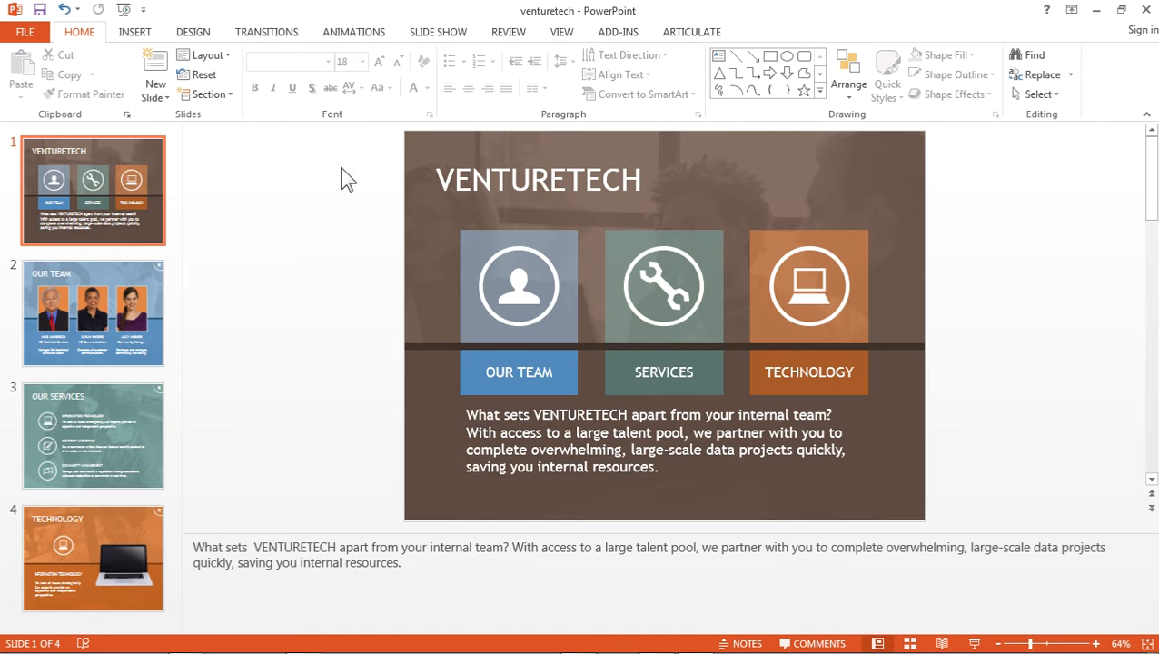
mouse_move(286, 296)
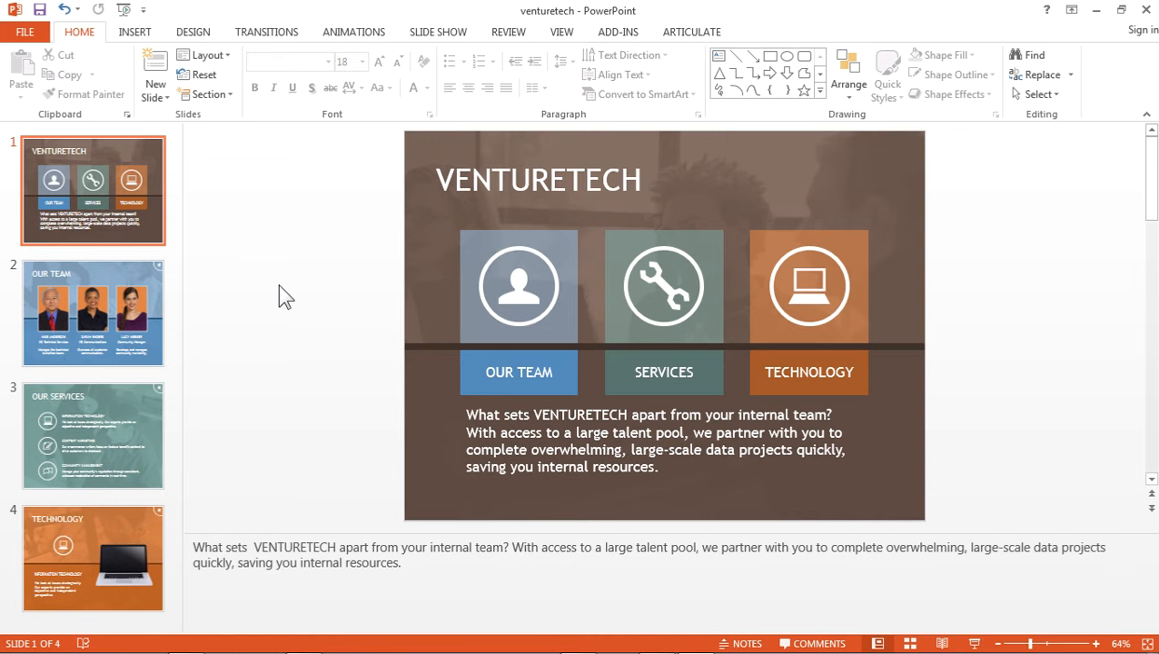
mouse_move(541, 347)
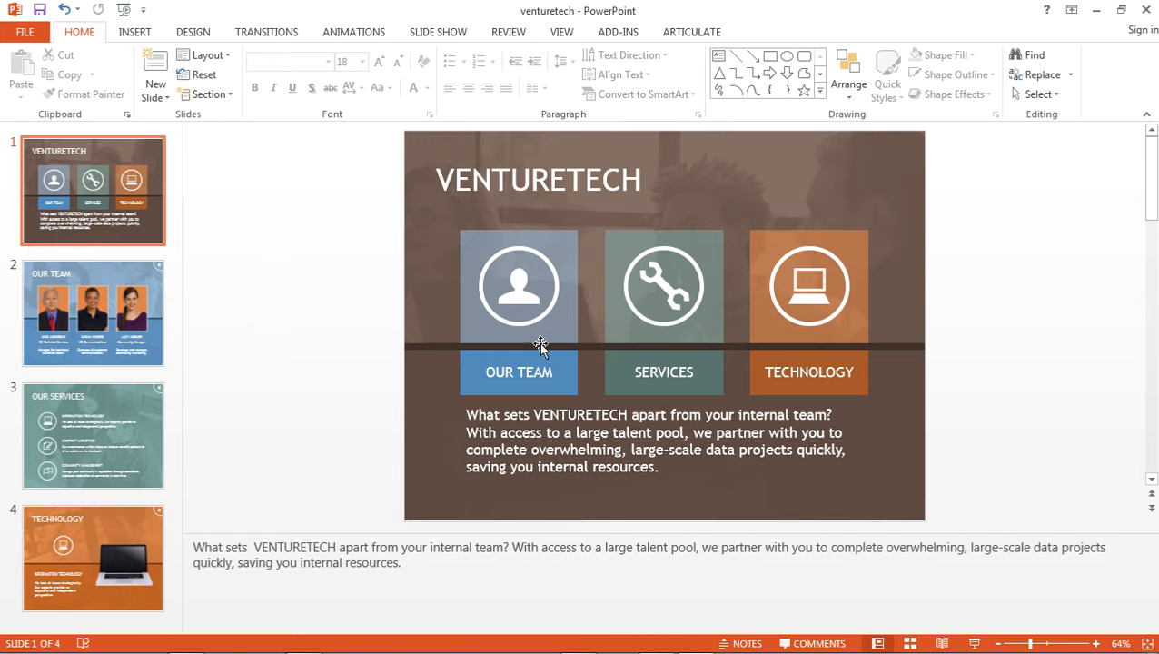
- Inspect the OUR TEAM and TECHNOLOGY buttons and the OUR SERVICES, TECHNOLOGY and VENTURETECH slides
click(519, 371)
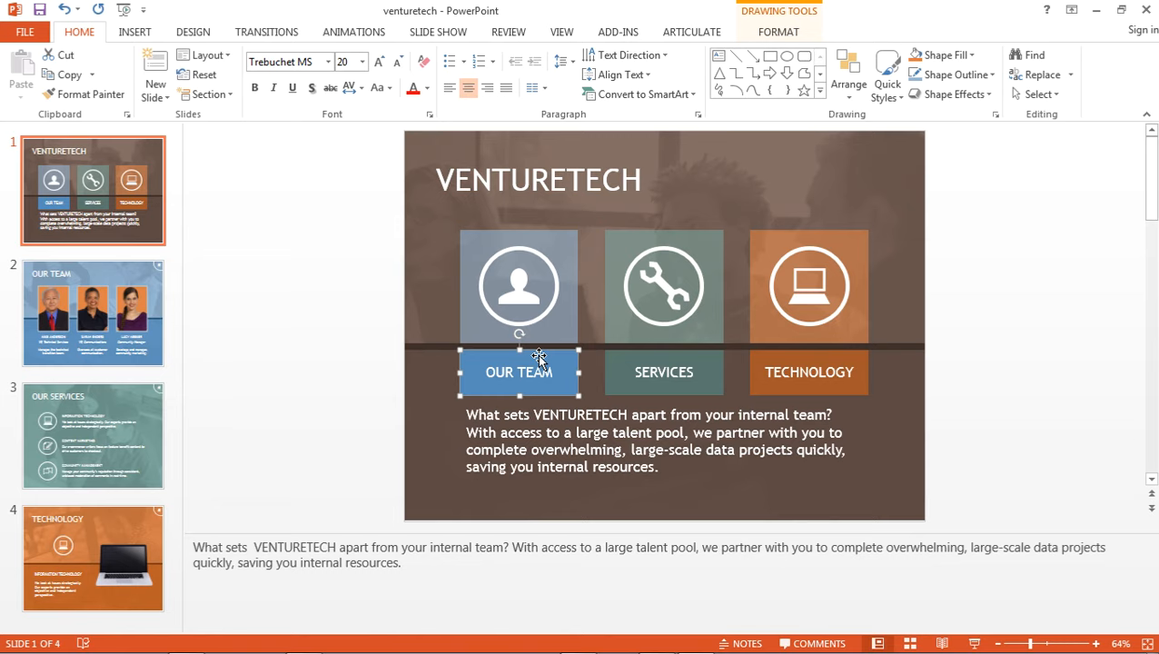
click(808, 372)
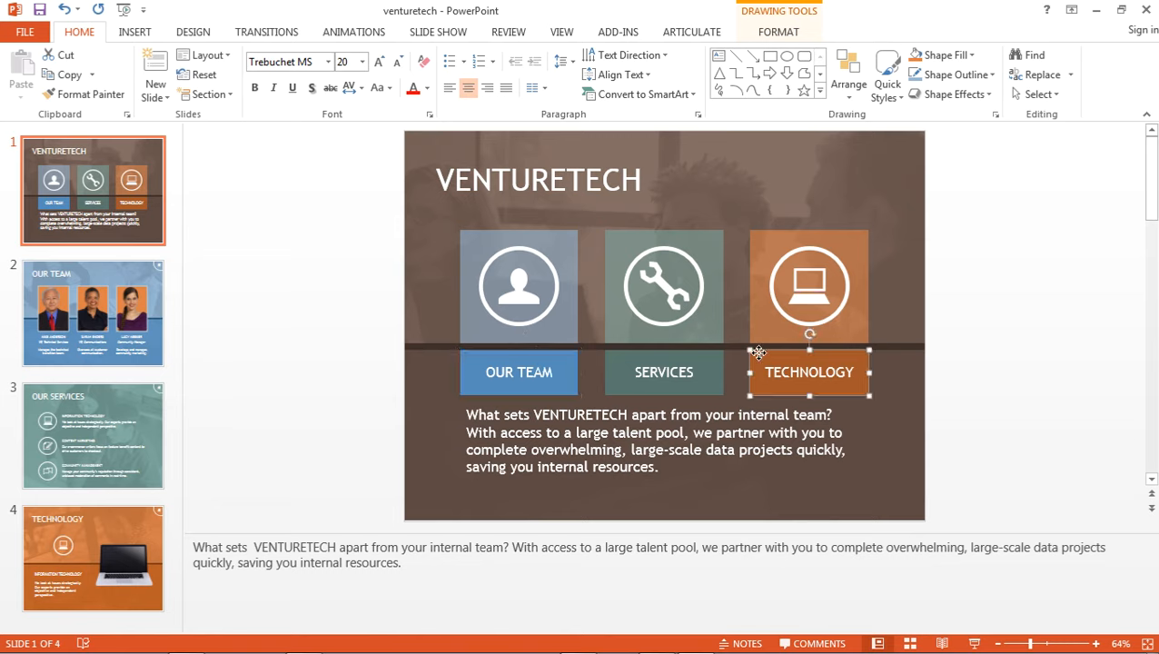
mouse_move(570, 358)
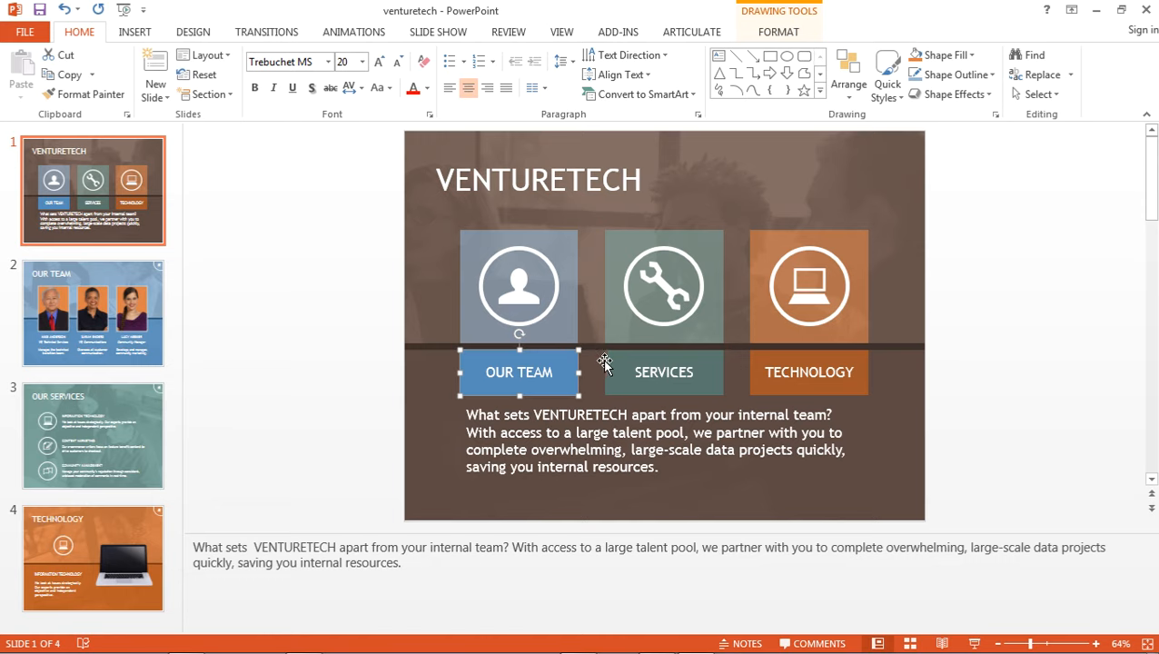
click(91, 436)
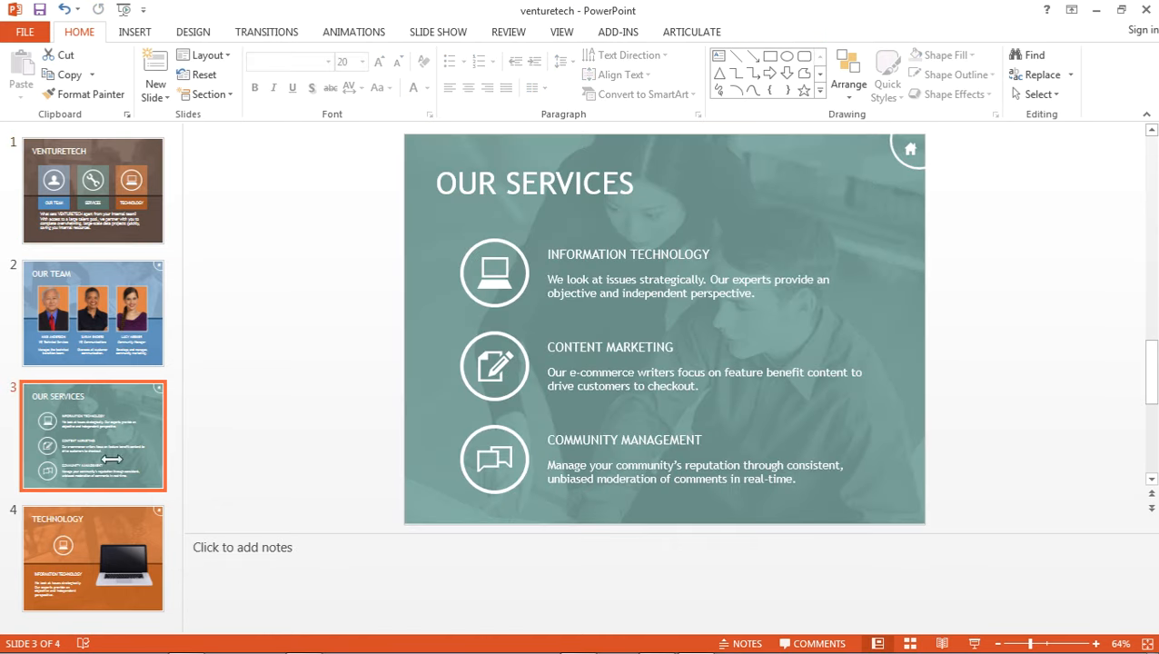
click(92, 557)
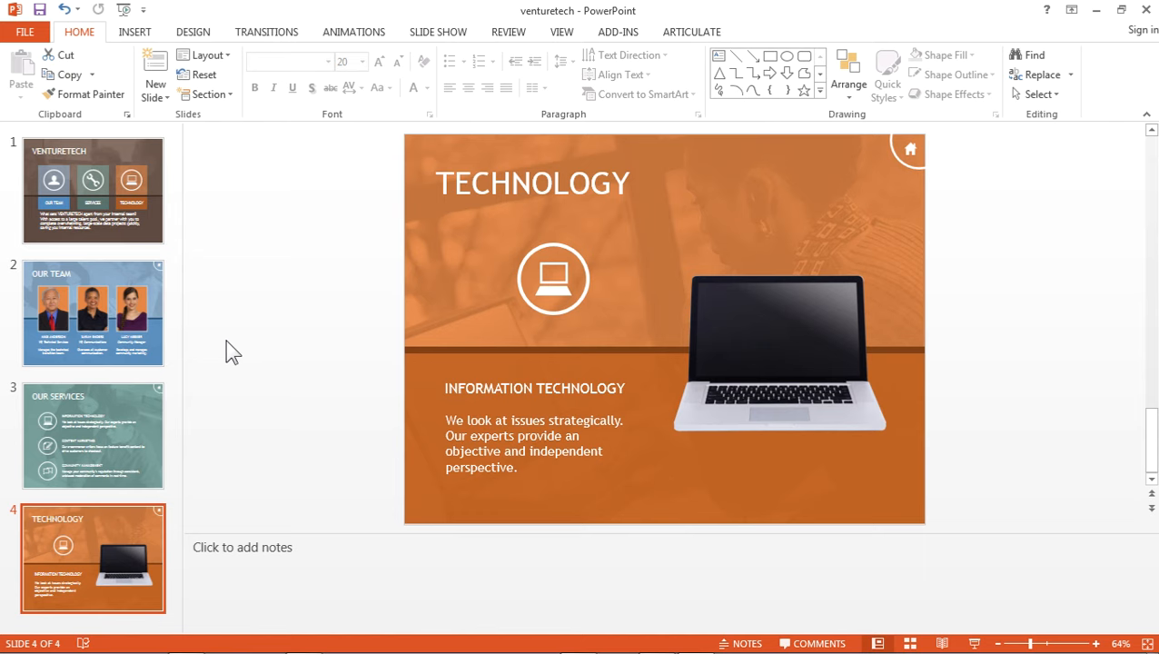
click(93, 189)
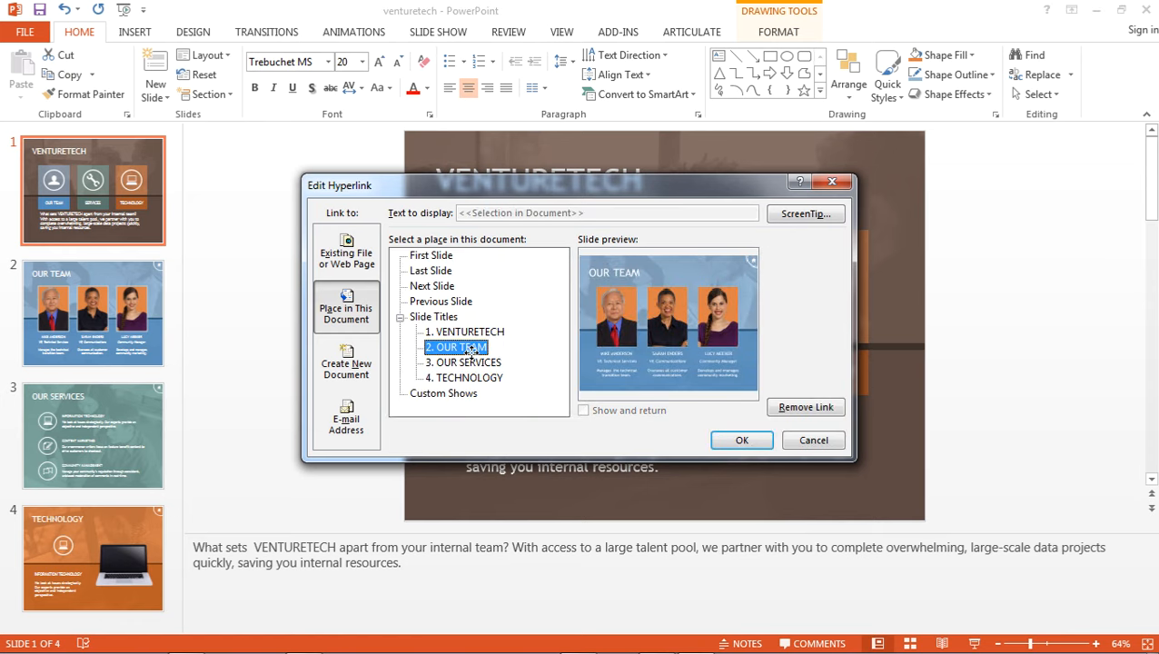
mouse_move(616, 422)
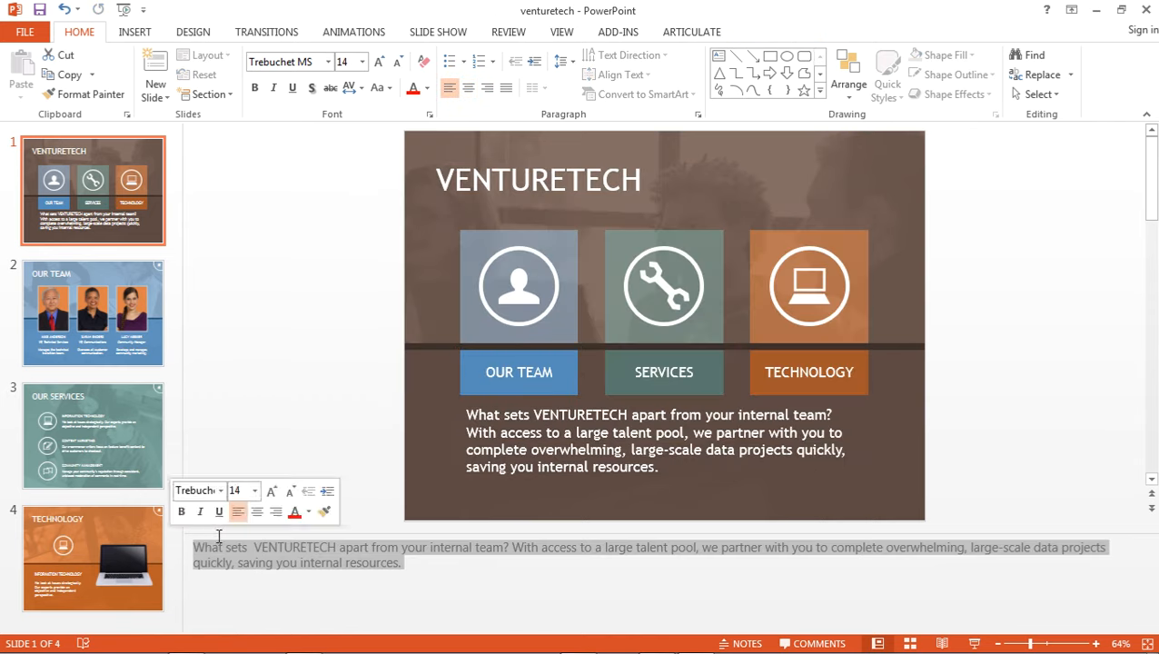
click(316, 449)
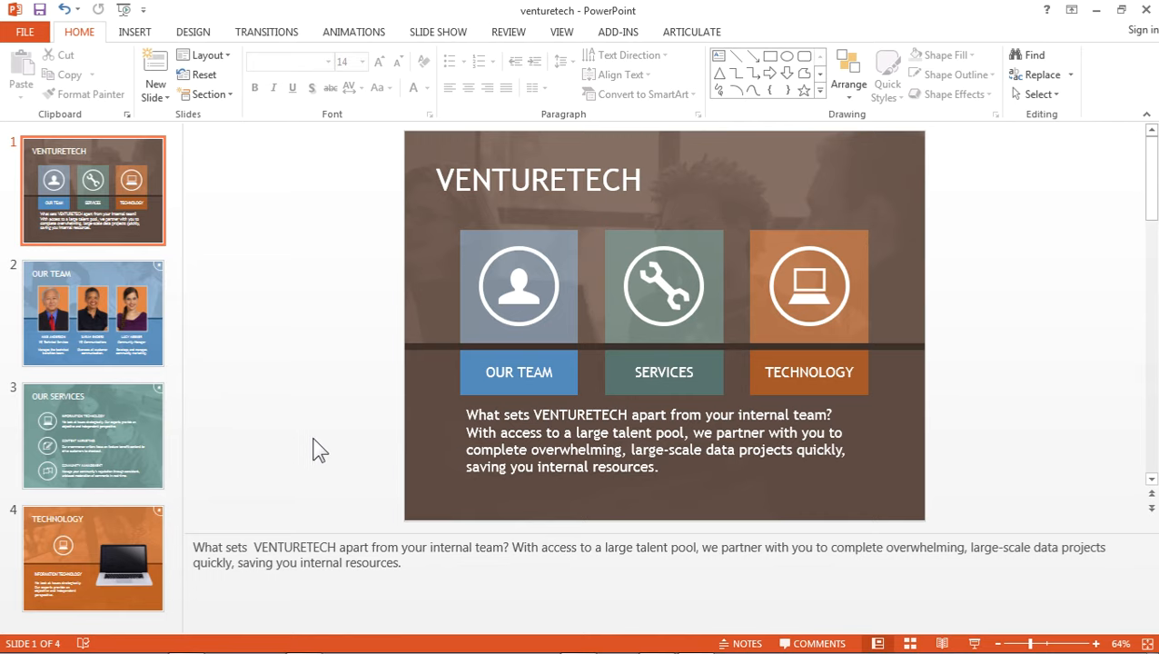
- Open Slide Master view and browse the main master plus blue, teal and orange layouts
click(562, 31)
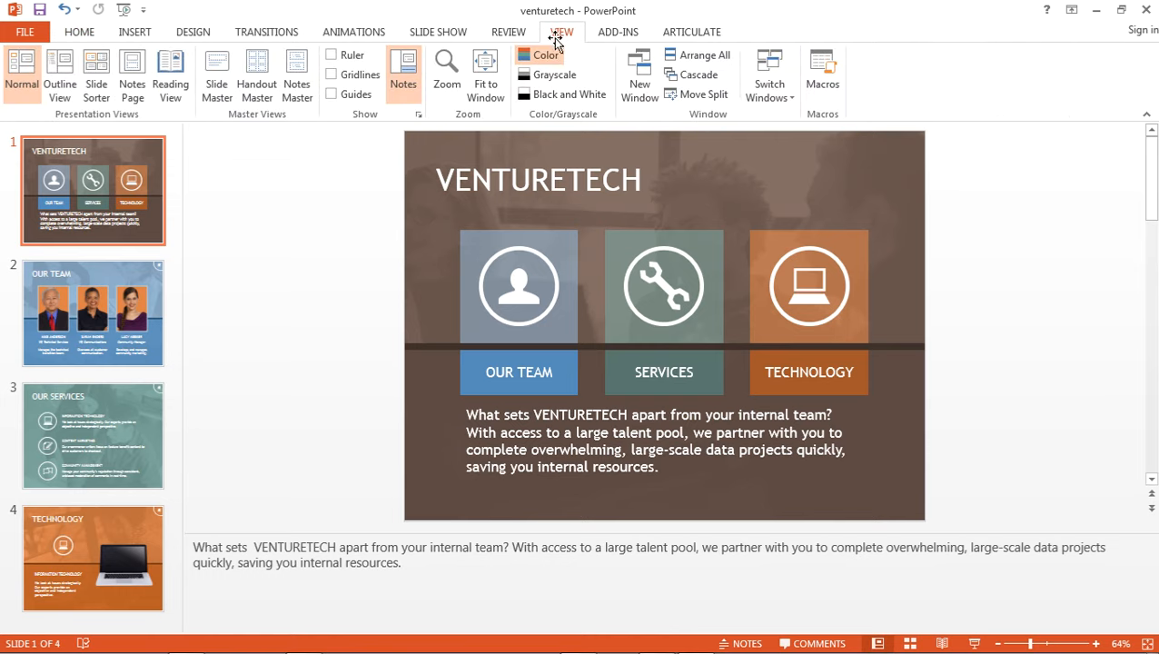
click(216, 78)
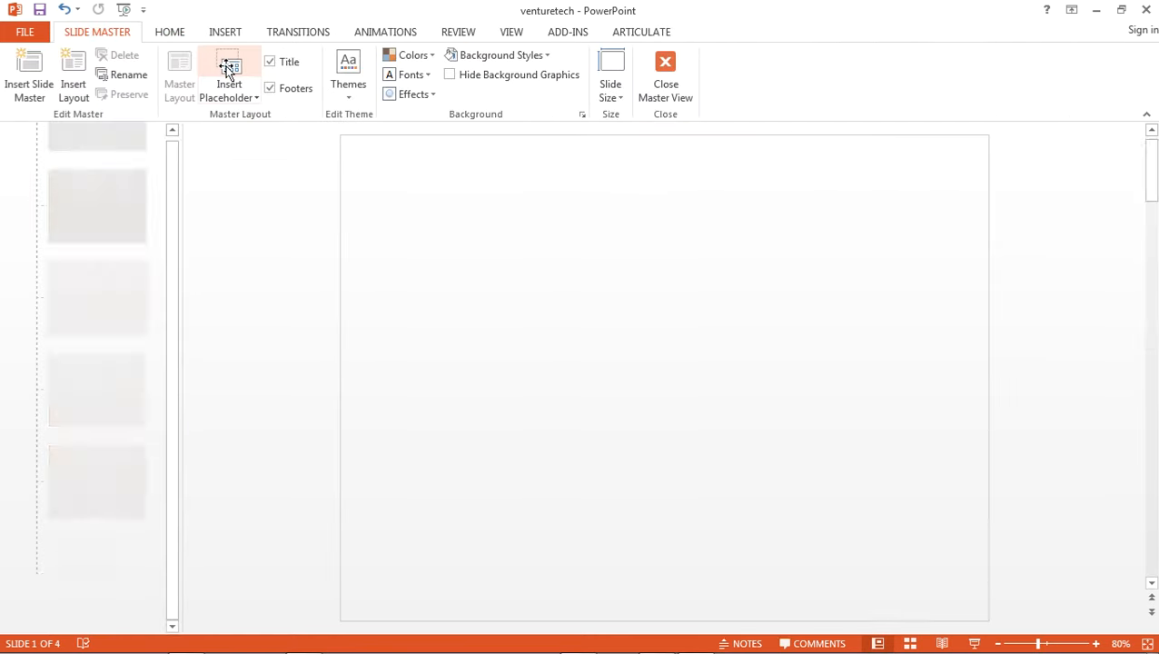
click(97, 298)
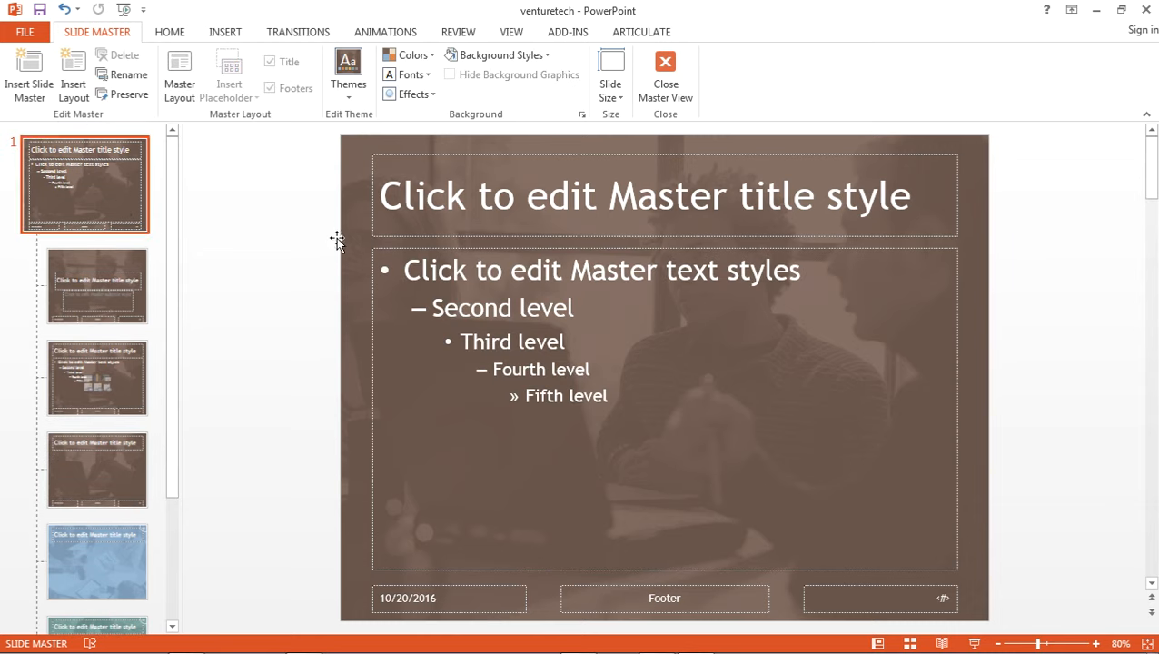
scroll(down, 3)
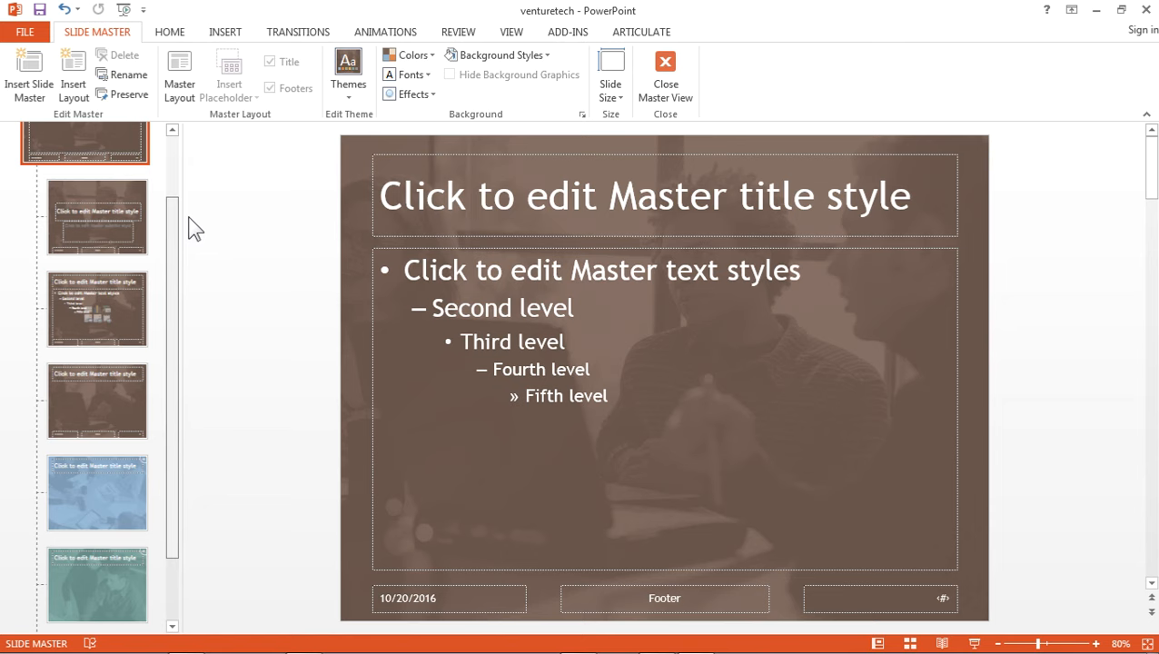
click(96, 389)
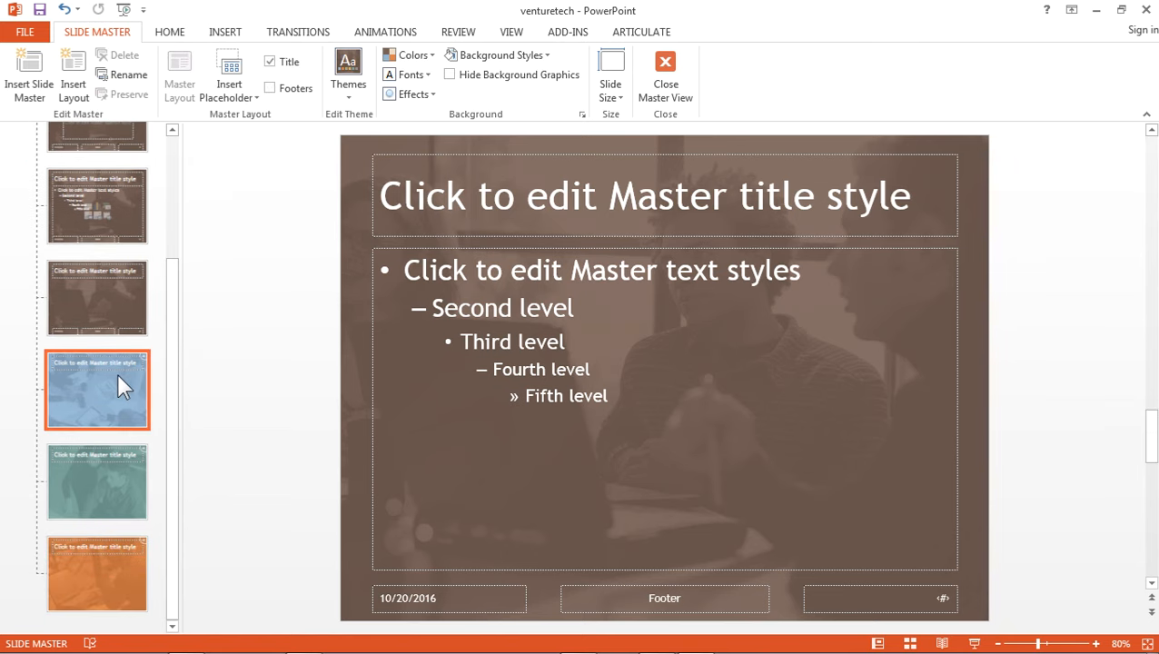
click(96, 482)
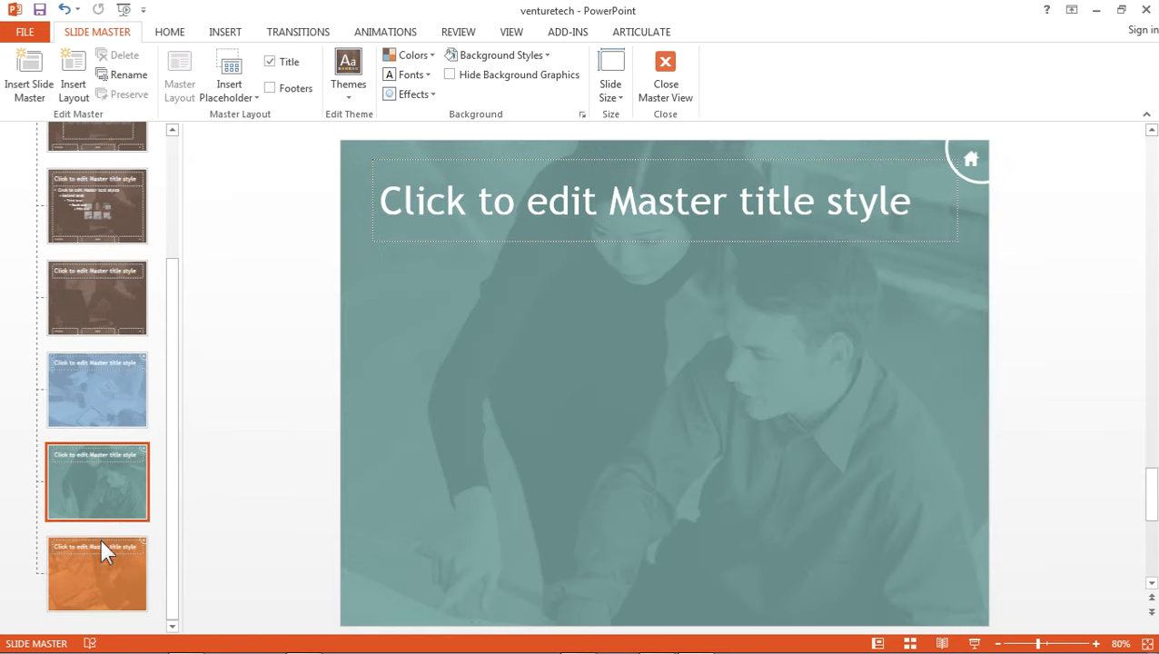
click(97, 573)
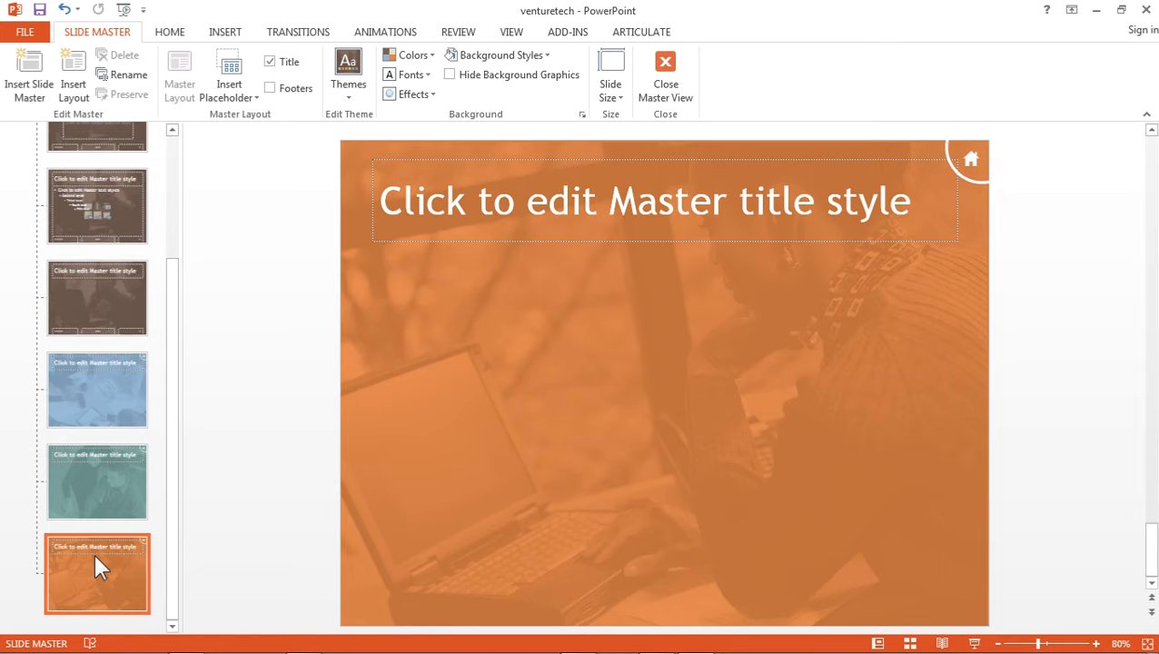
click(97, 482)
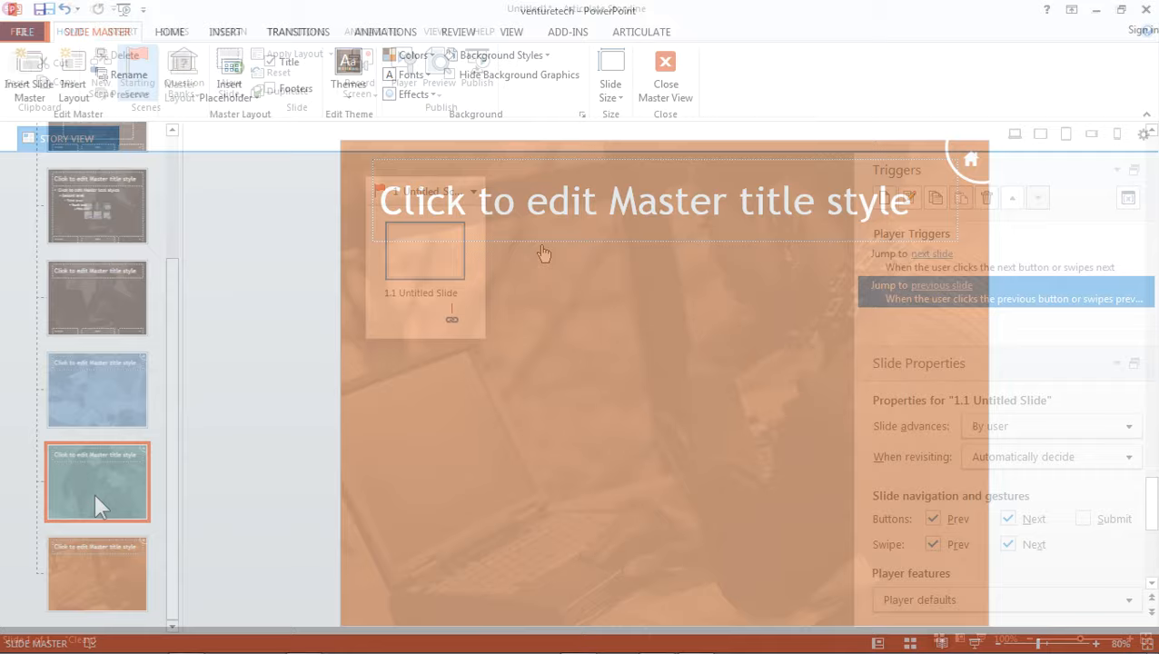
- Choose Import PowerPoint and select the venturetech presentation file
click(665, 73)
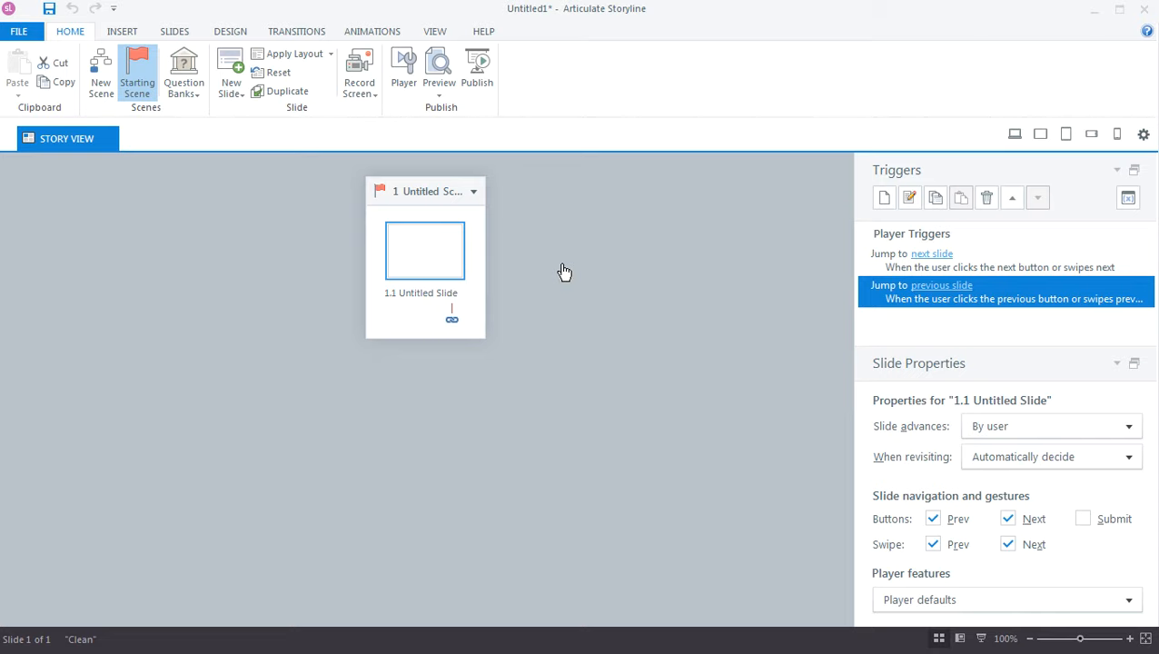
click(175, 31)
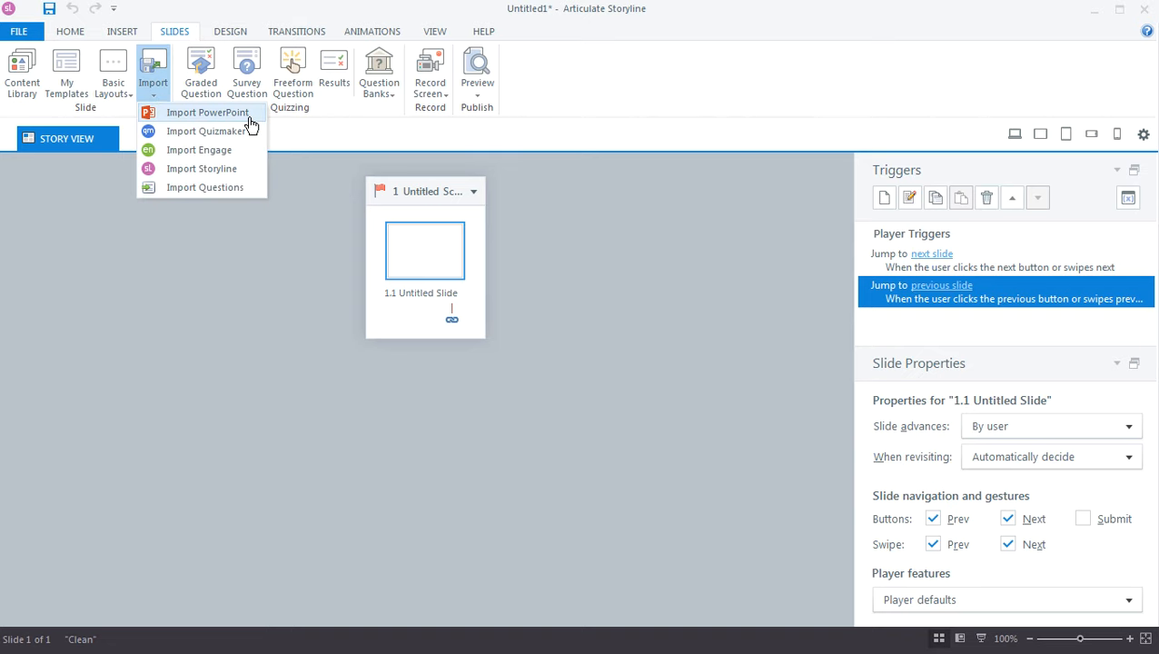
click(208, 111)
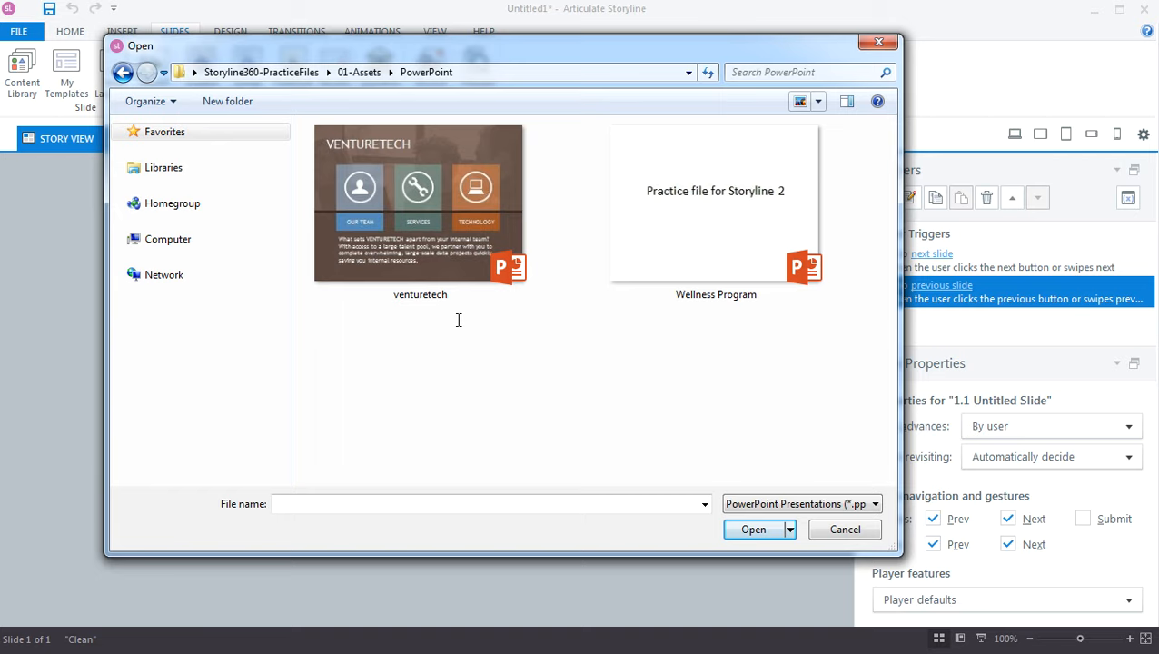
click(420, 199)
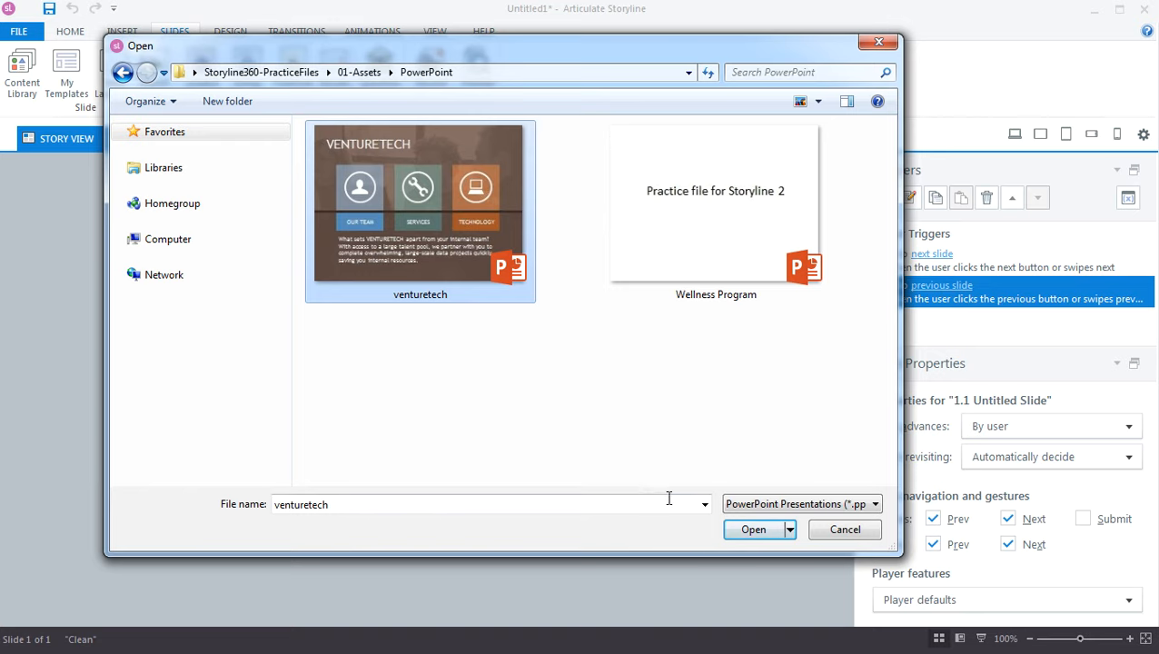
- Import all four venturetech slides into a new scene named venturetech
click(754, 530)
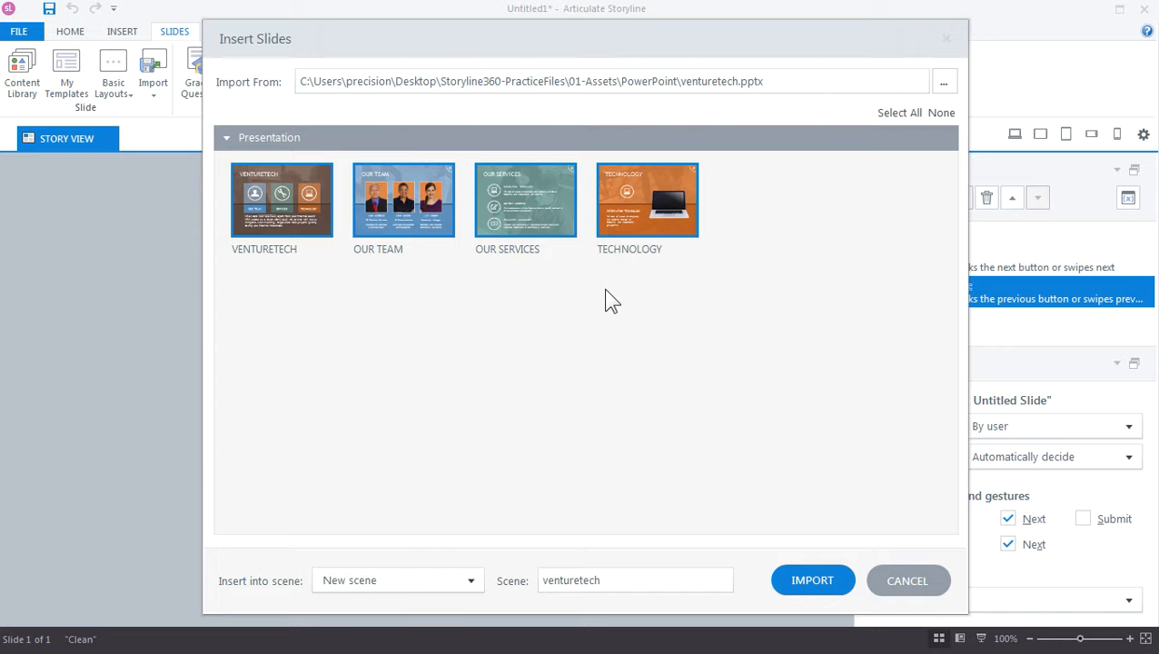
mouse_move(607, 165)
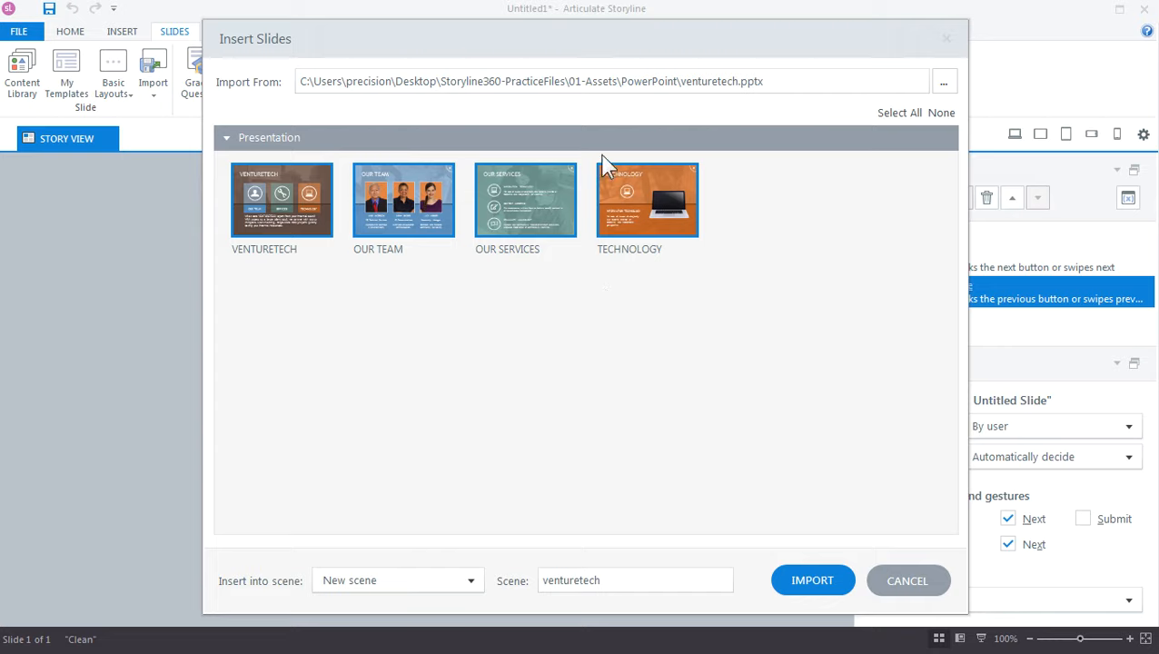
mouse_move(682, 259)
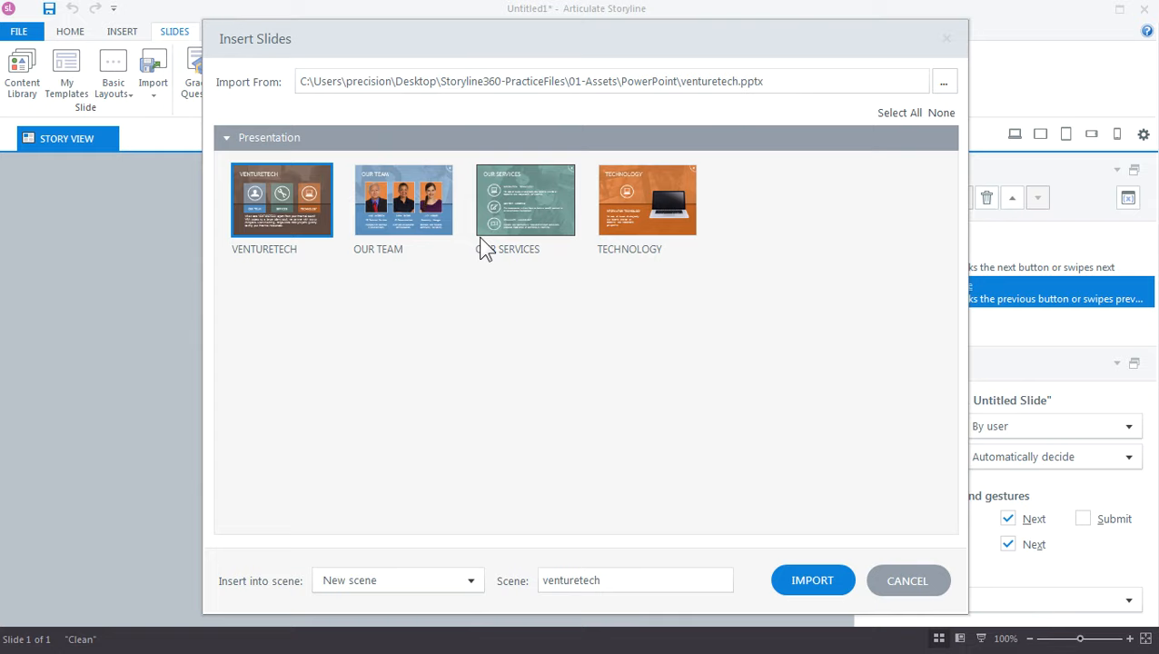
click(942, 111)
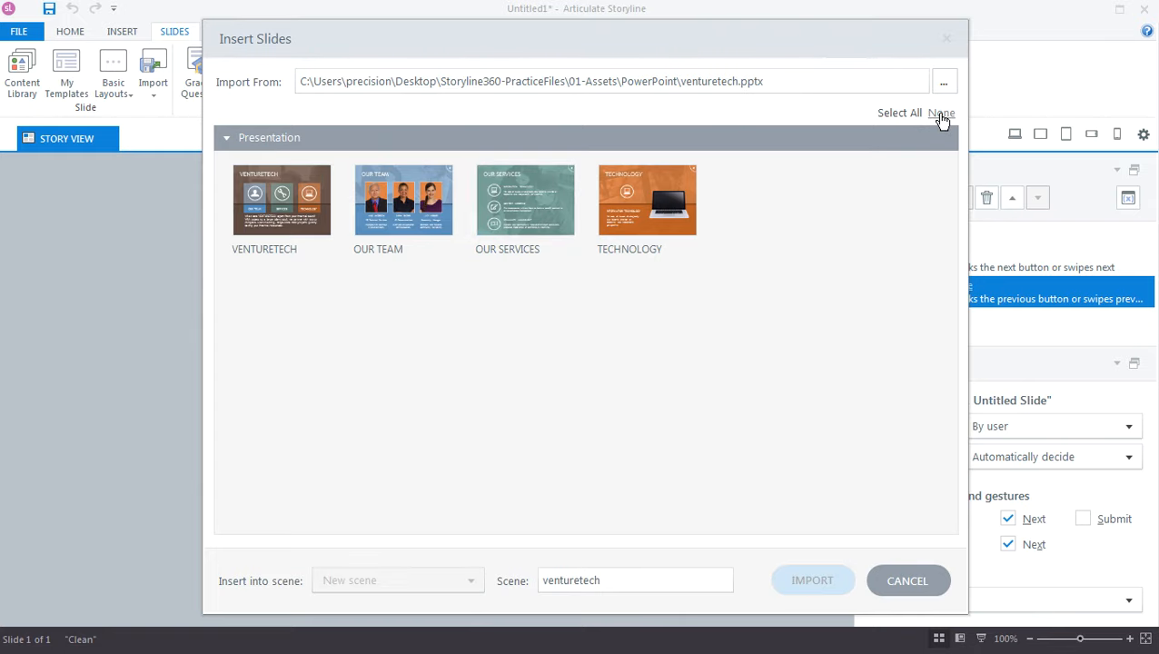
click(647, 200)
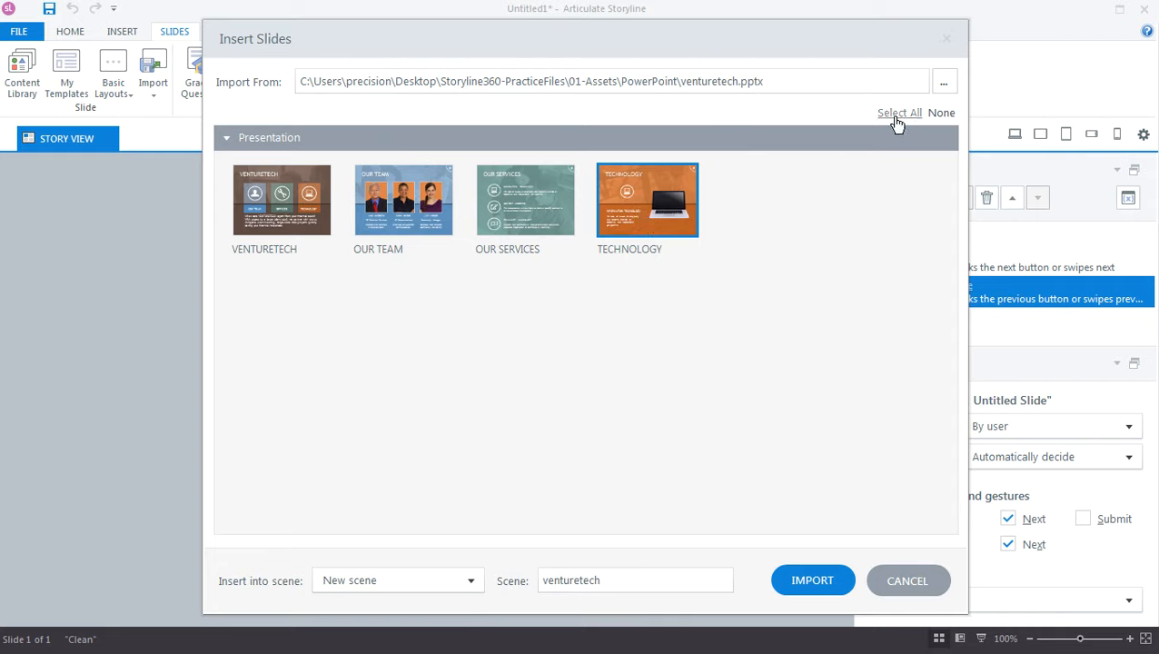
click(899, 113)
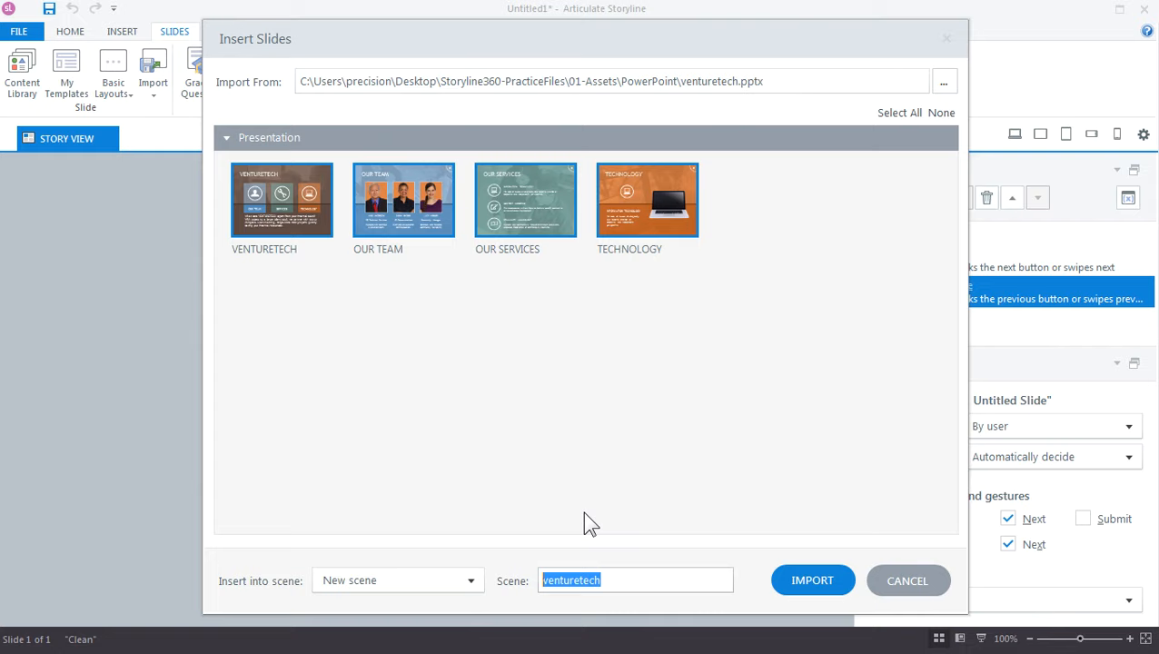
click(471, 581)
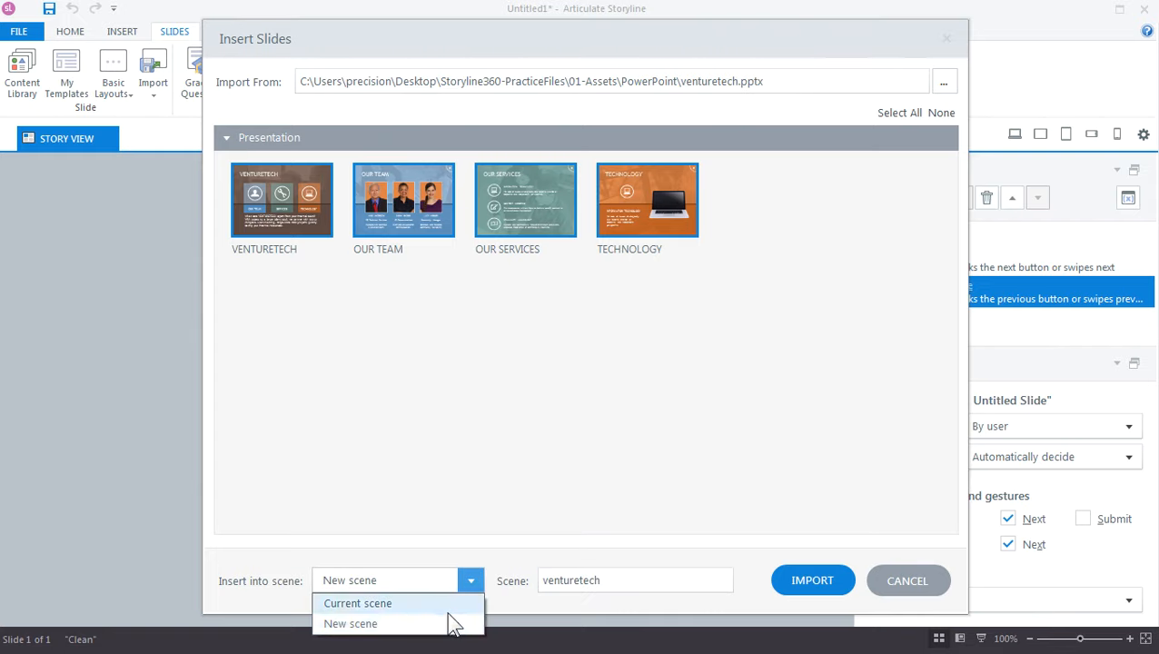
click(351, 623)
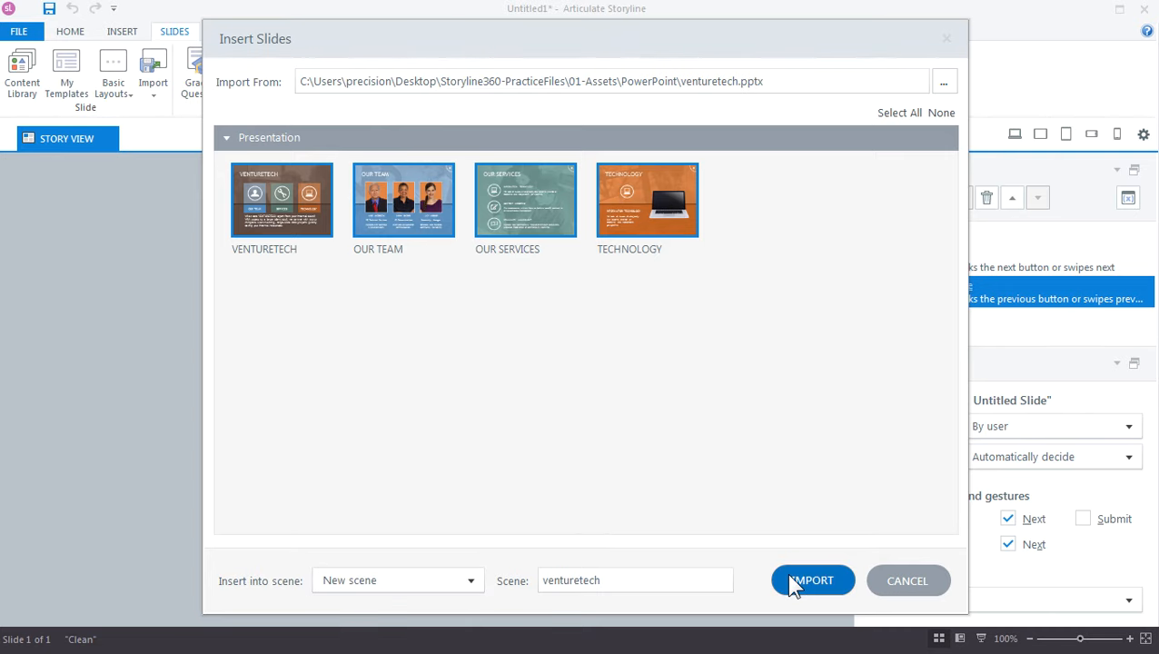
click(811, 581)
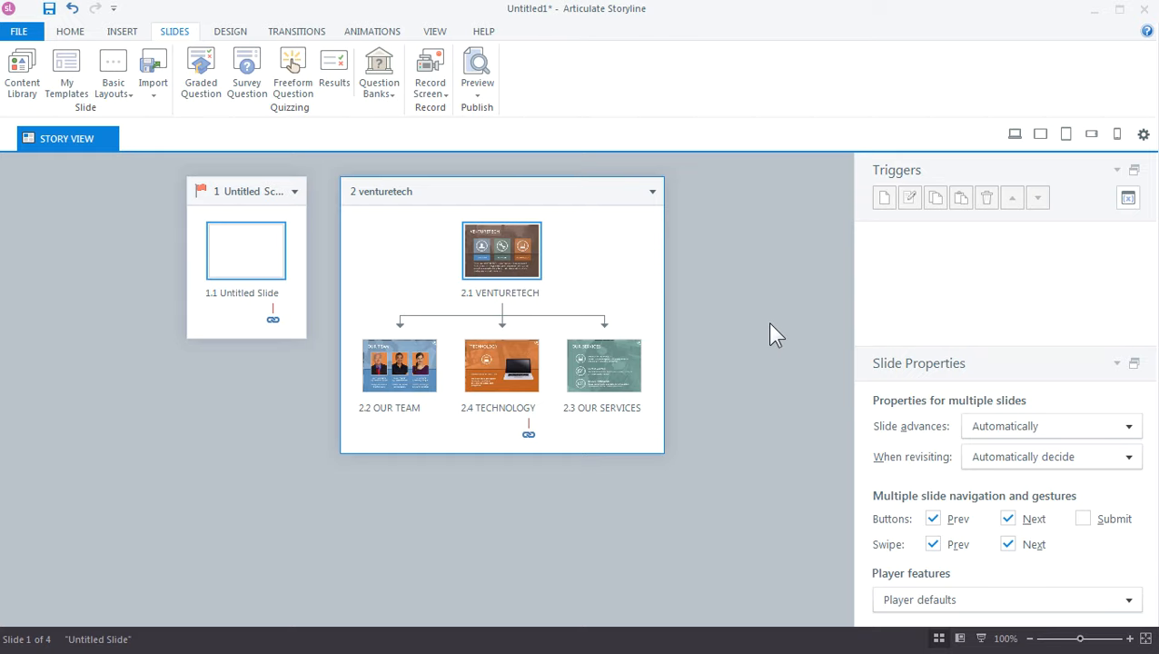
mouse_move(455, 323)
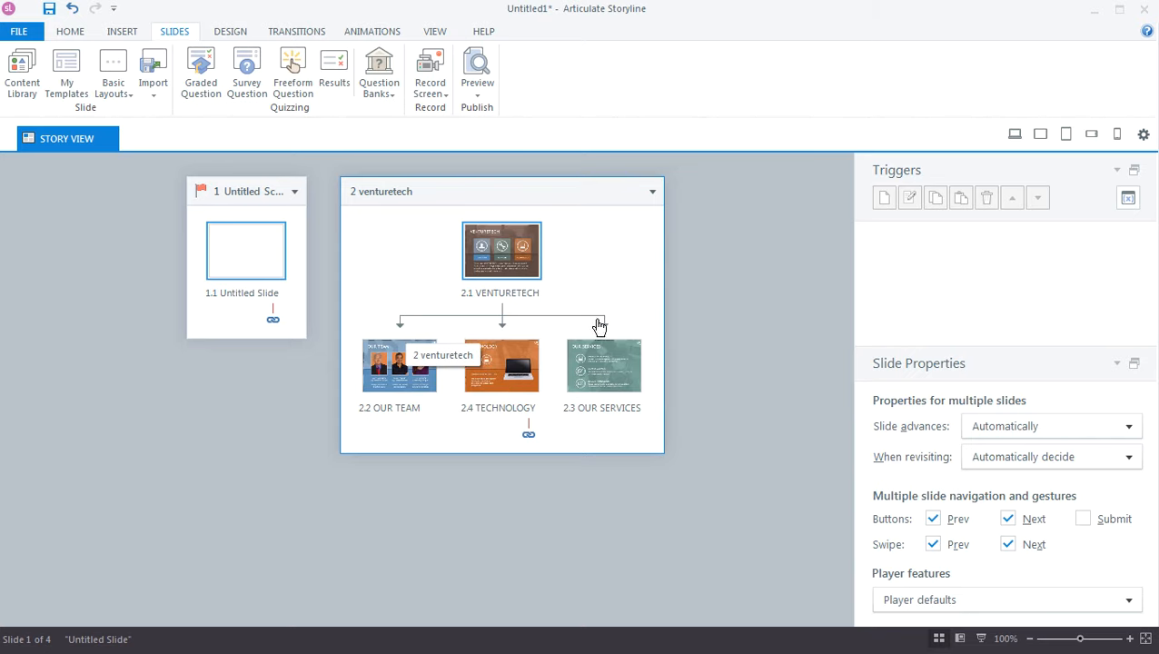
mouse_move(686, 327)
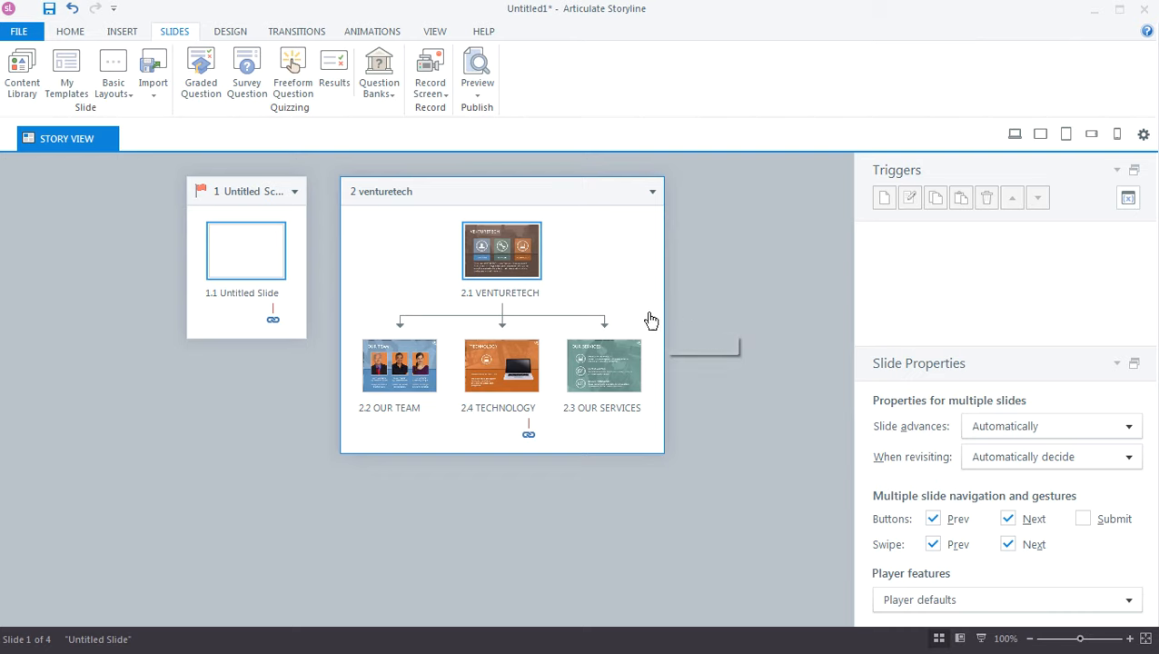
mouse_move(504, 289)
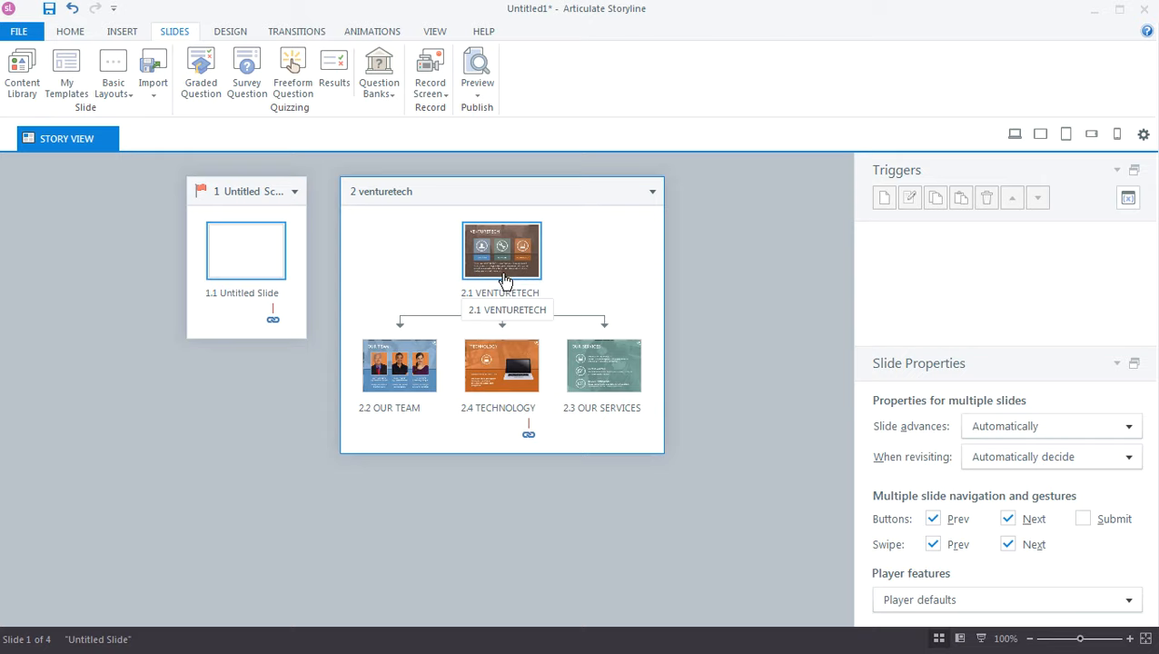
mouse_move(680, 339)
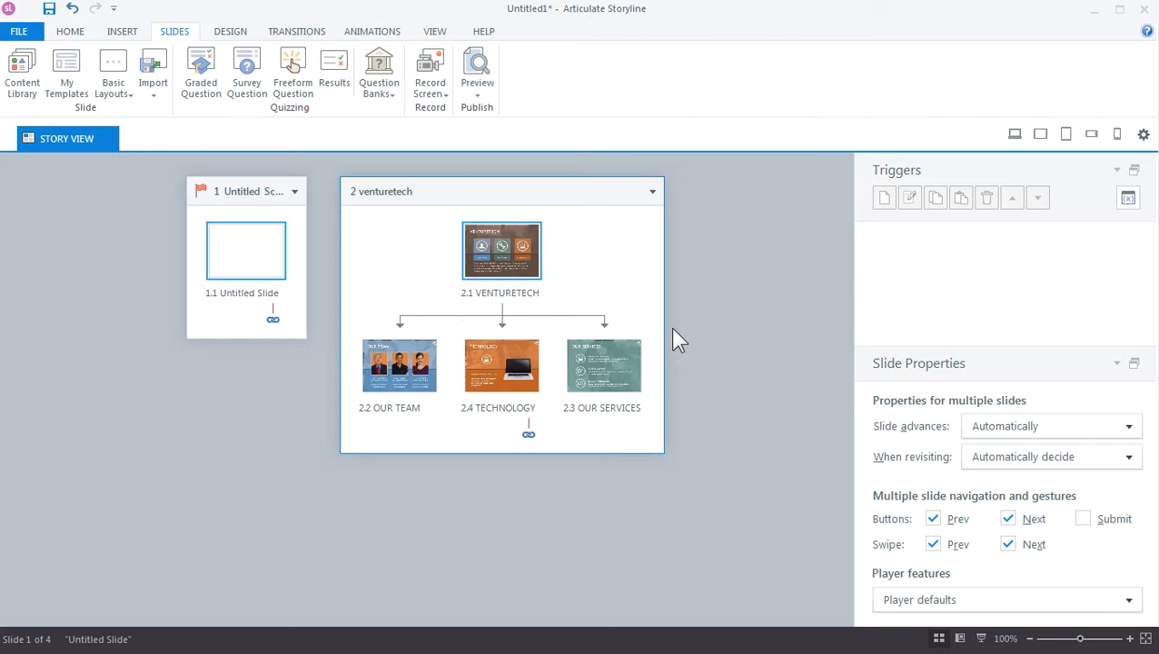
mouse_move(676, 339)
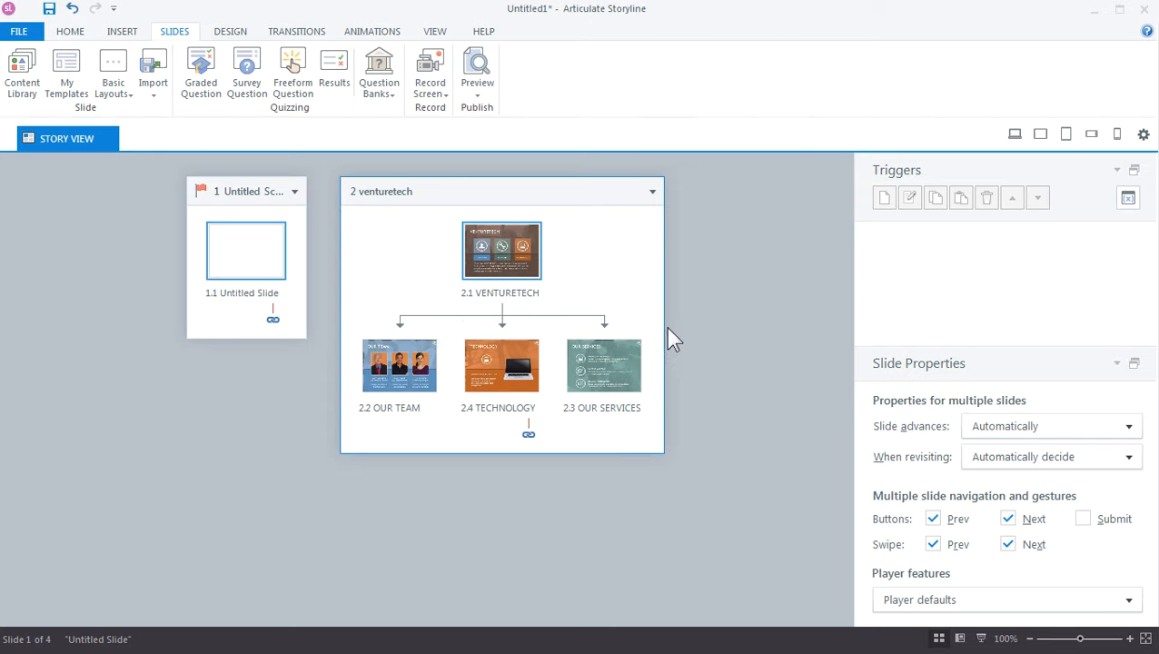
mouse_move(638, 330)
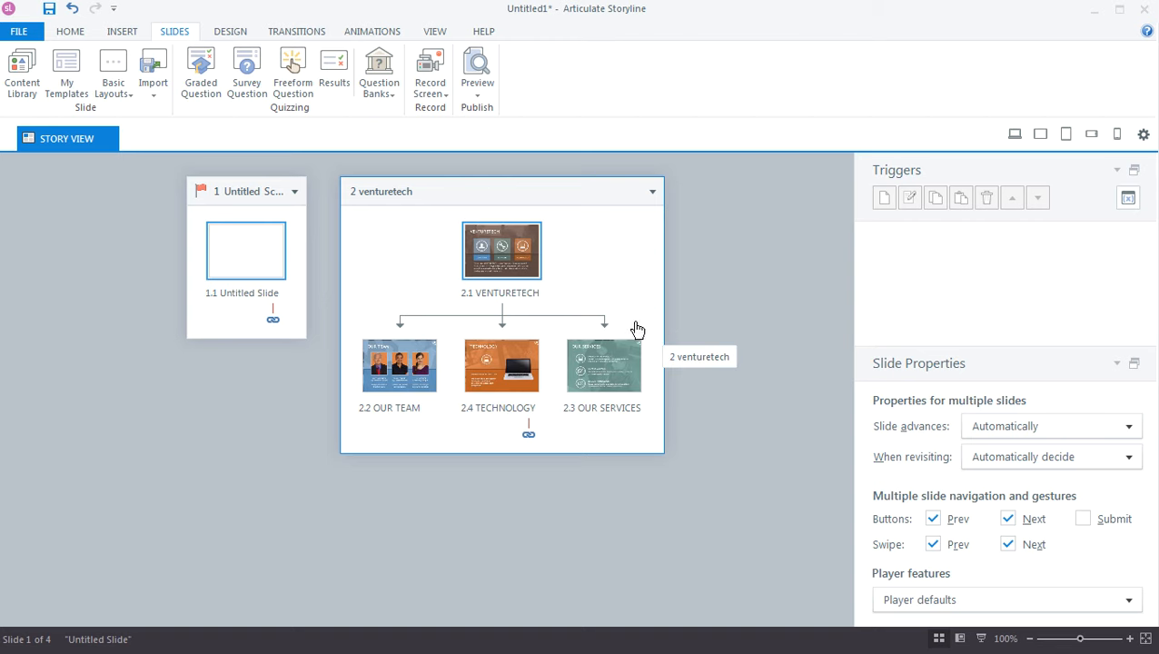
- Open slide 2.1 VENTURETECH and select the blue1 rectangle in the timeline
double_click(500, 249)
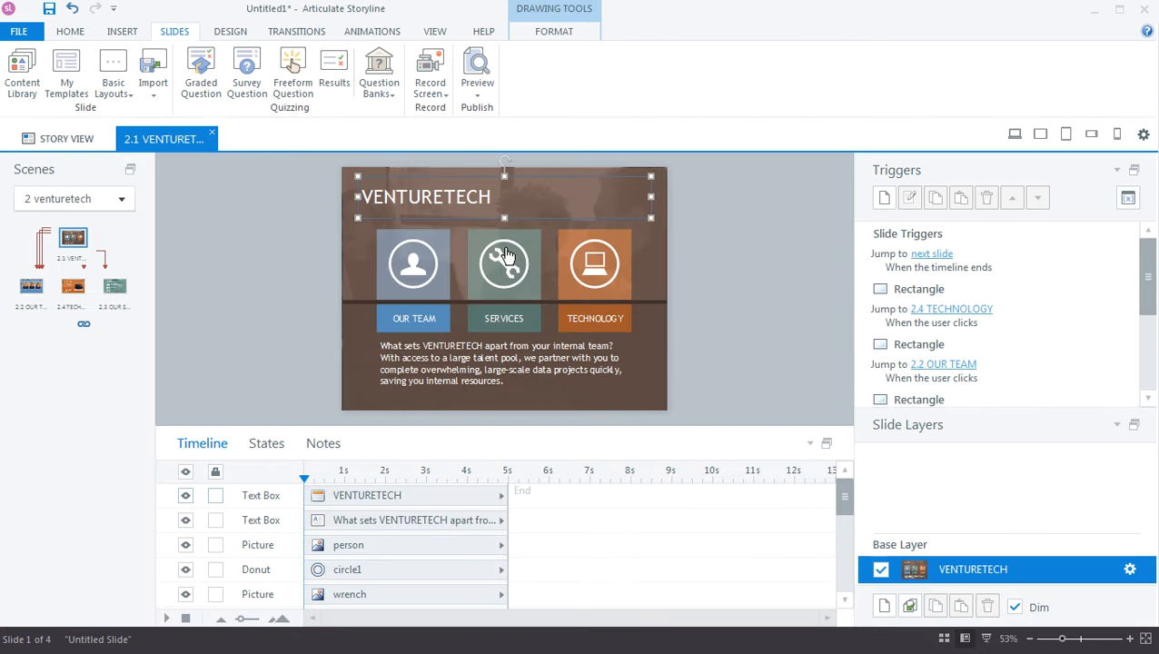
mouse_move(466, 389)
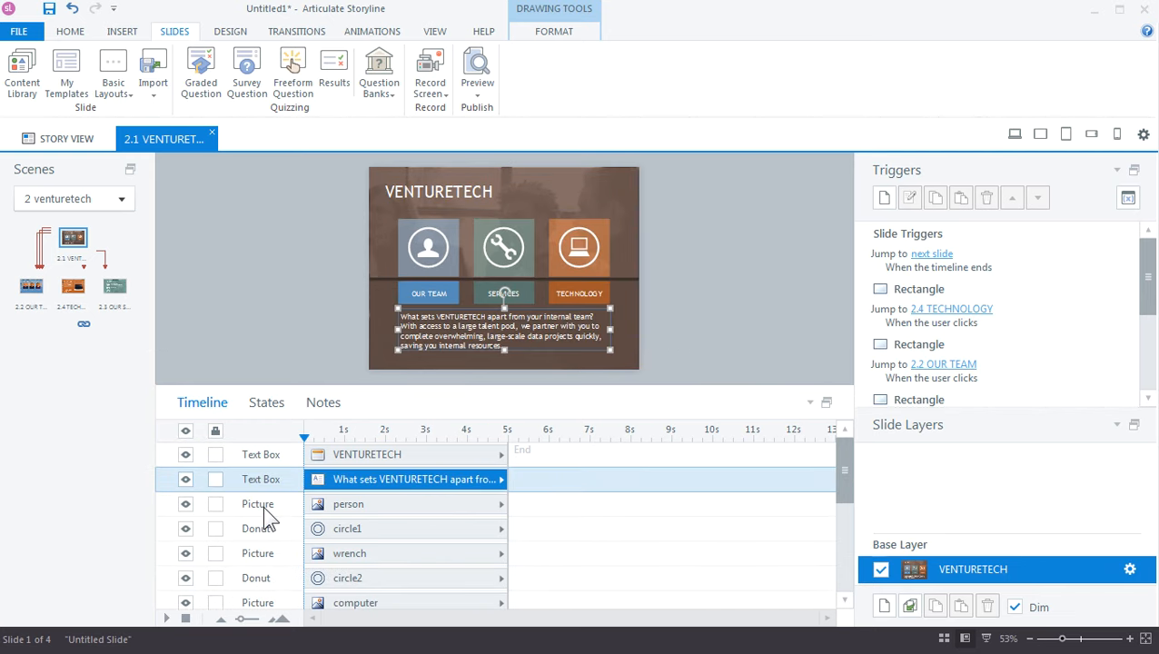
click(257, 528)
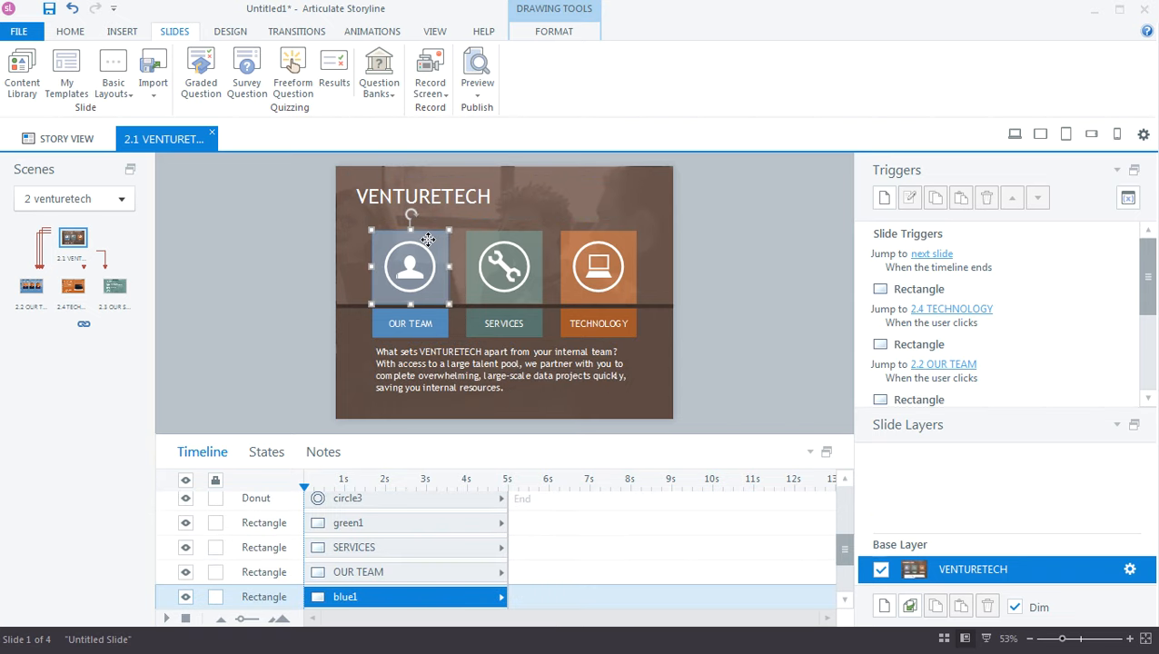
mouse_move(429, 241)
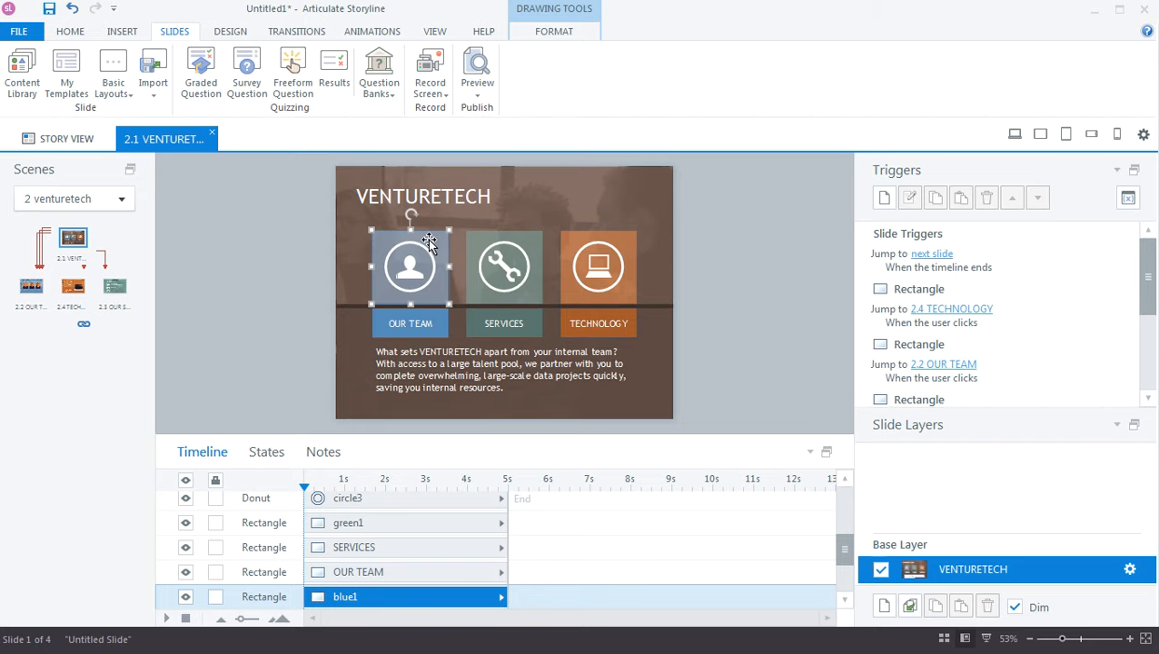
mouse_move(405, 299)
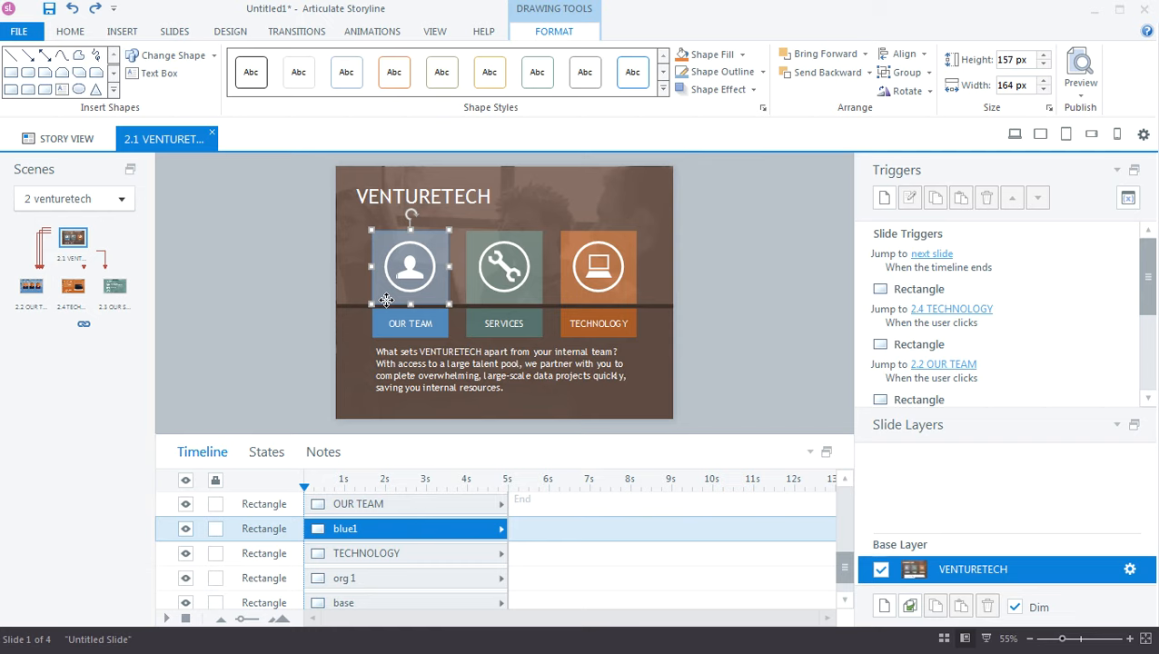
- Review the slide's imported notes, return to the Timeline, then show the View ribbon
click(324, 451)
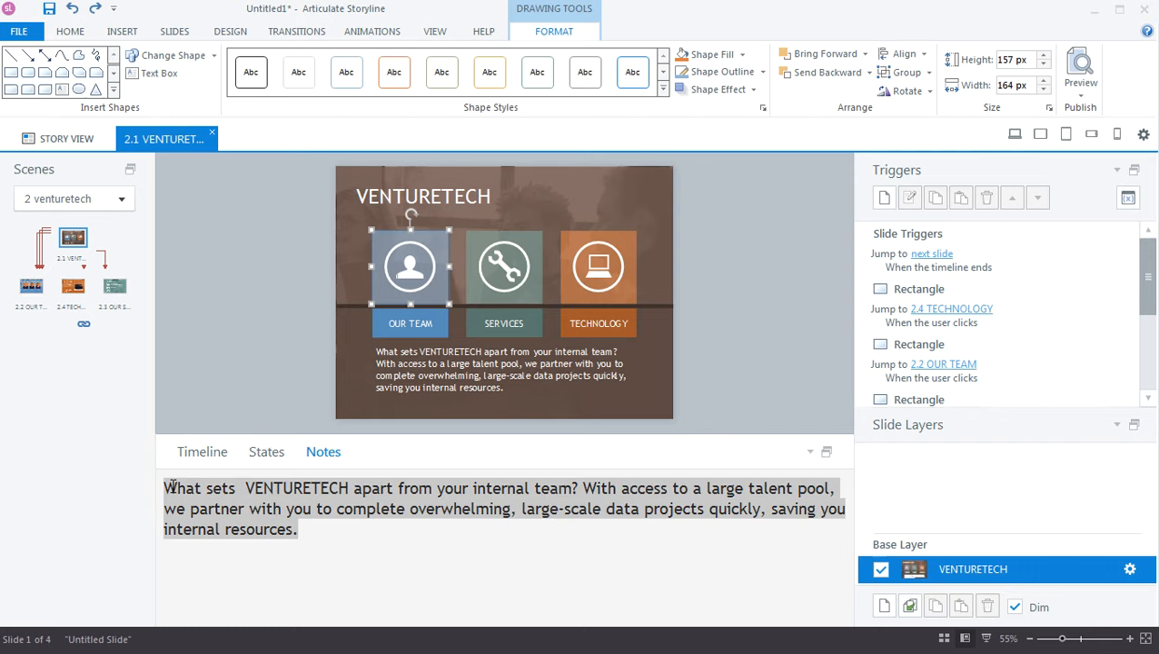
click(240, 509)
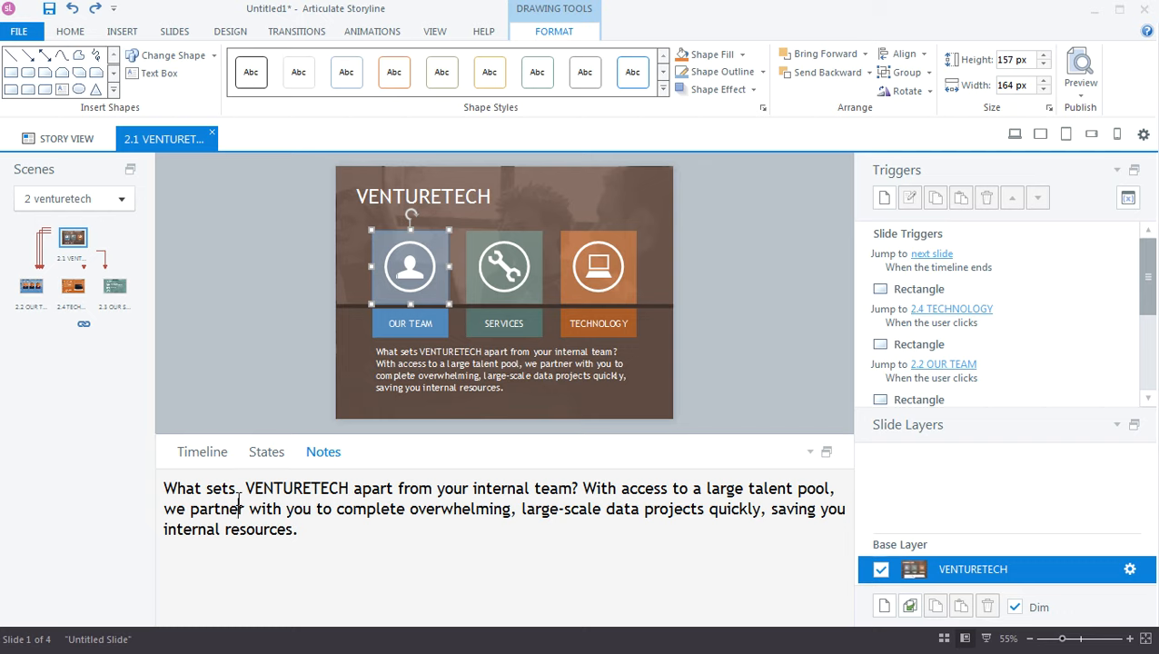
mouse_move(232, 468)
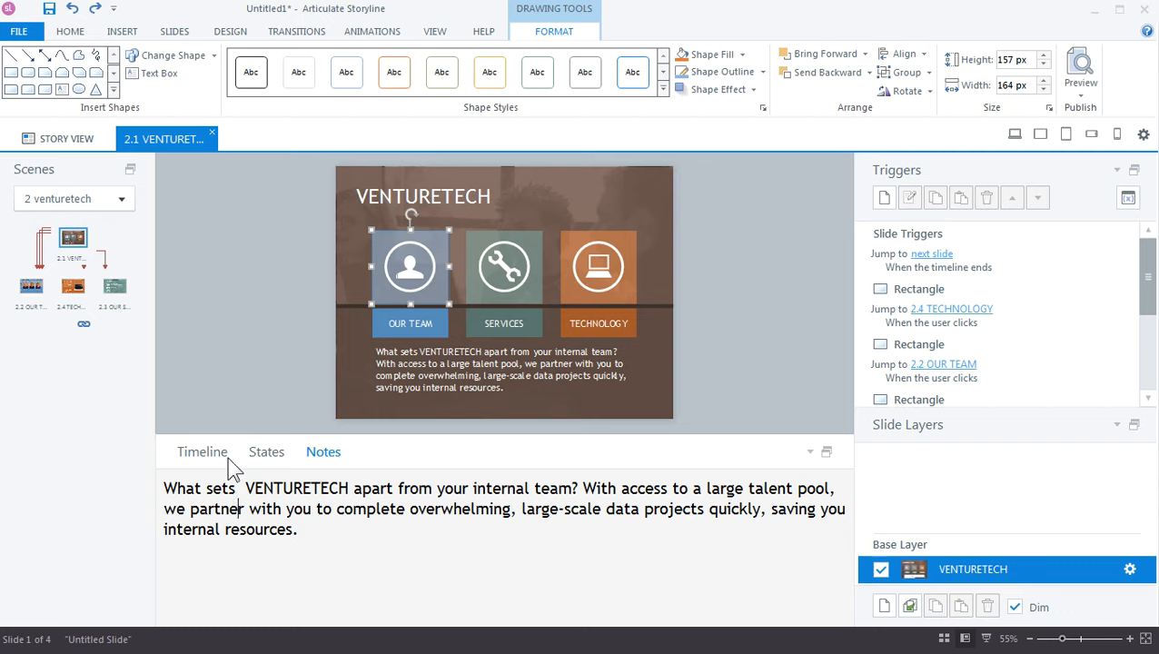
click(202, 452)
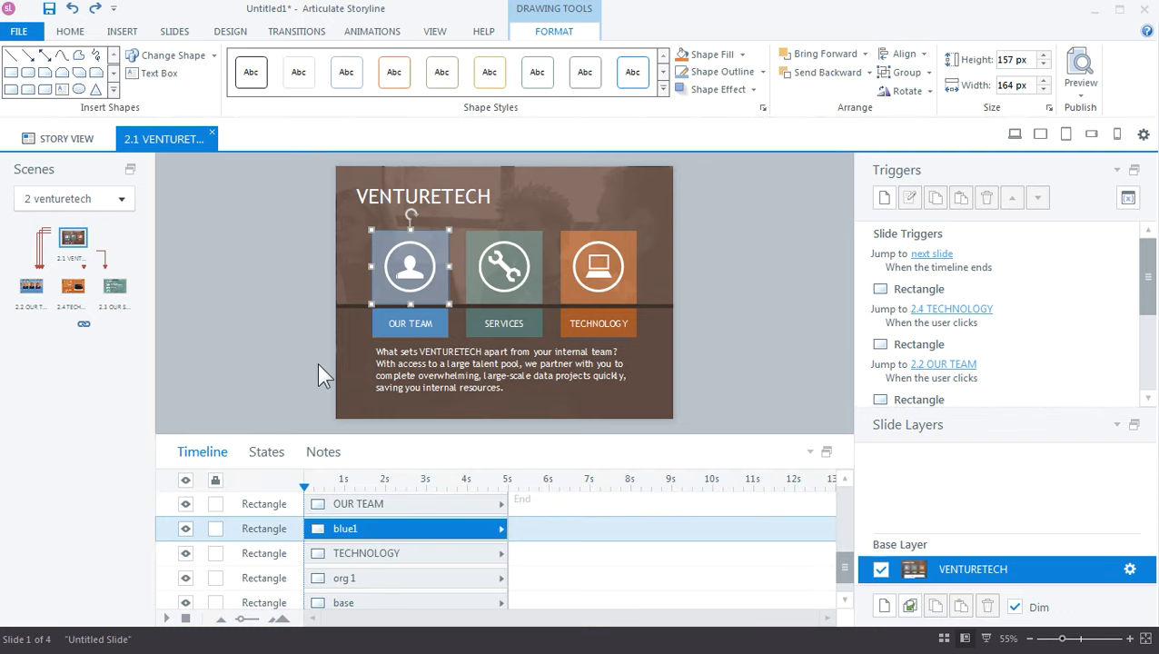
click(434, 31)
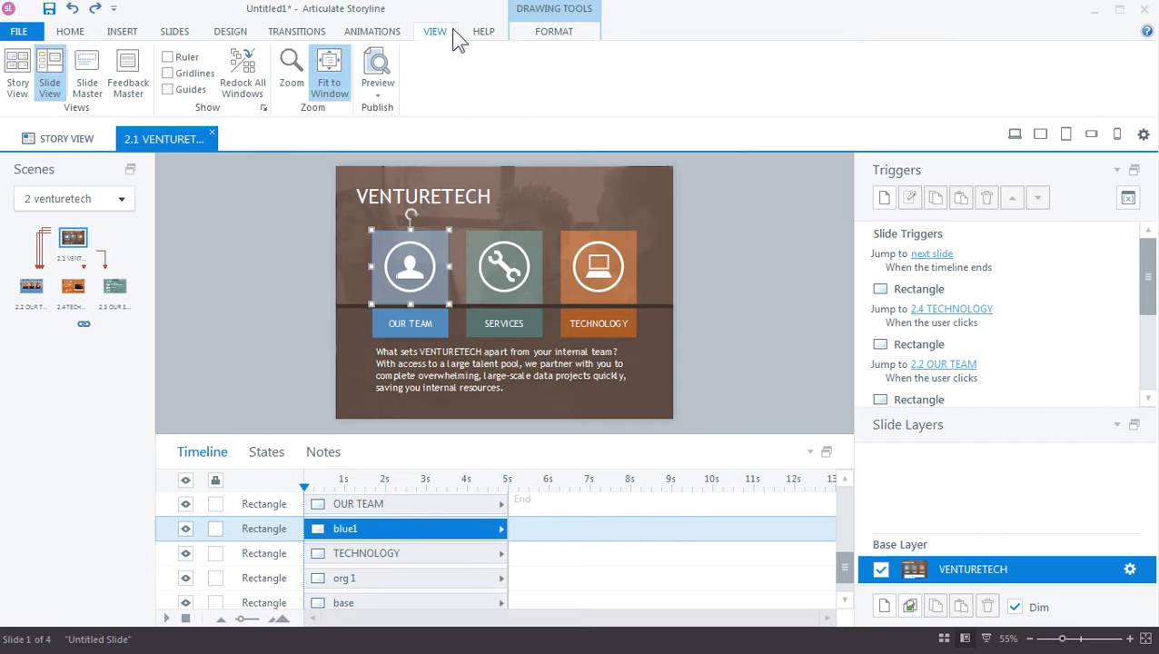
click(86, 74)
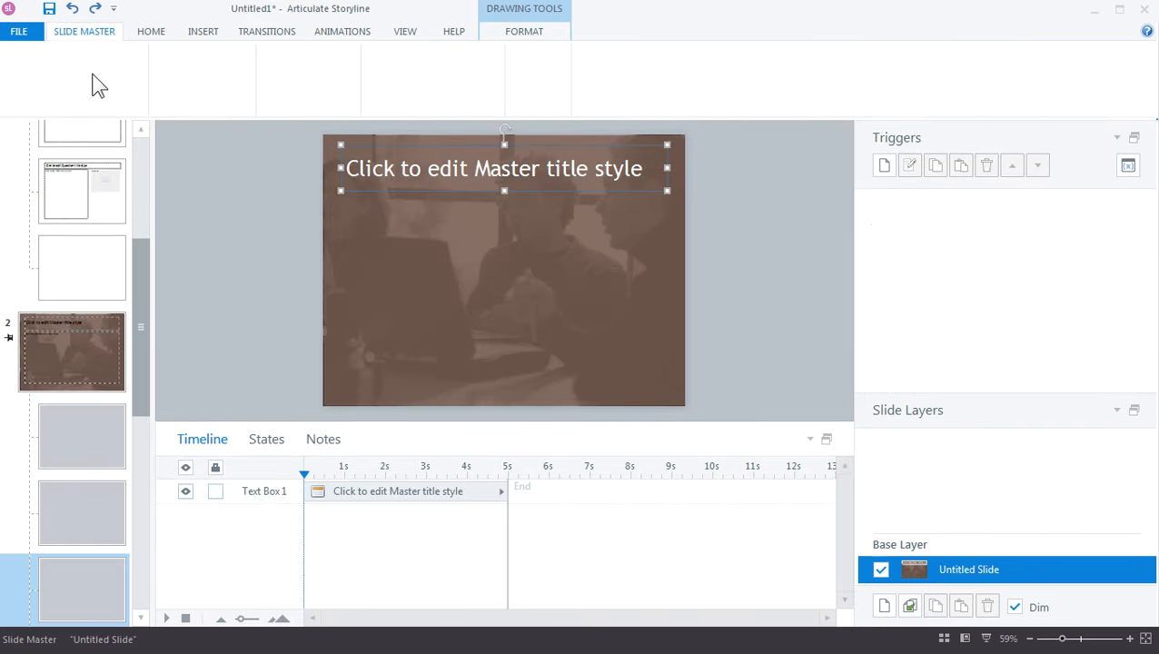
click(84, 31)
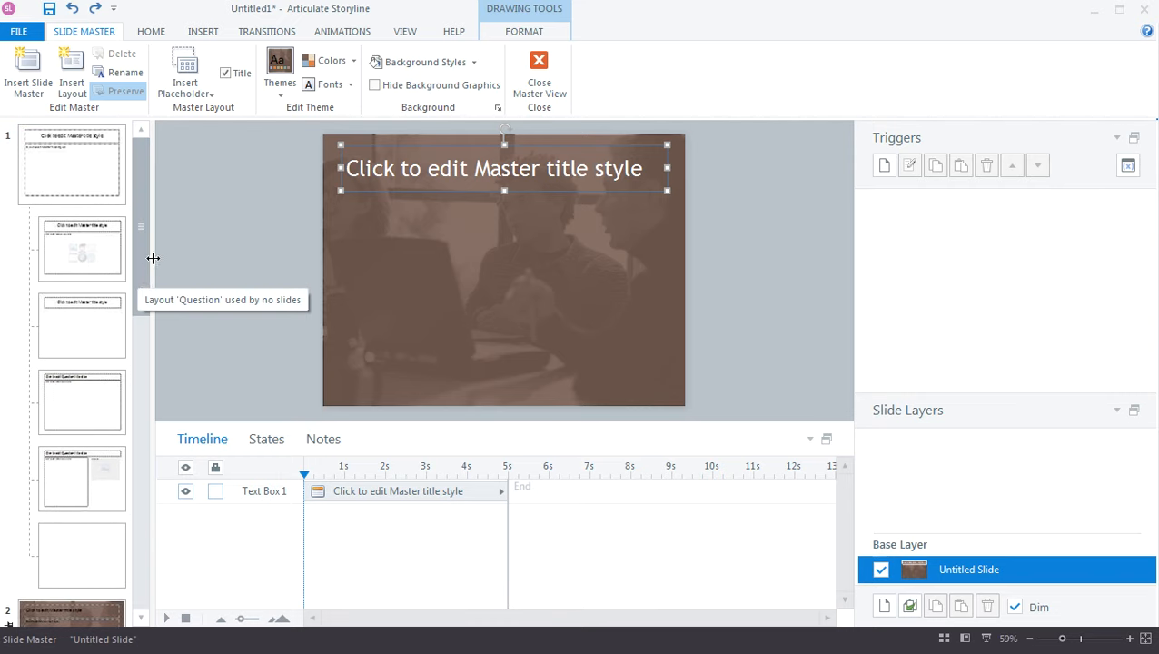
mouse_move(168, 267)
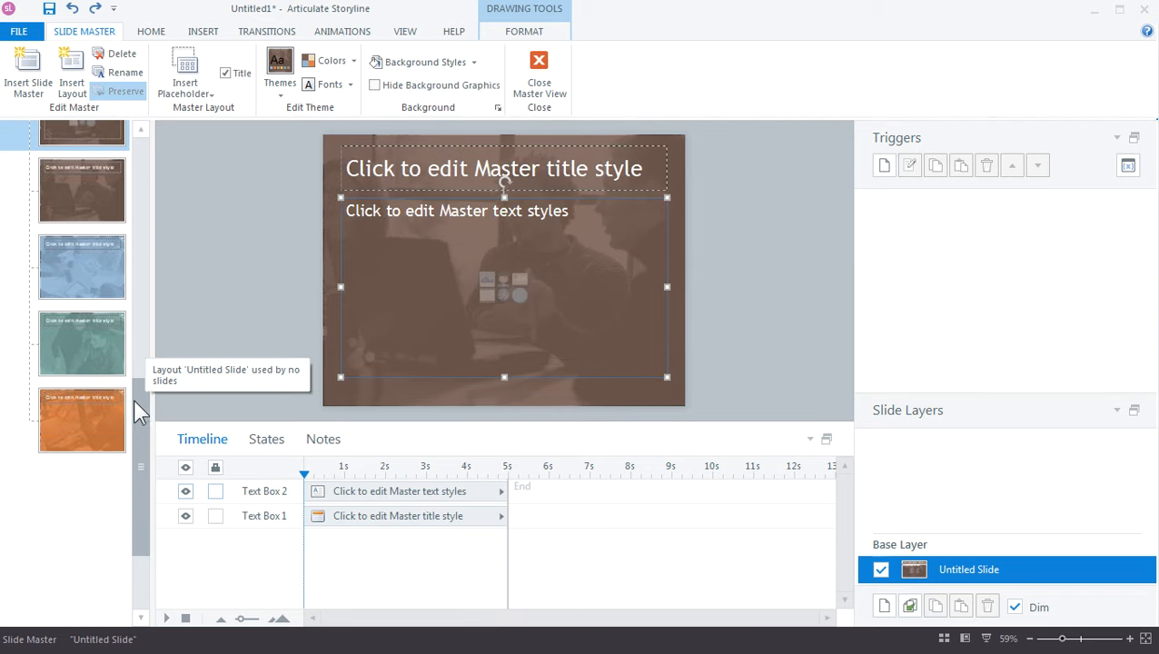
click(82, 266)
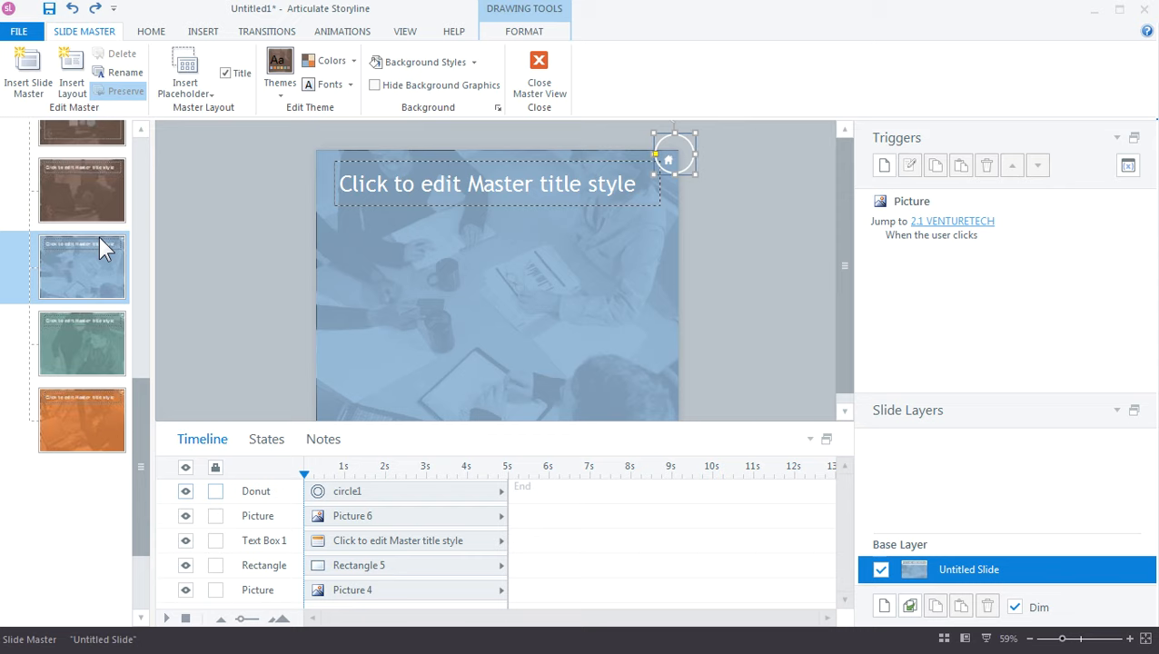
click(82, 343)
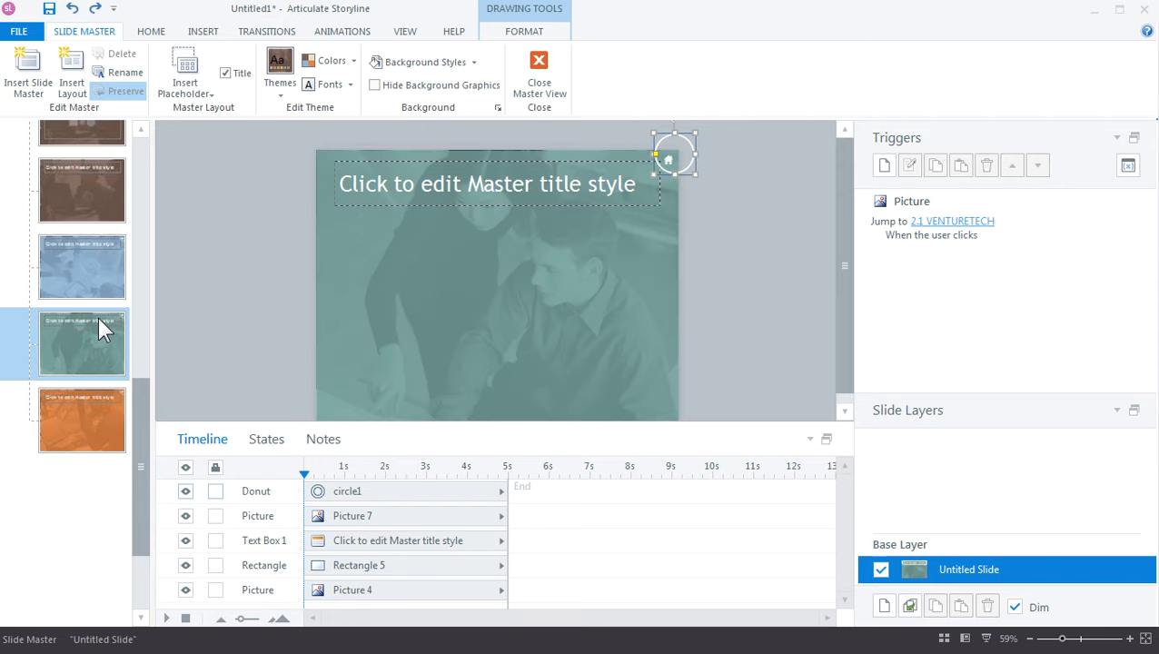
click(82, 420)
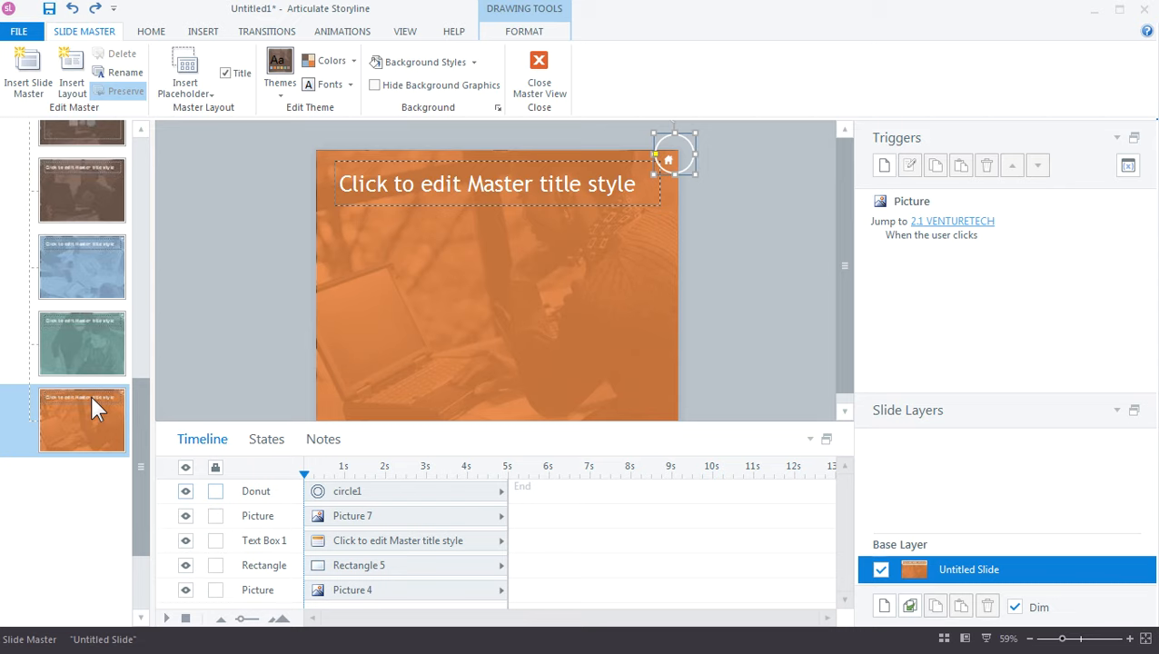
mouse_move(97, 411)
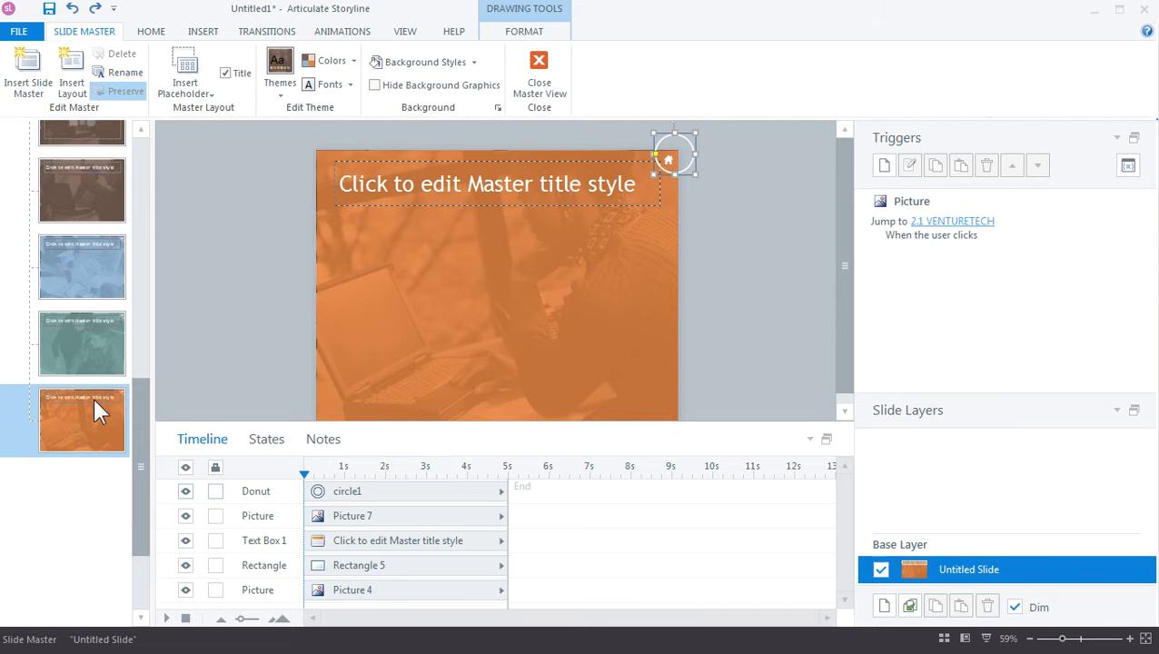
click(539, 73)
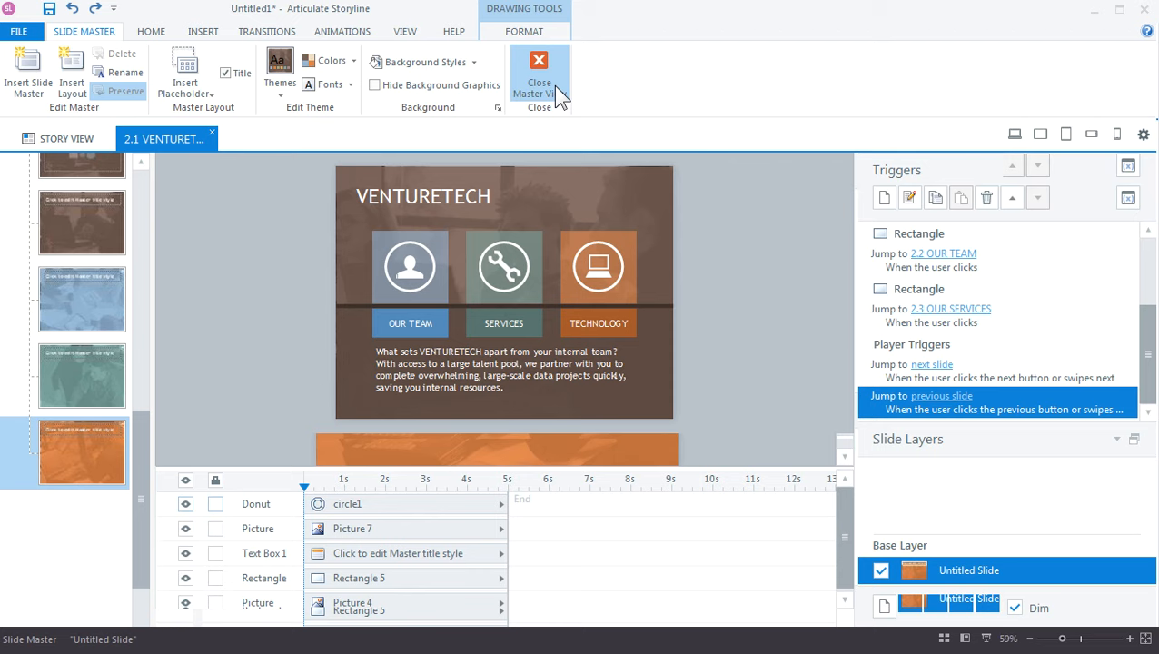
click(539, 72)
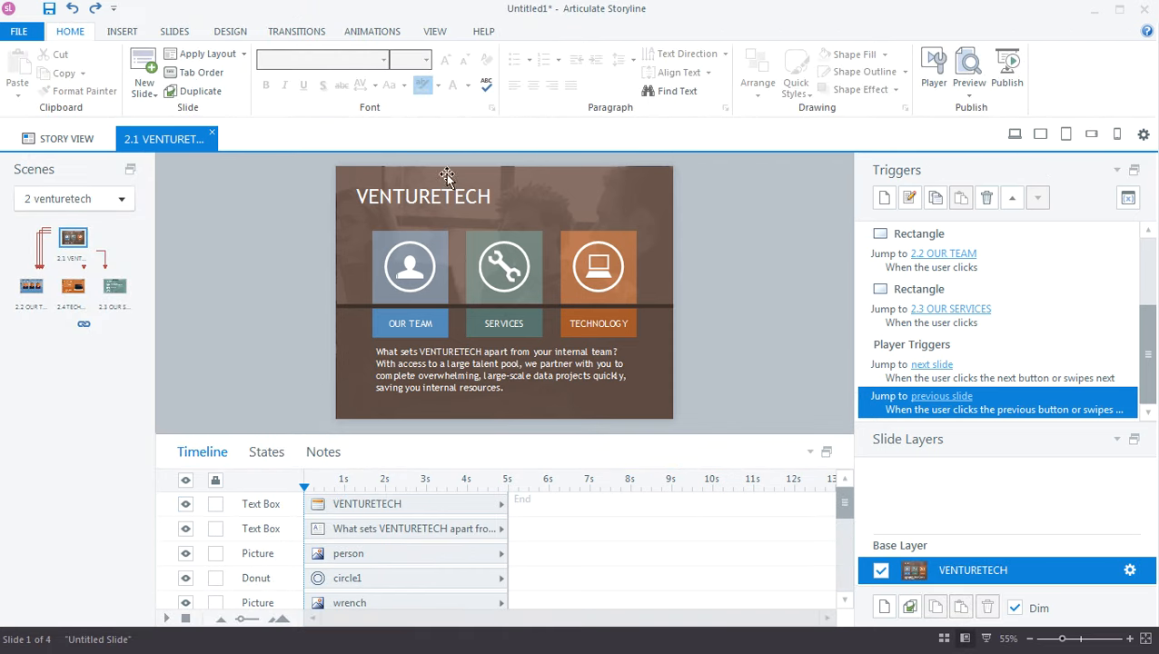
mouse_move(372, 320)
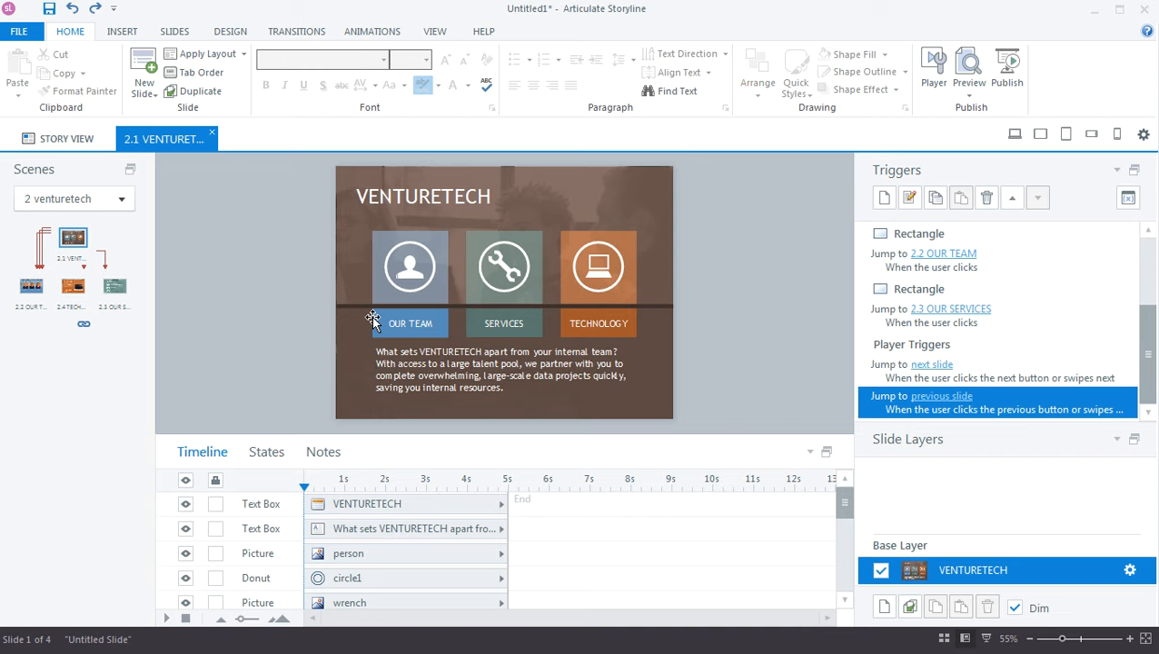
click(410, 323)
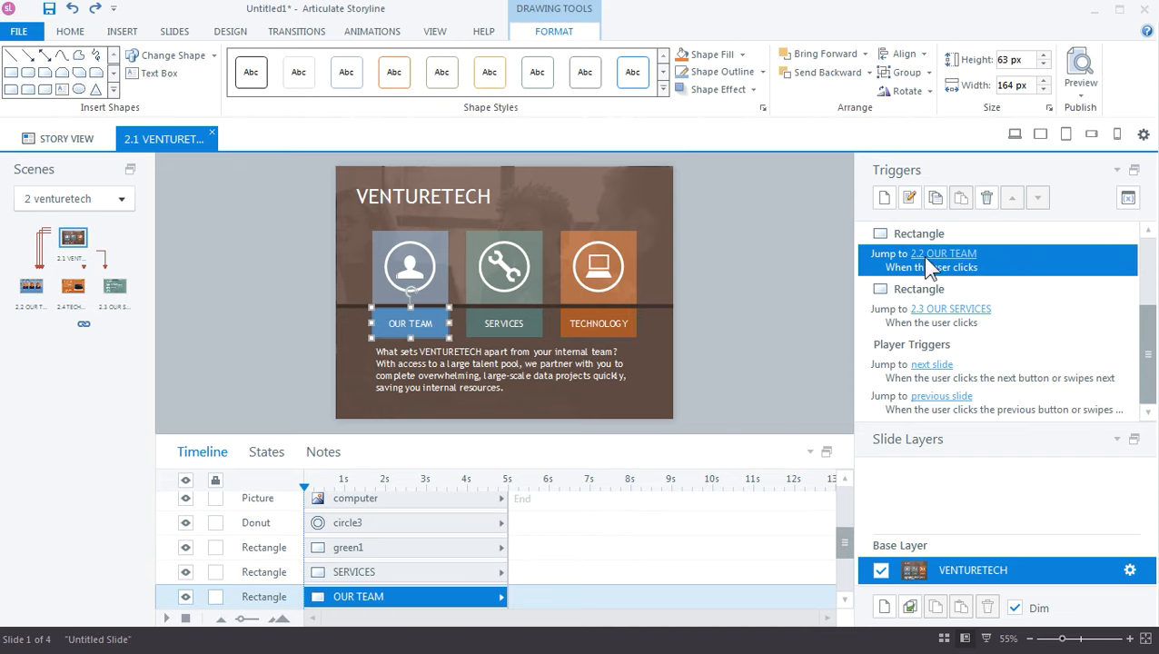
click(503, 322)
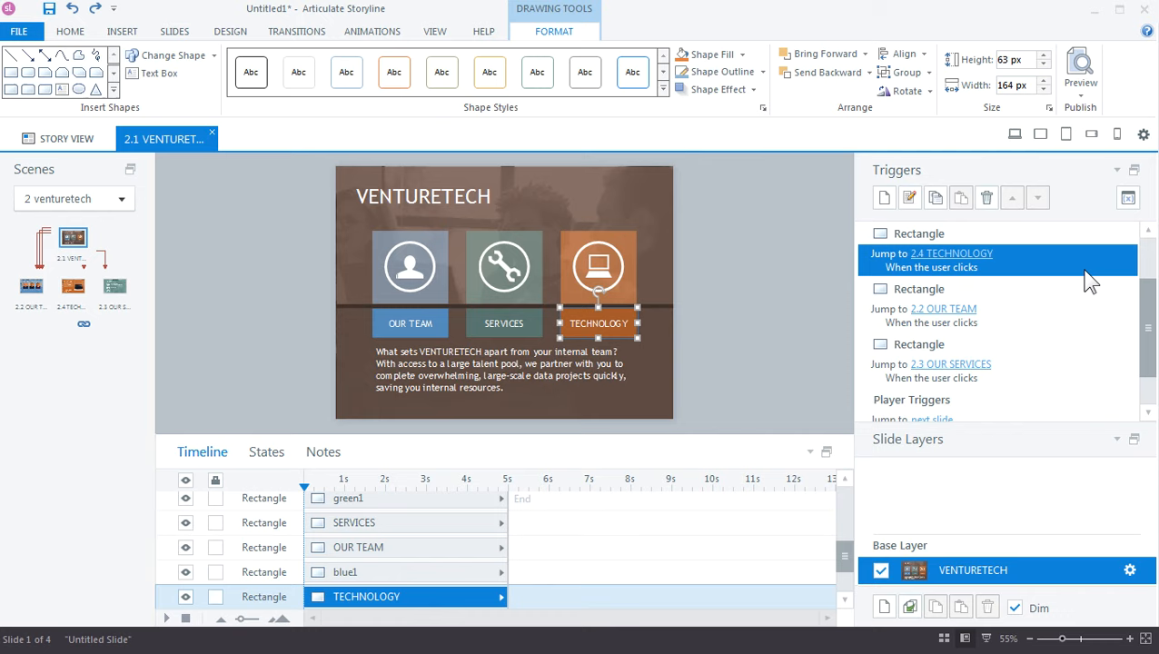
mouse_move(1044, 364)
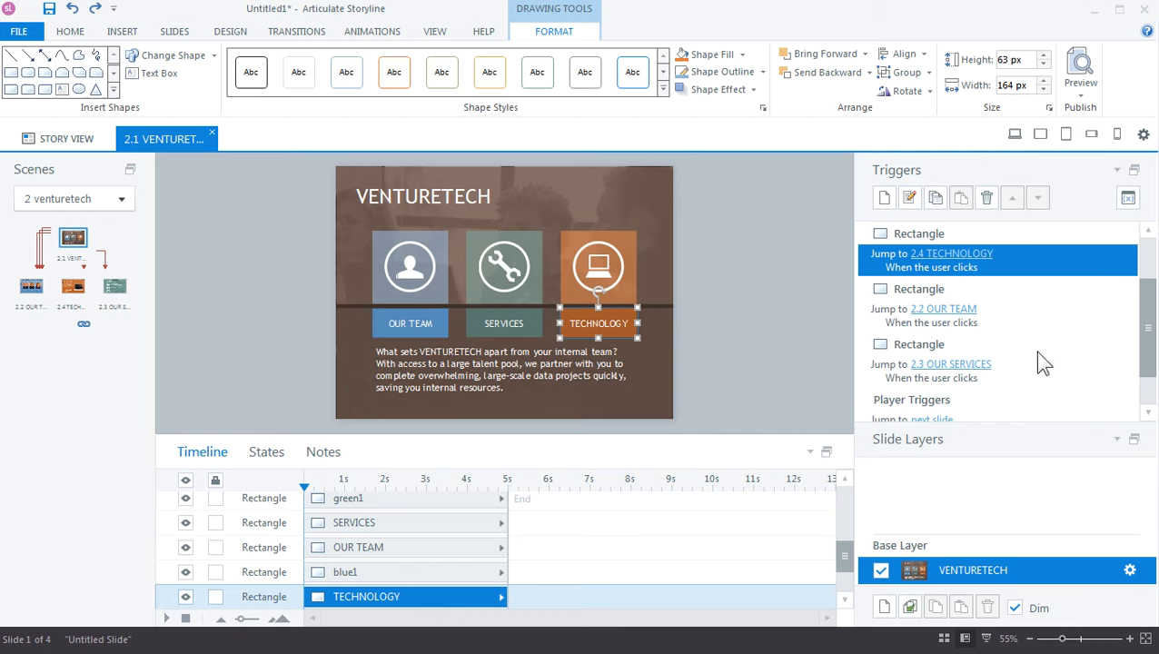
click(924, 309)
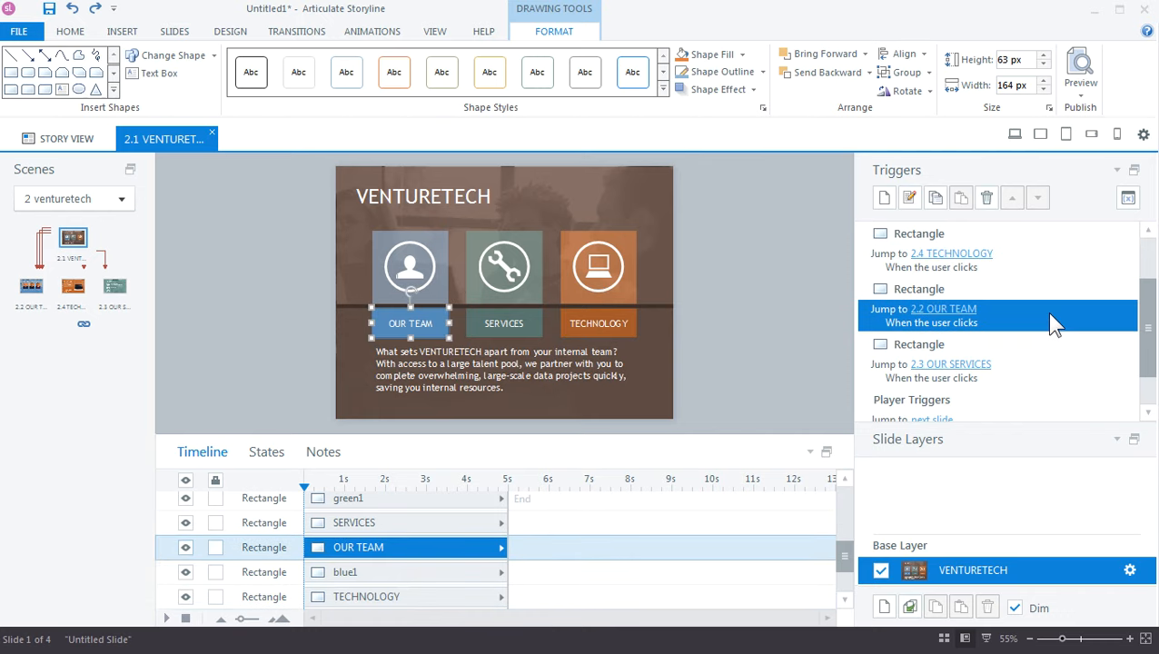
mouse_move(1045, 371)
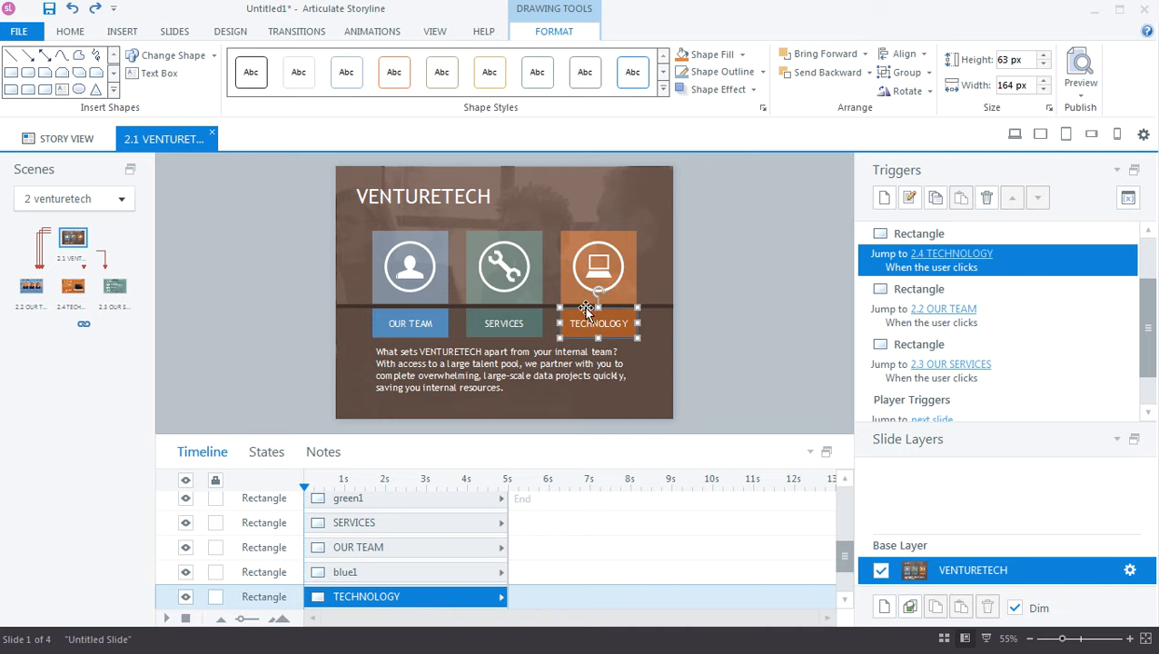
mouse_move(36, 263)
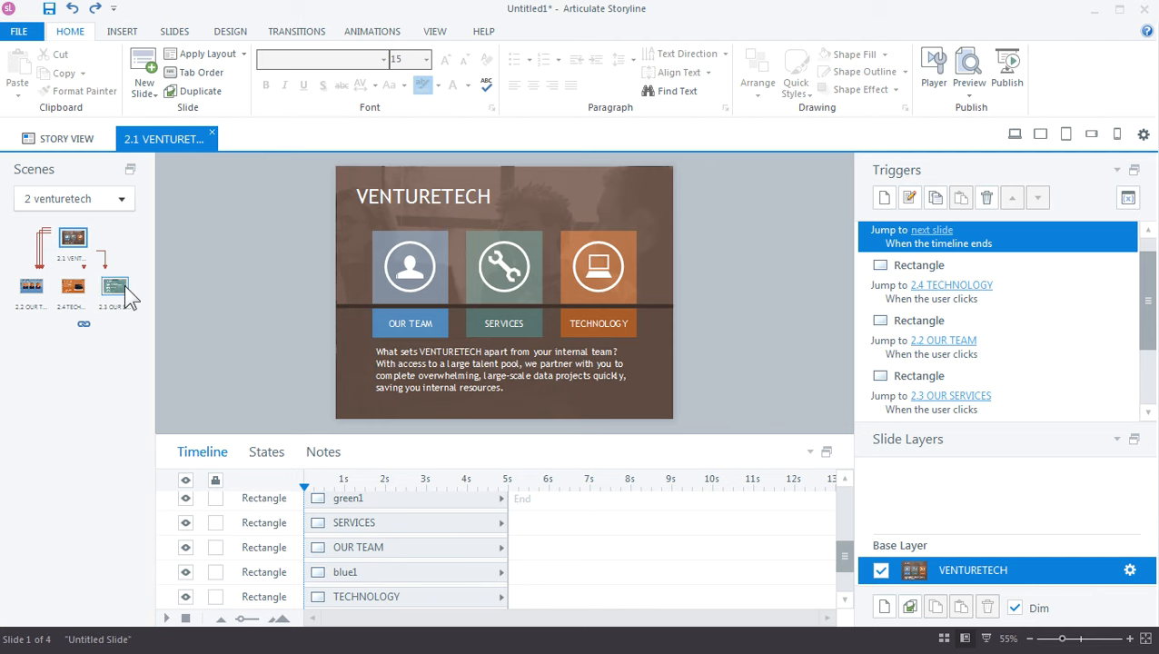
- Delete slide 2.3's 'Jump to next slide when the timeline ends' trigger, confirming Yes
double_click(113, 287)
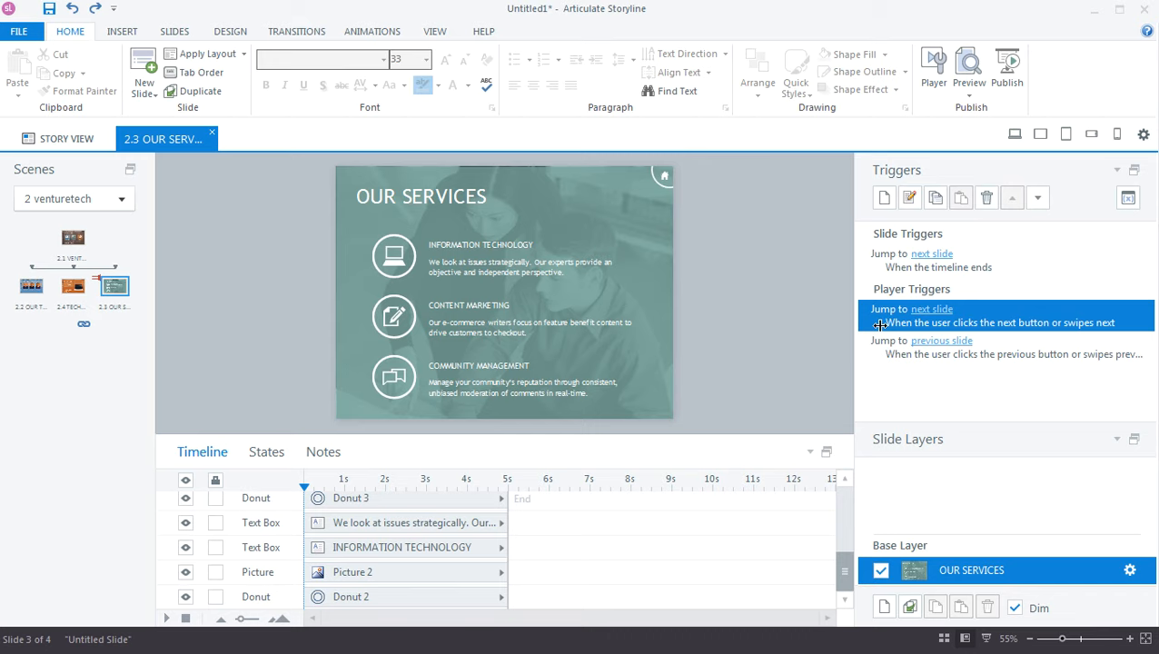
mouse_move(898, 319)
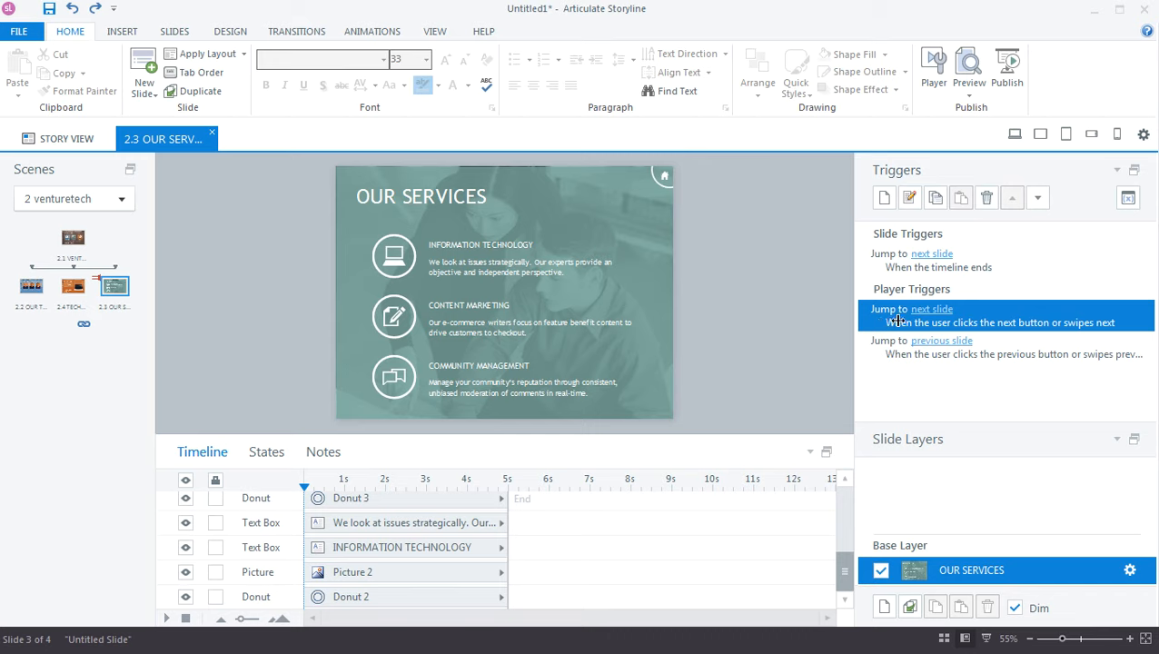
click(999, 260)
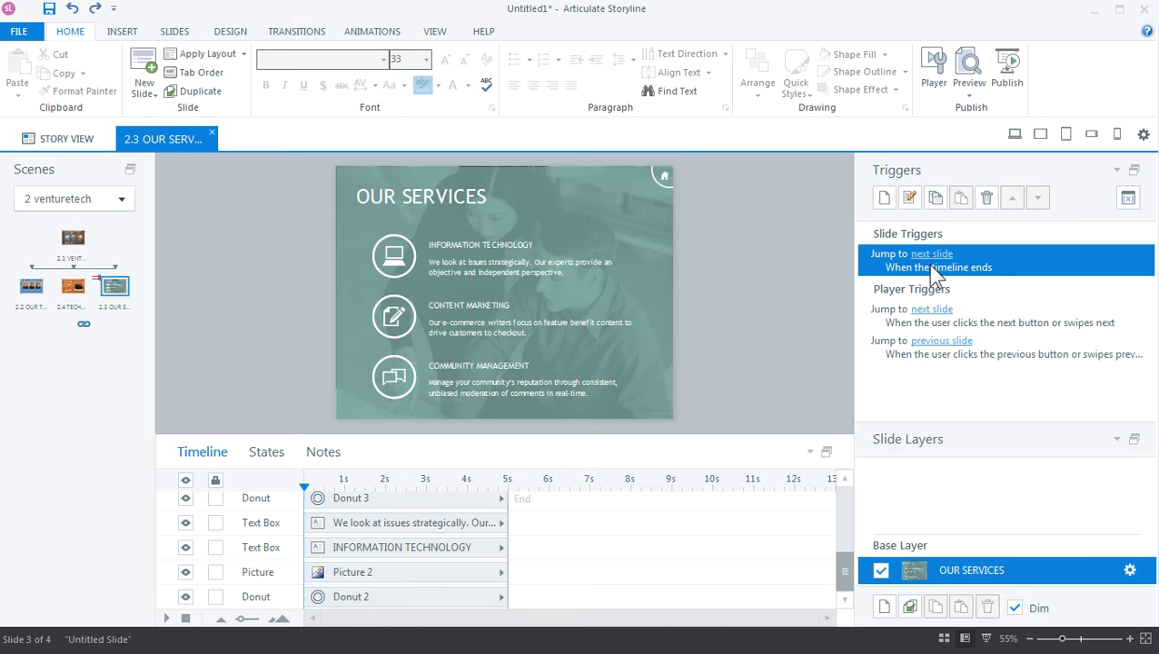
mouse_move(393, 493)
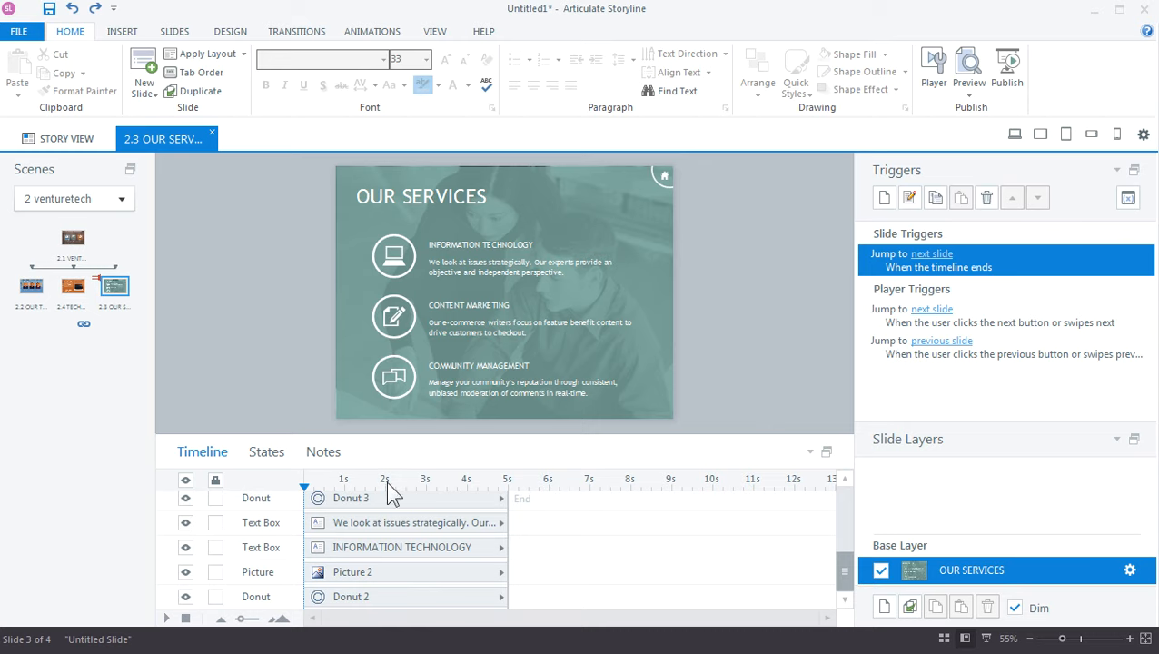
mouse_move(509, 481)
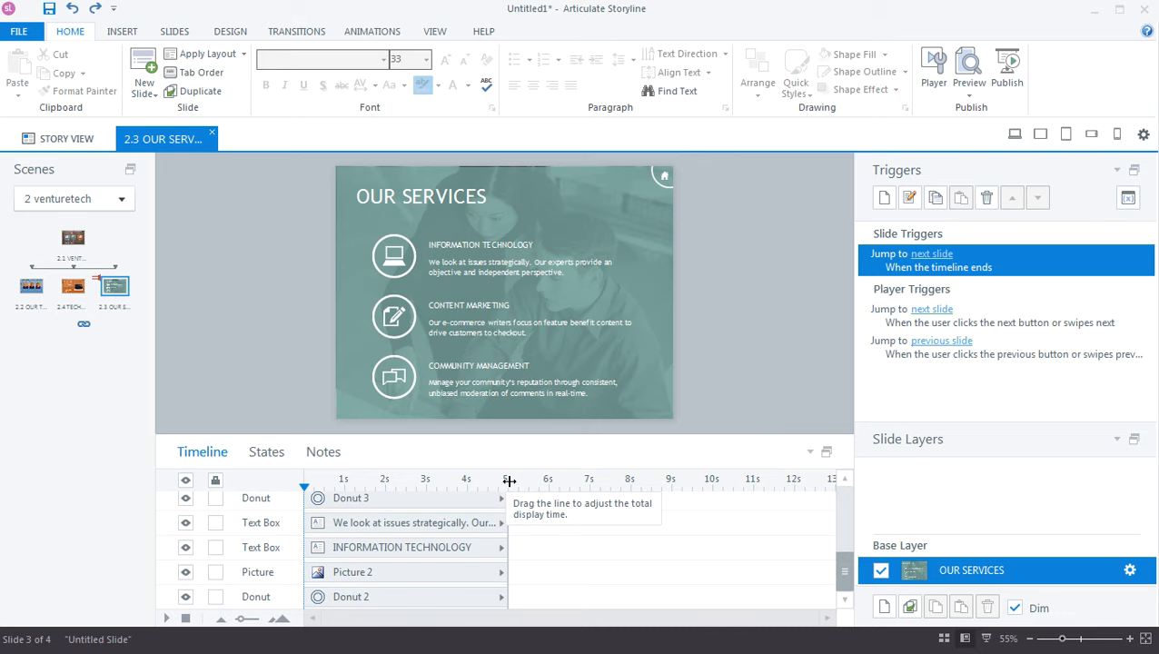
mouse_move(529, 507)
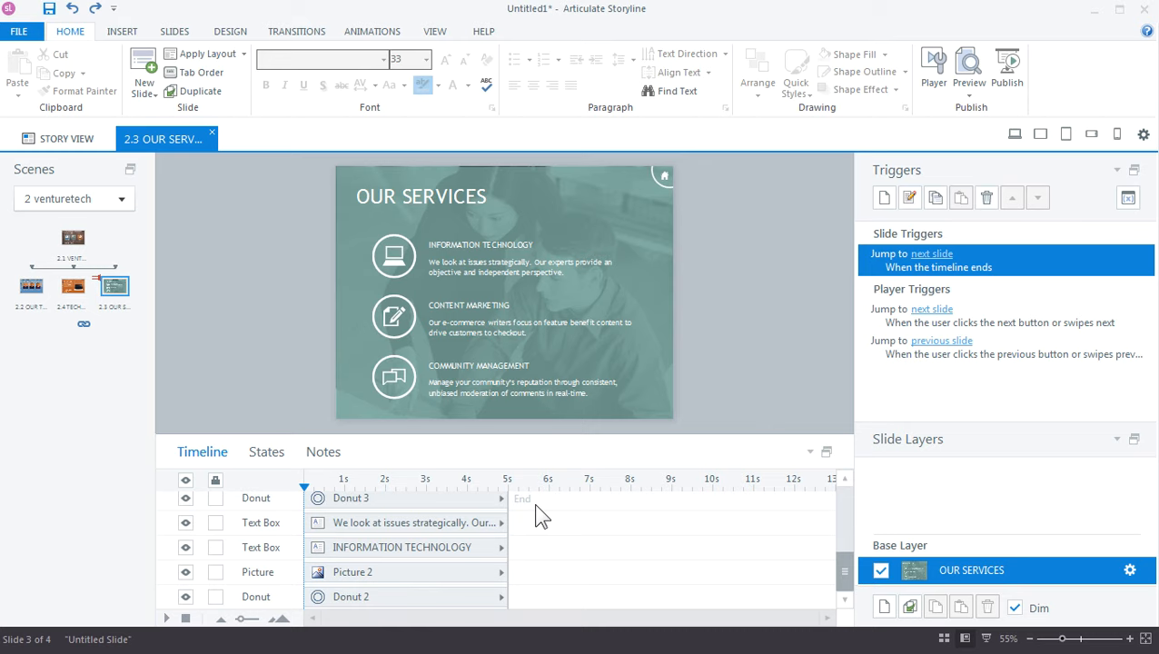
mouse_move(566, 509)
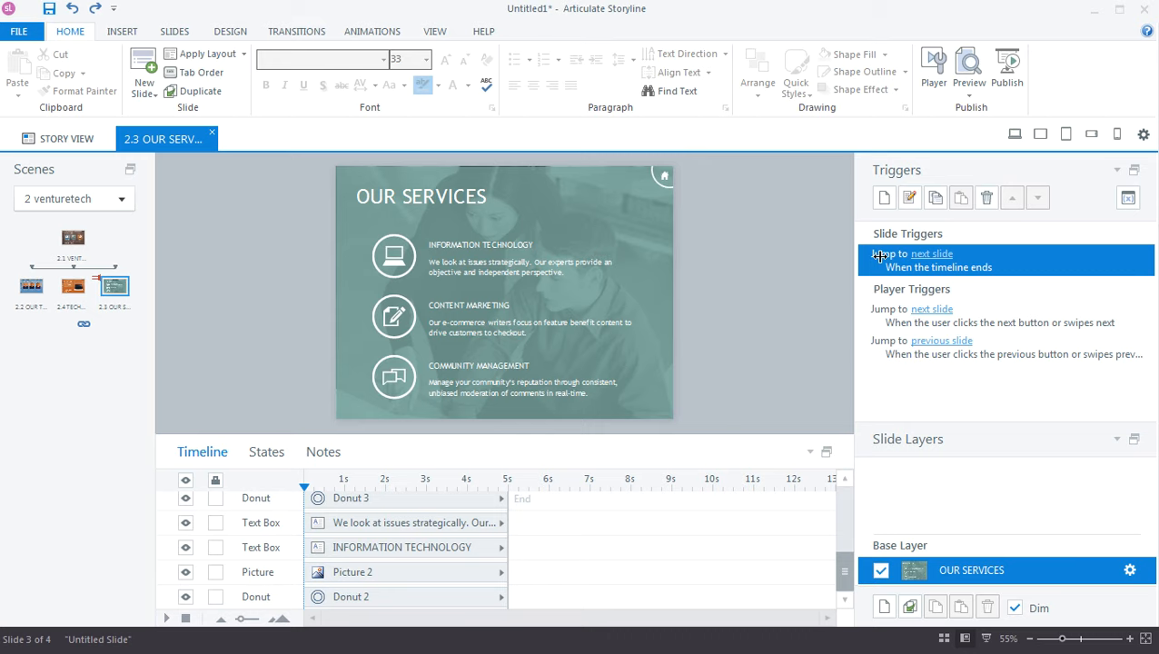
mouse_move(939, 259)
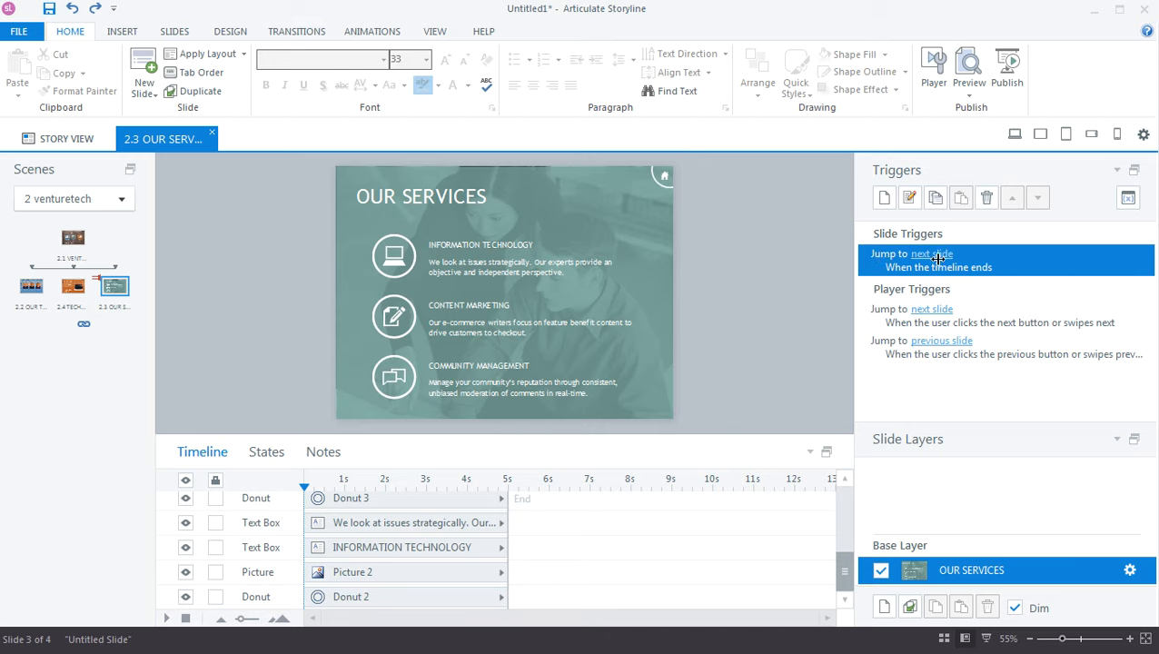
click(987, 197)
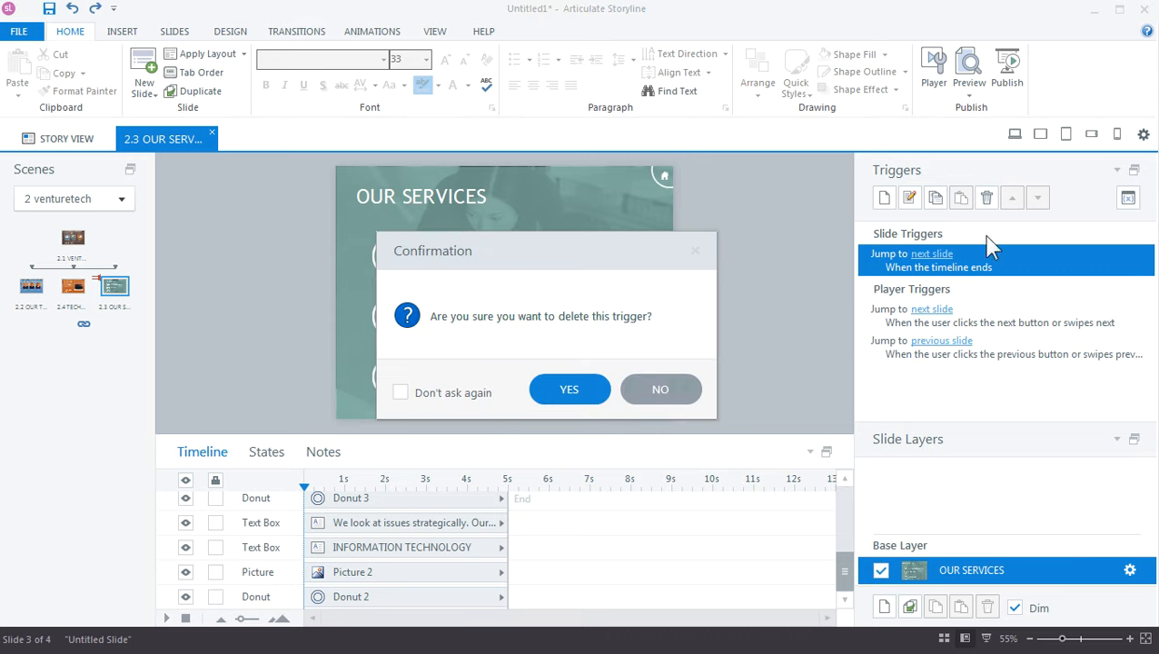
click(569, 389)
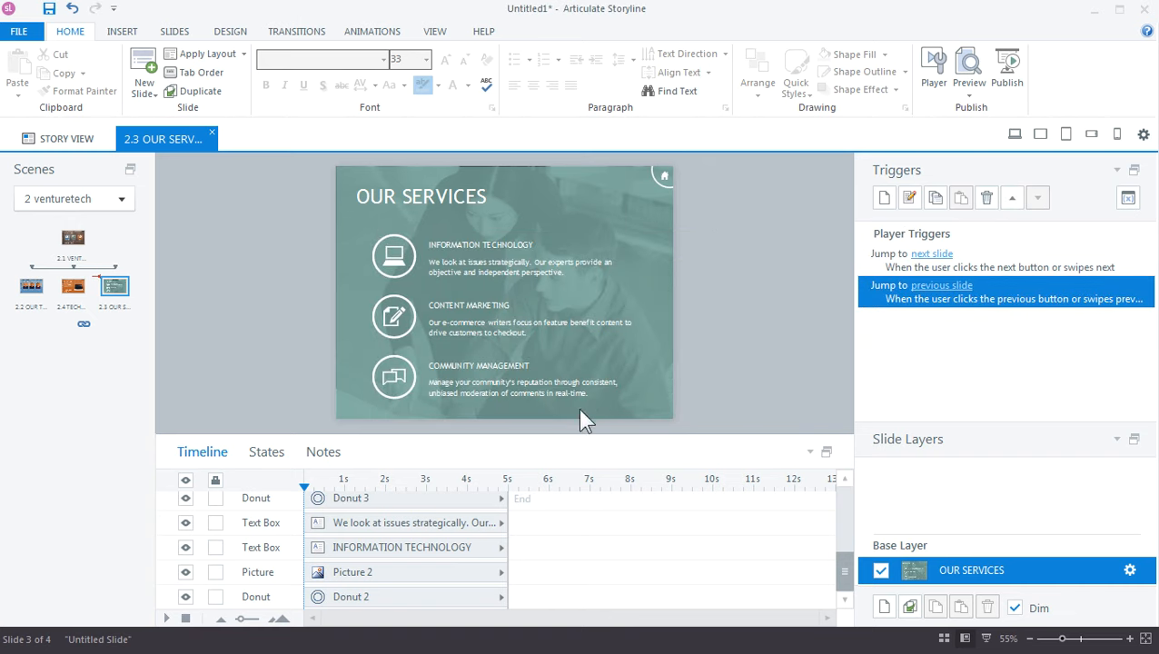
click(59, 138)
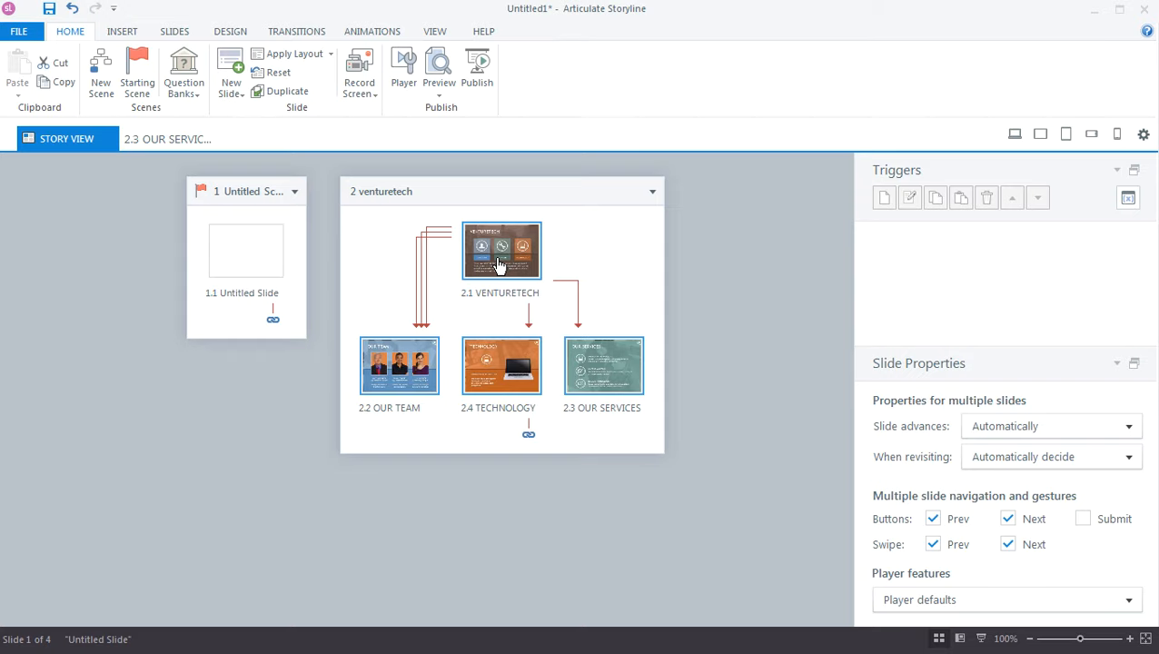
mouse_move(504, 268)
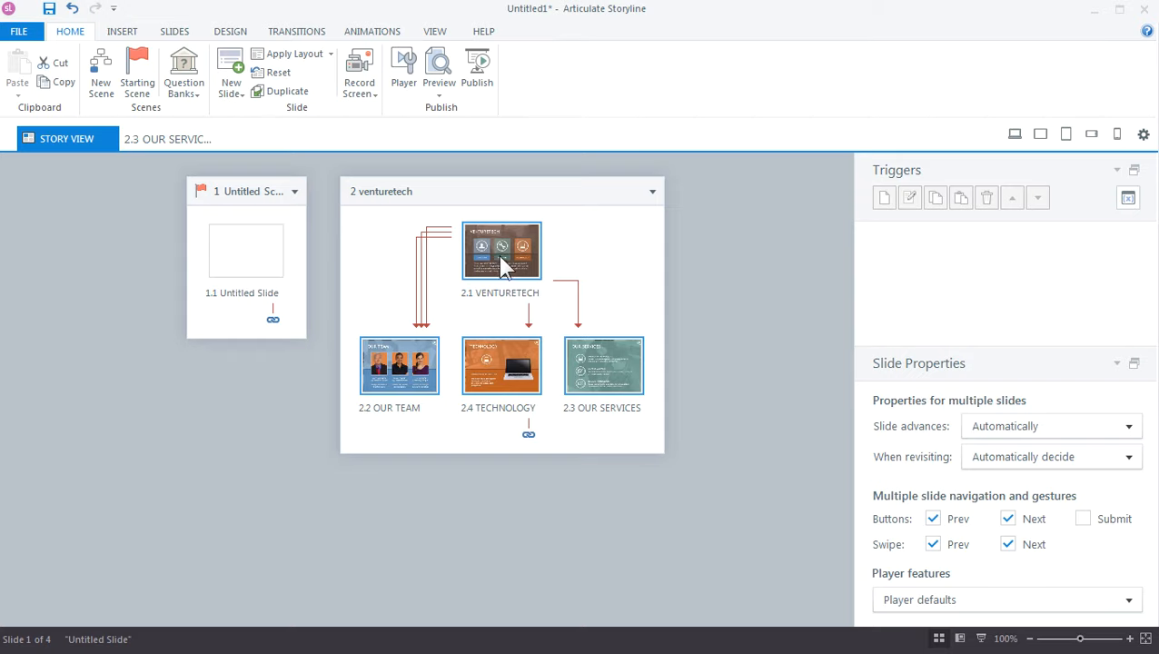
mouse_move(818, 461)
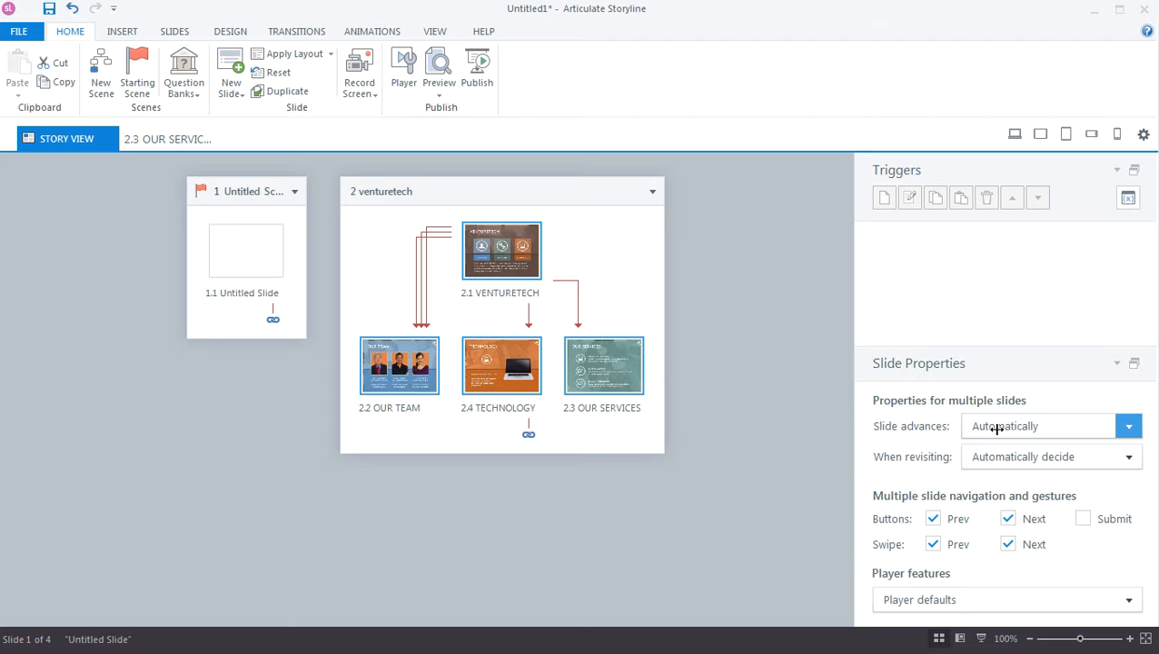
- Set Slide advances to By user for the venturetech slides
click(1128, 426)
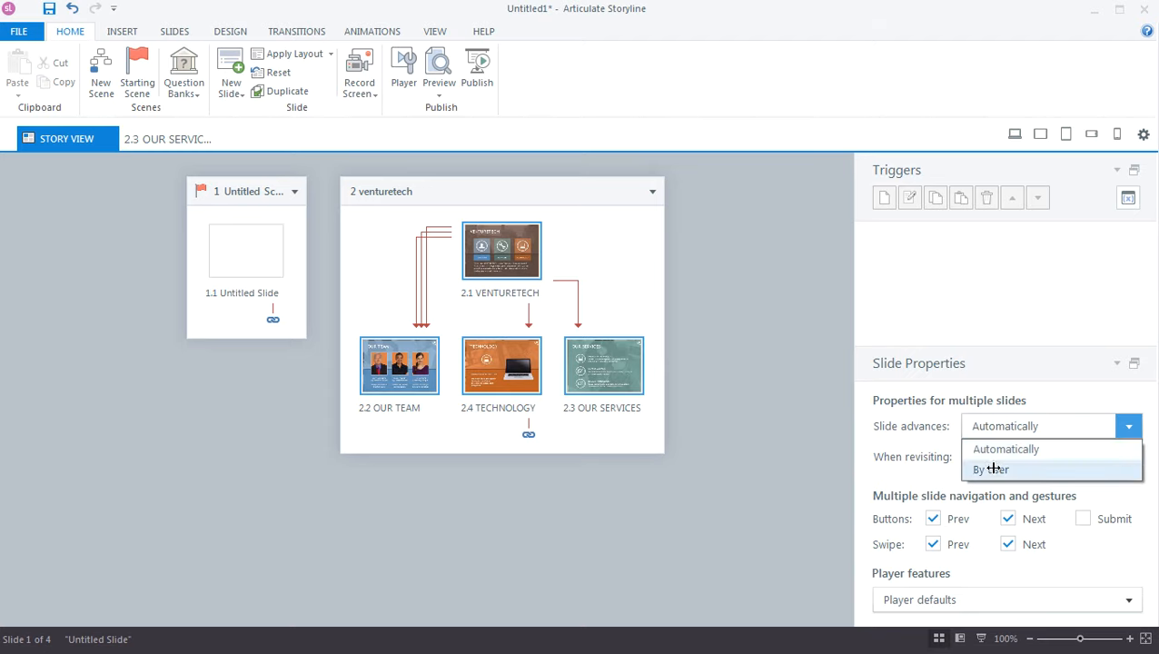
click(990, 469)
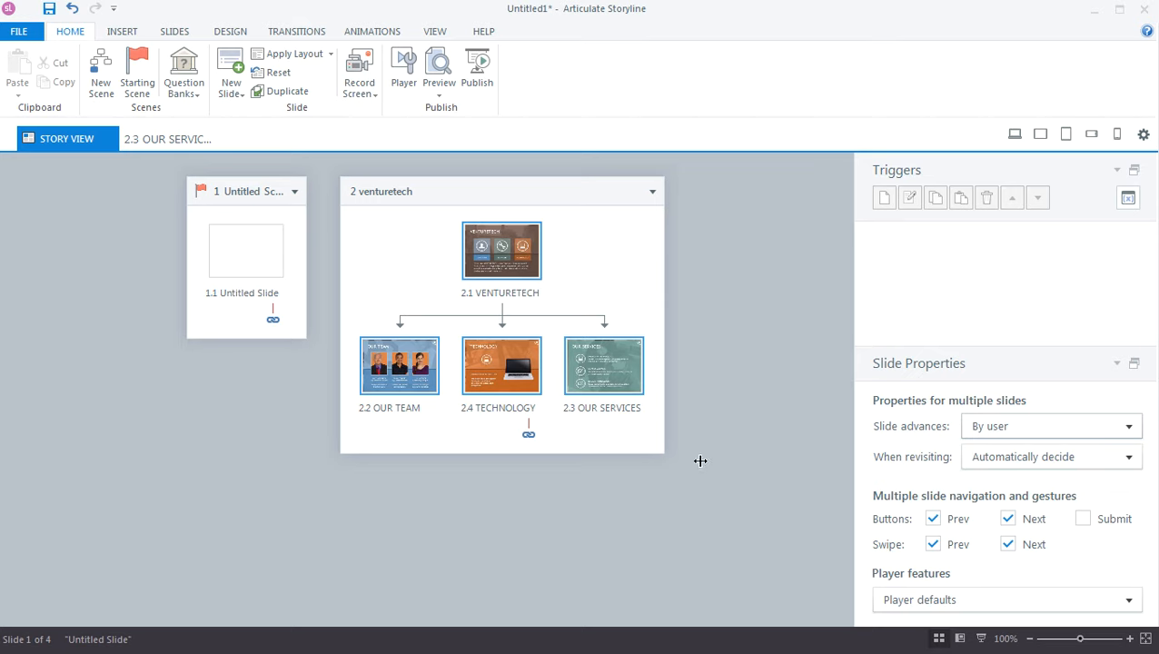
- Open slide 2.2 OUR TEAM and deselect its title text
double_click(398, 365)
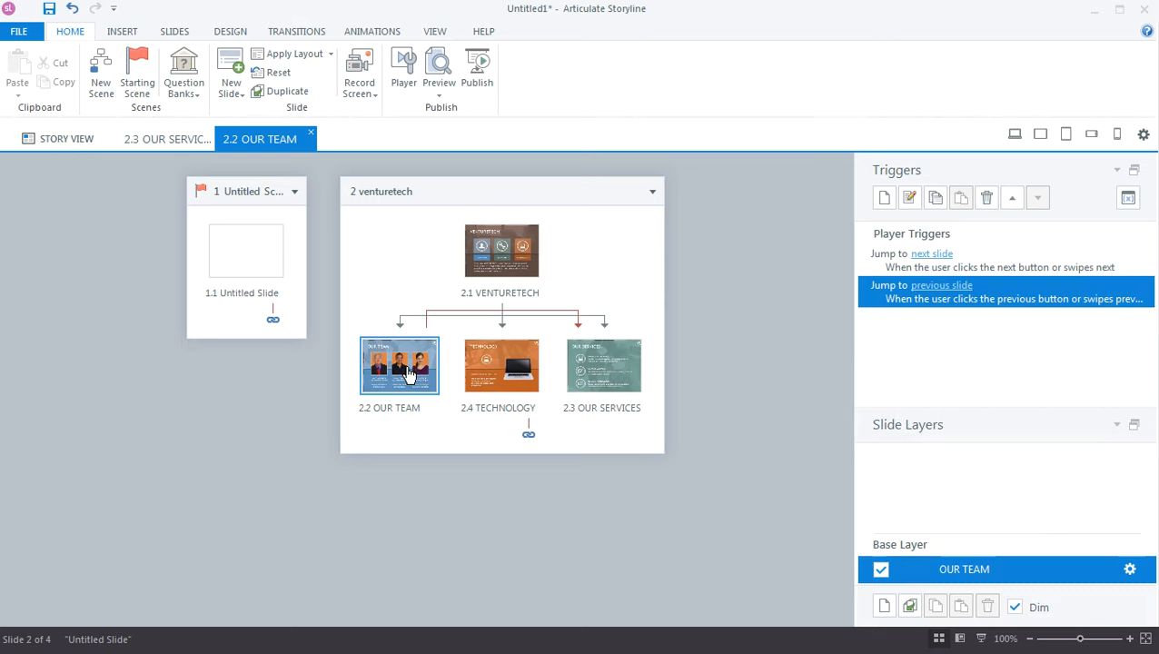
double_click(399, 366)
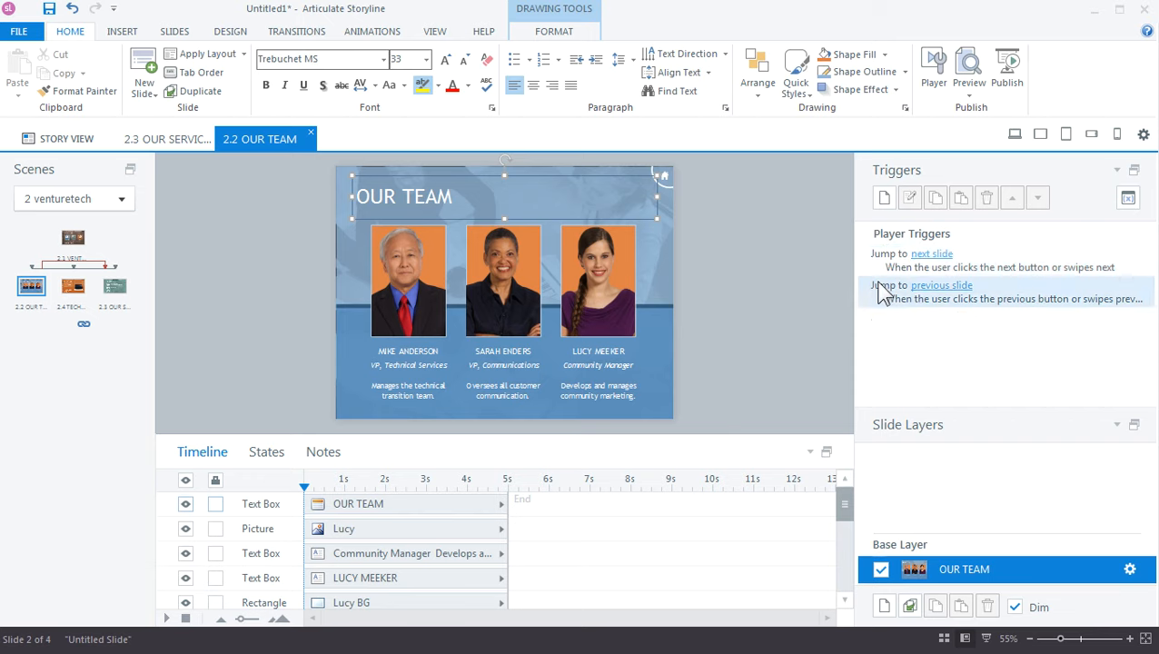
click(933, 254)
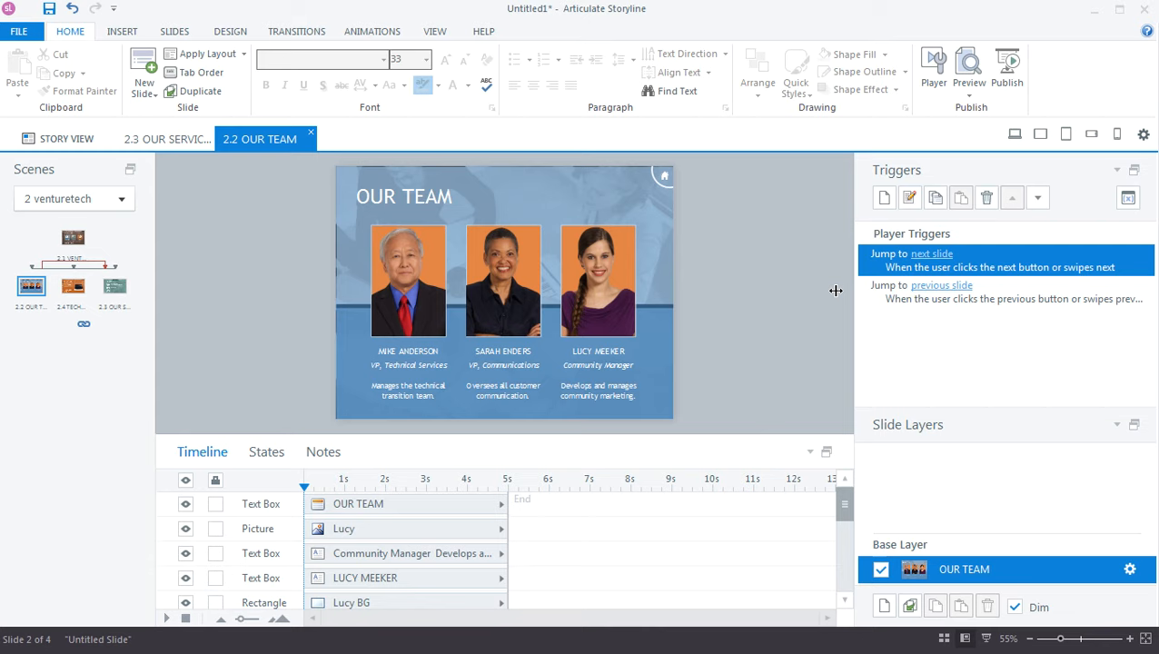
mouse_move(829, 293)
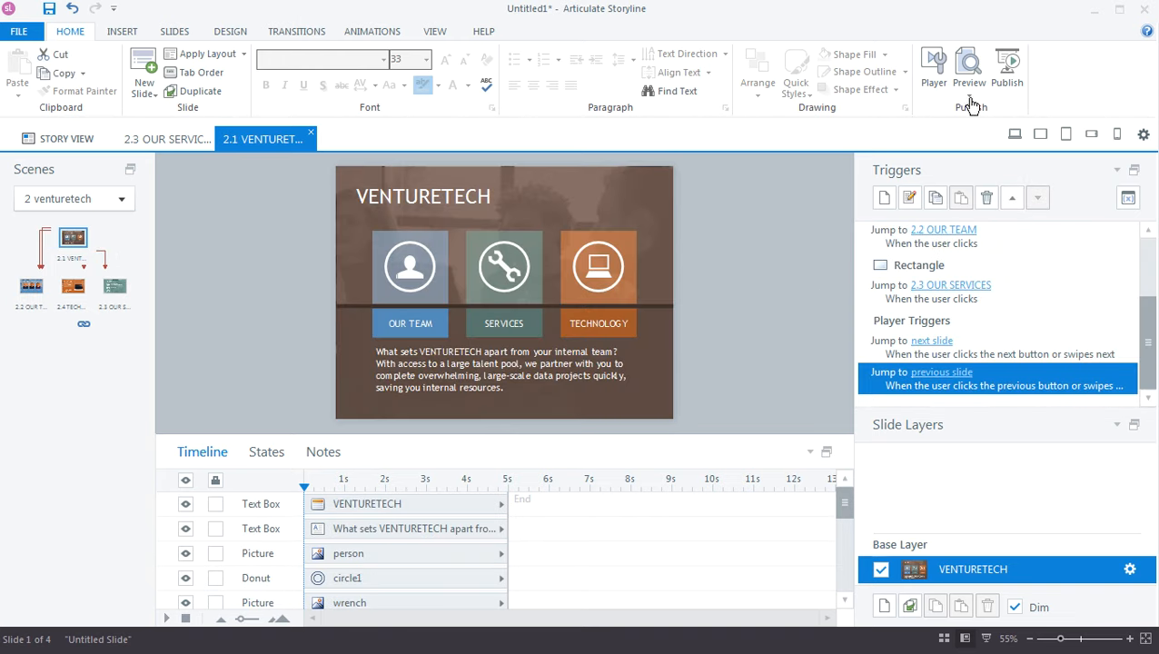
click(969, 68)
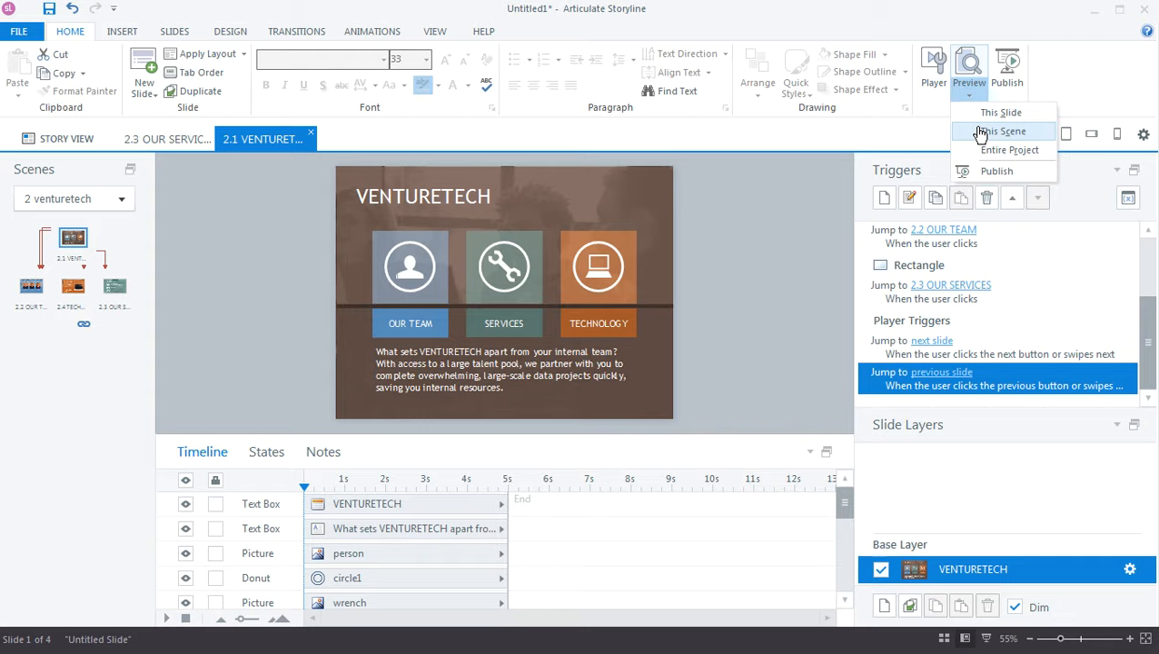
click(1006, 131)
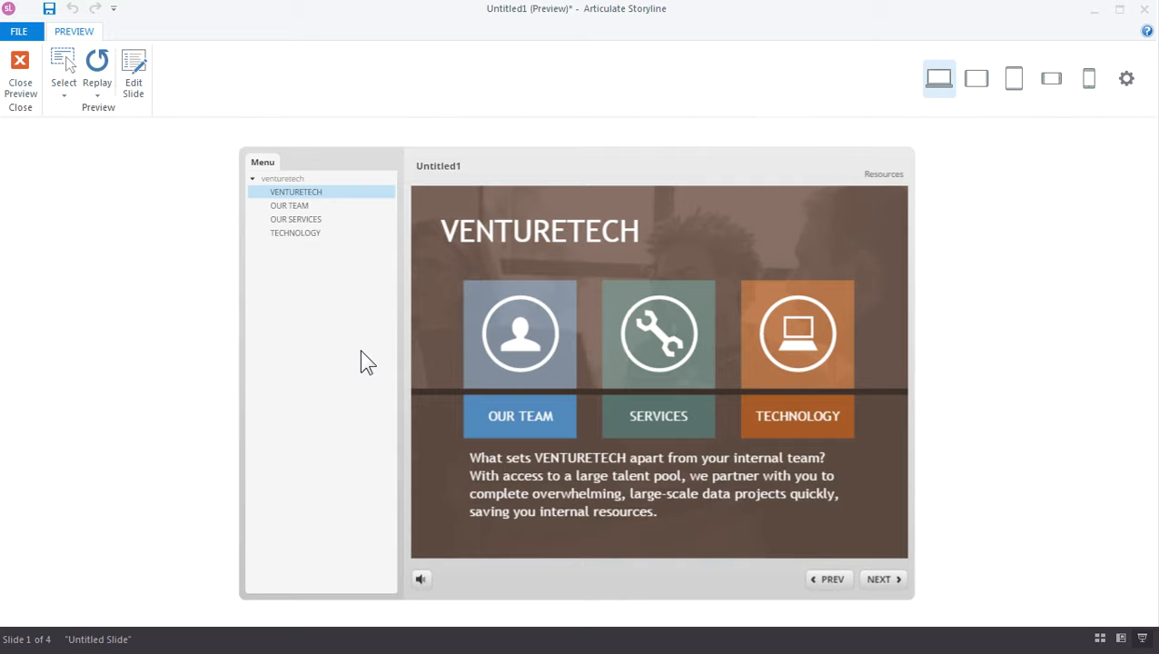
mouse_move(509, 434)
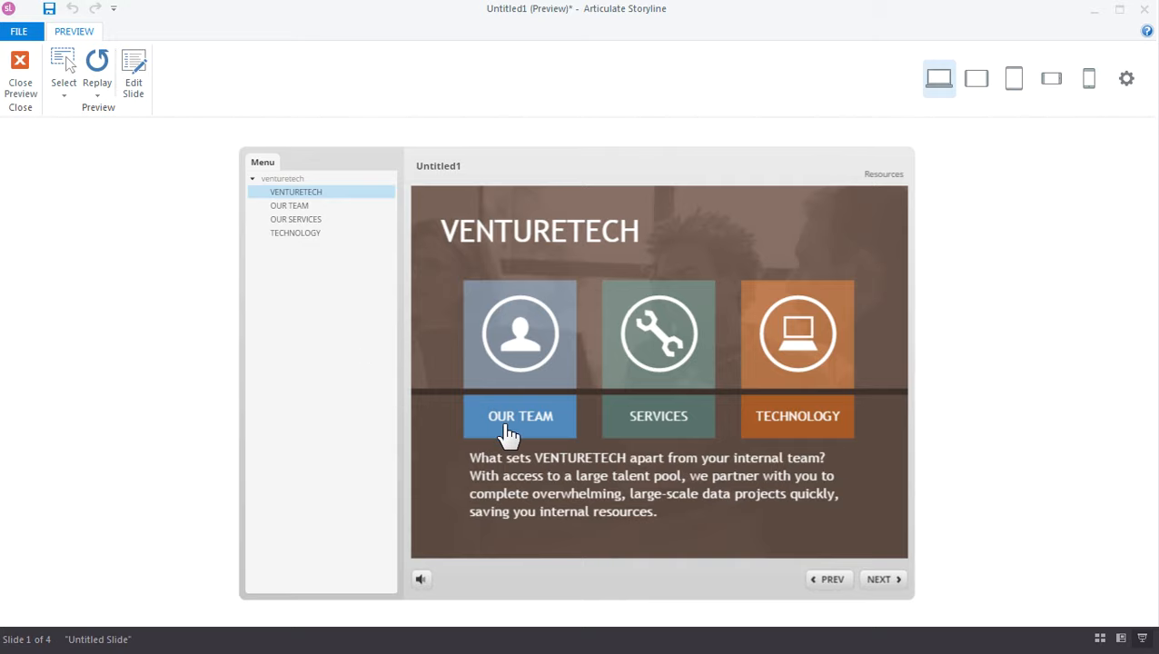
mouse_move(552, 441)
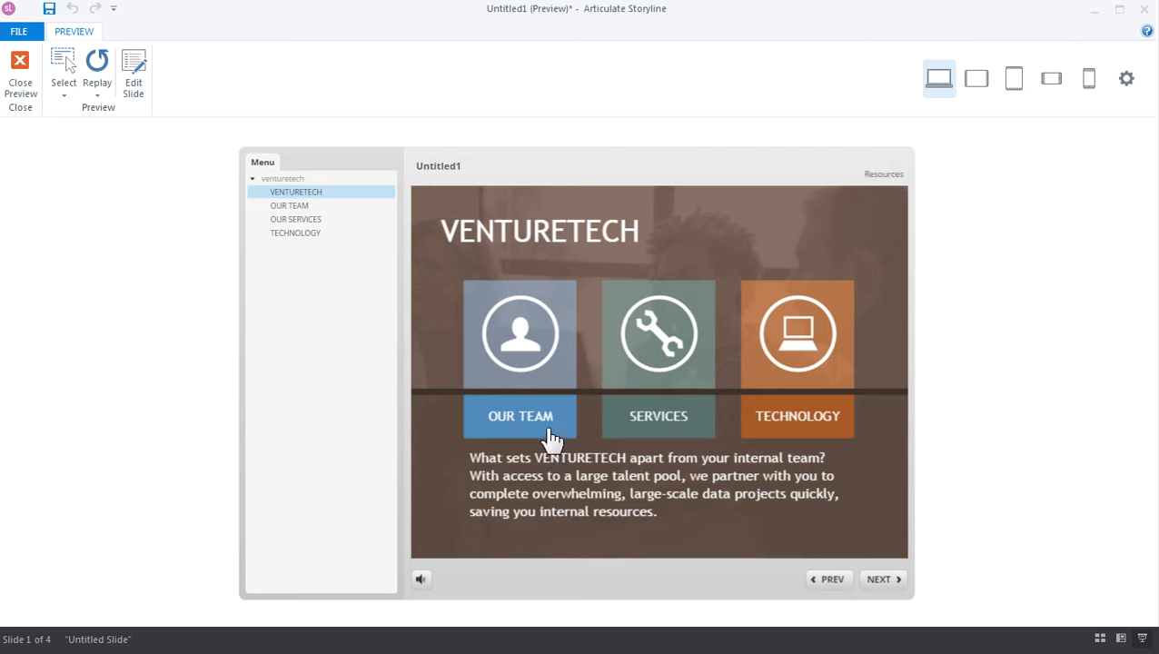
click(519, 415)
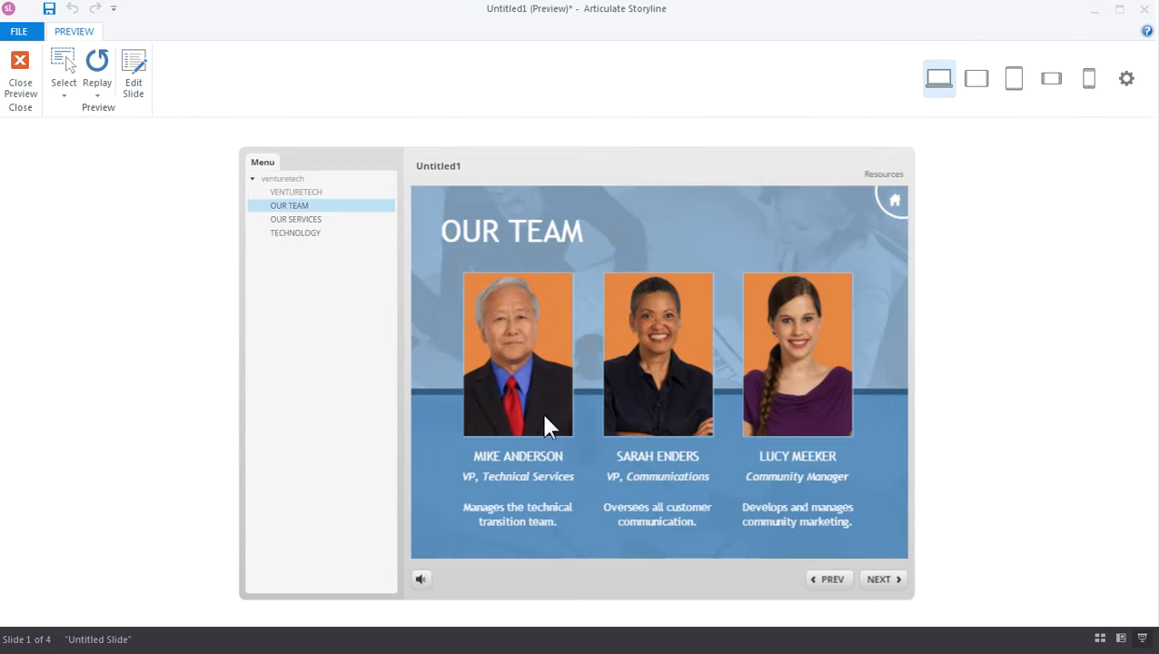
mouse_move(636, 441)
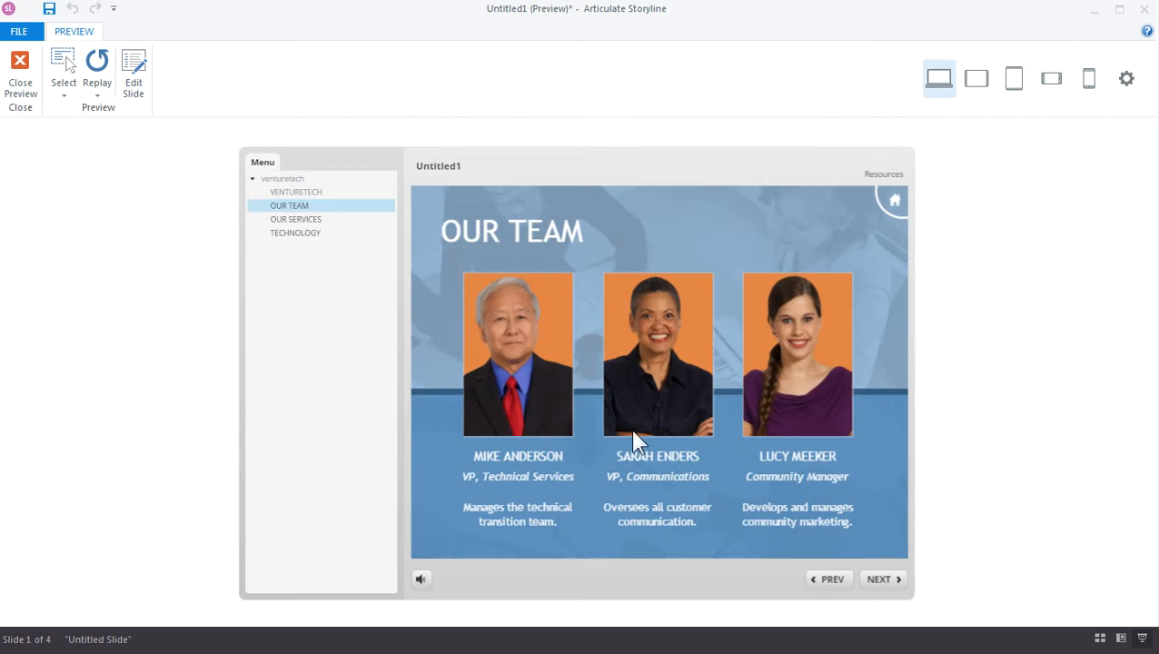
click(295, 192)
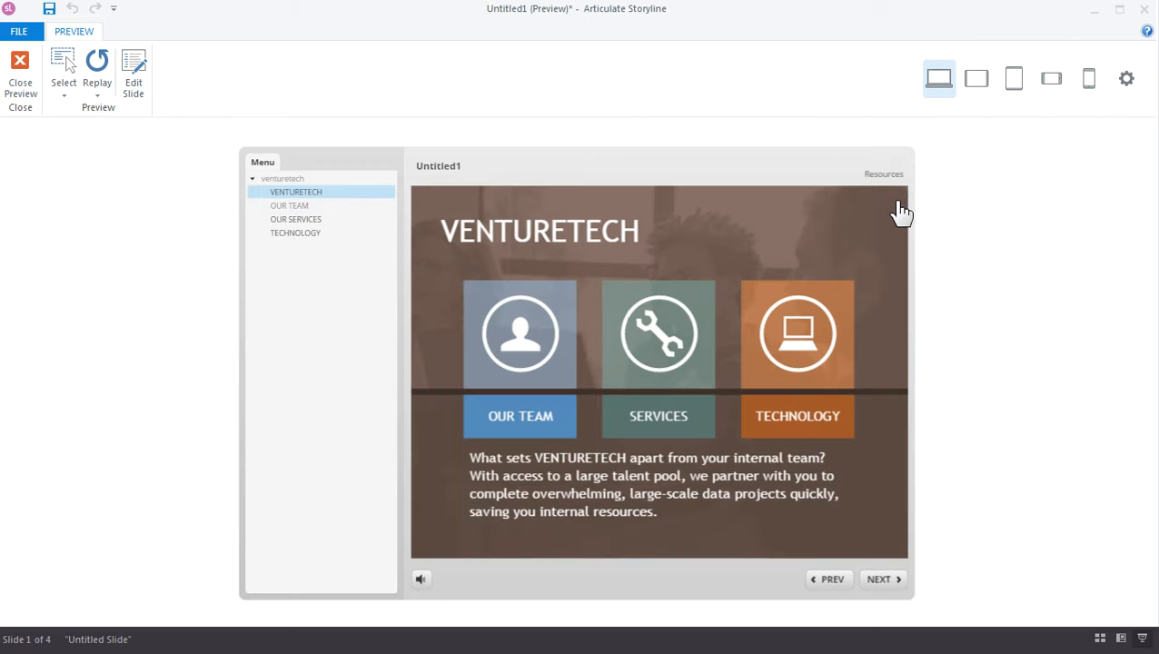
mouse_move(788, 473)
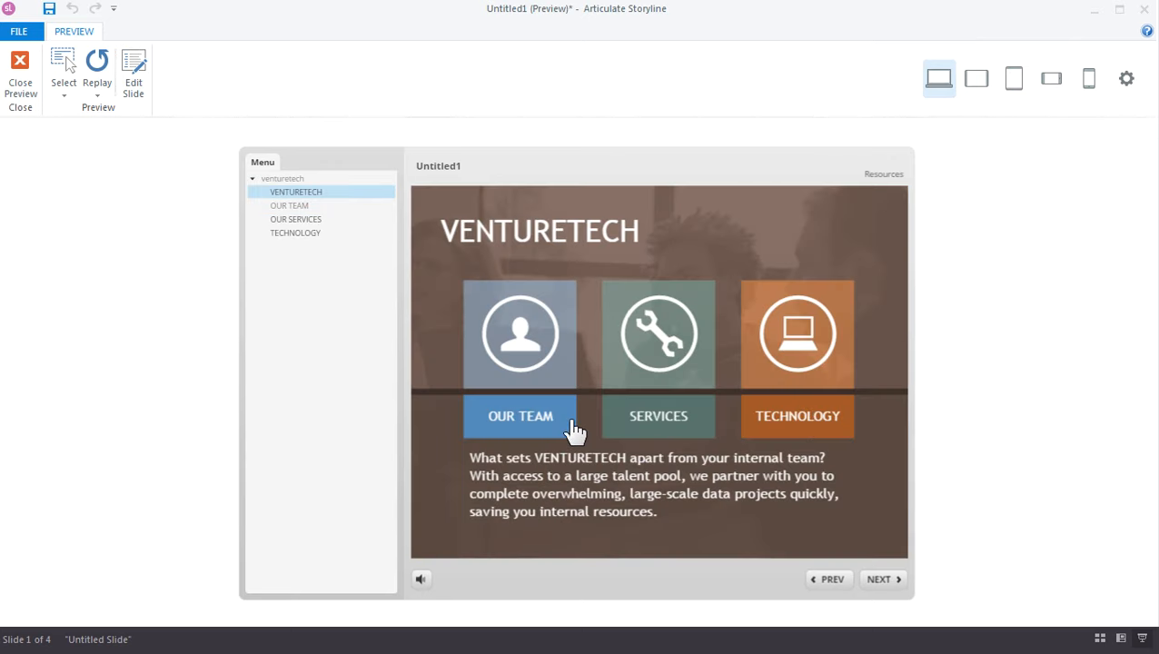
click(658, 416)
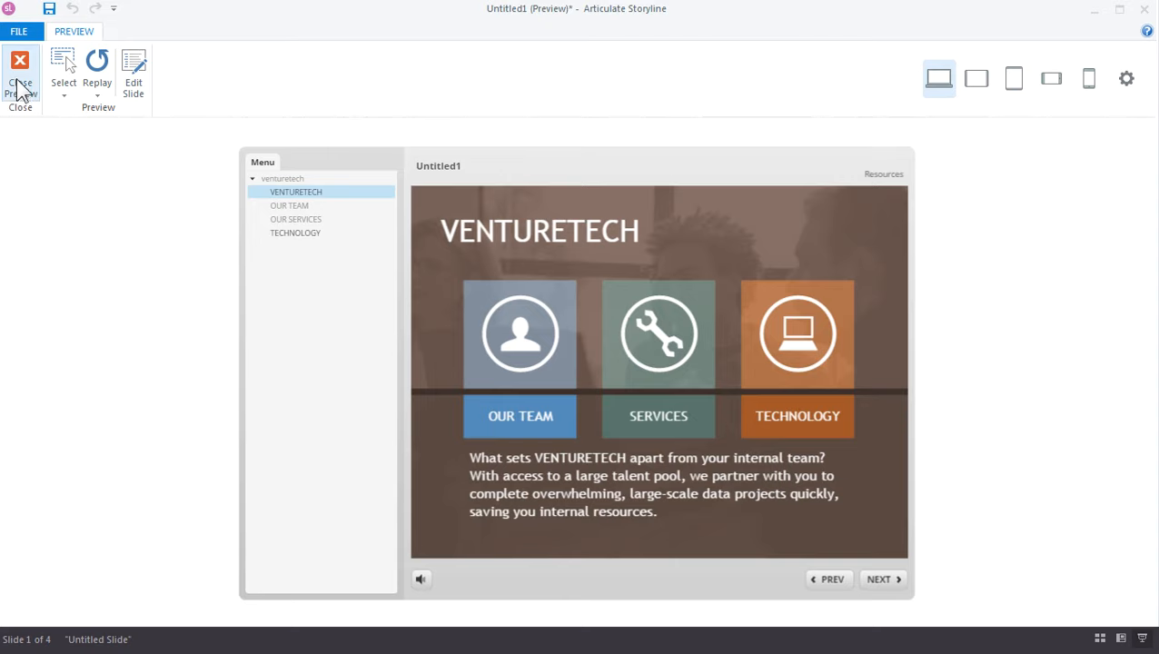
- Close the preview, select the OUR TEAM button and enter its state editor
click(20, 77)
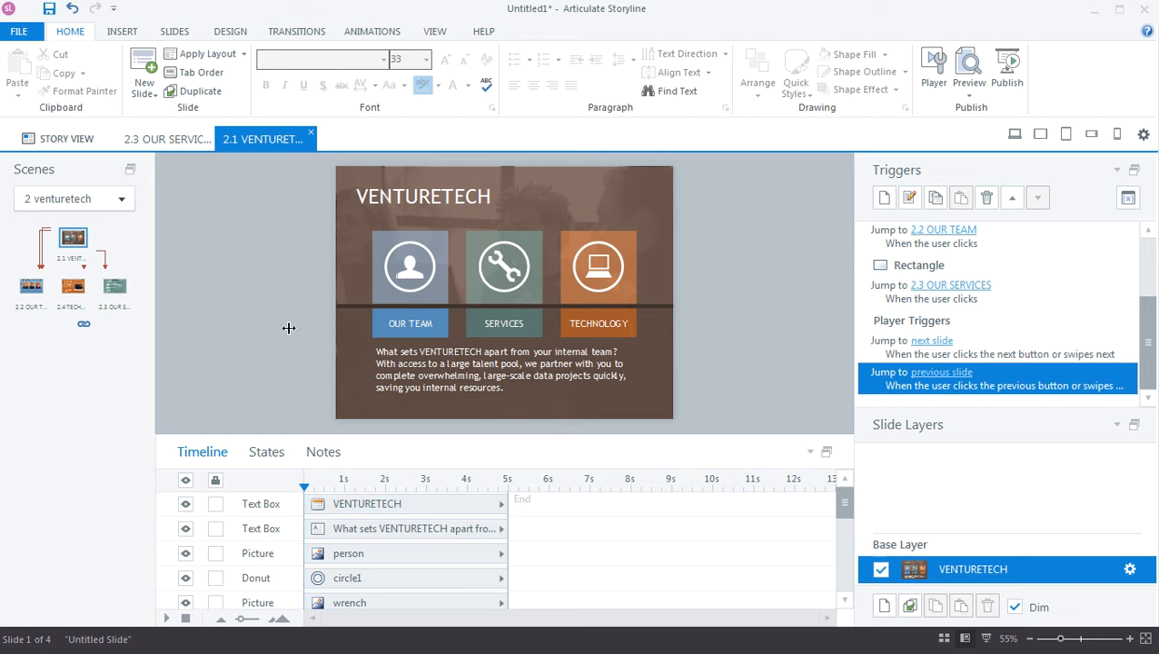
mouse_move(384, 336)
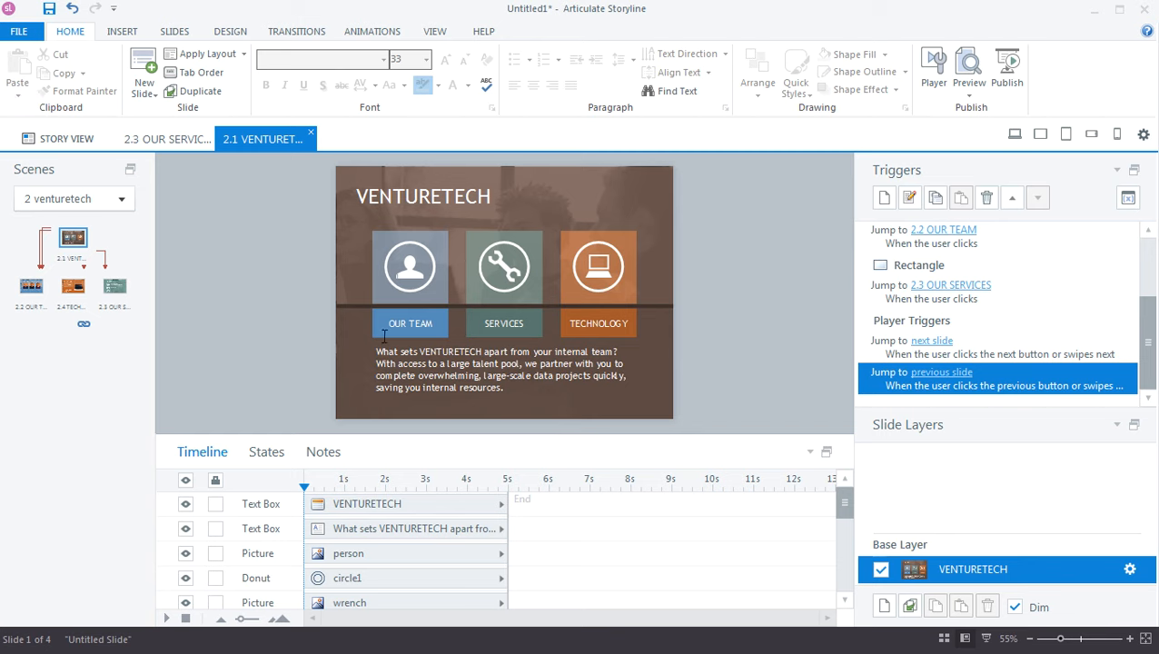
click(410, 323)
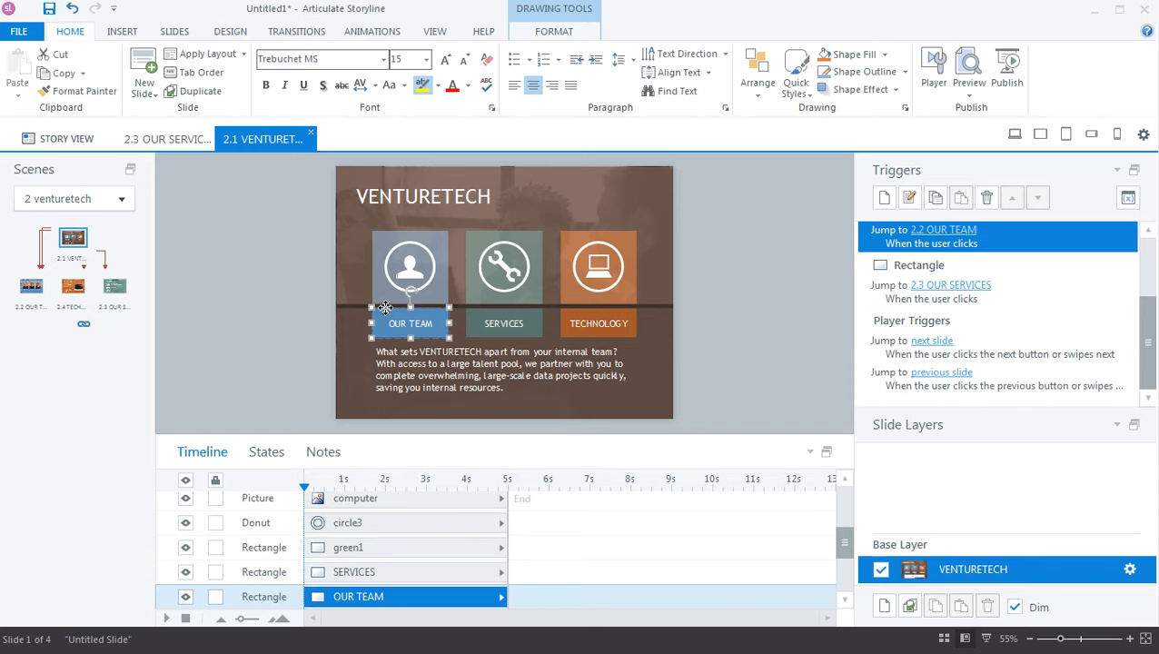
click(266, 452)
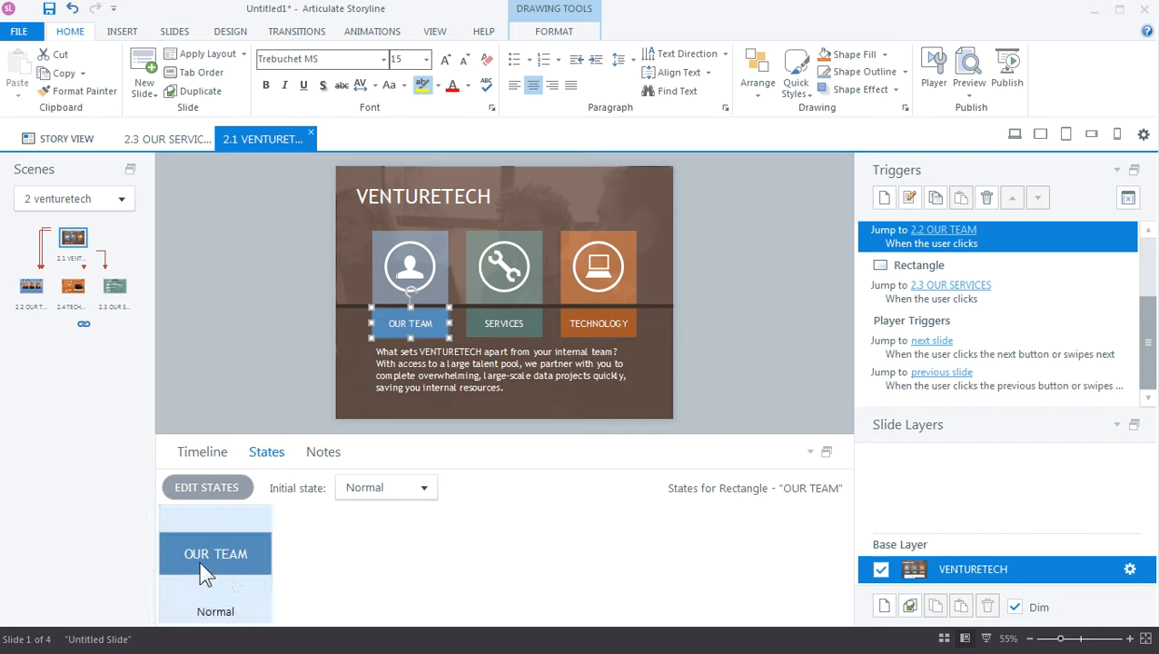
mouse_move(345, 569)
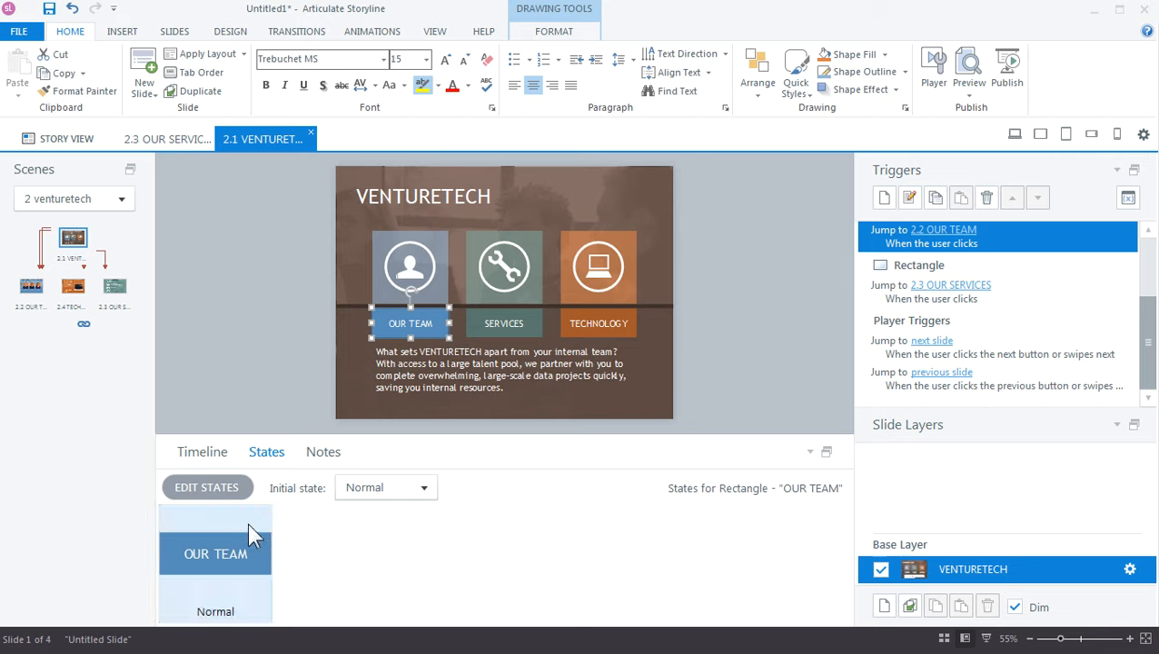
click(206, 487)
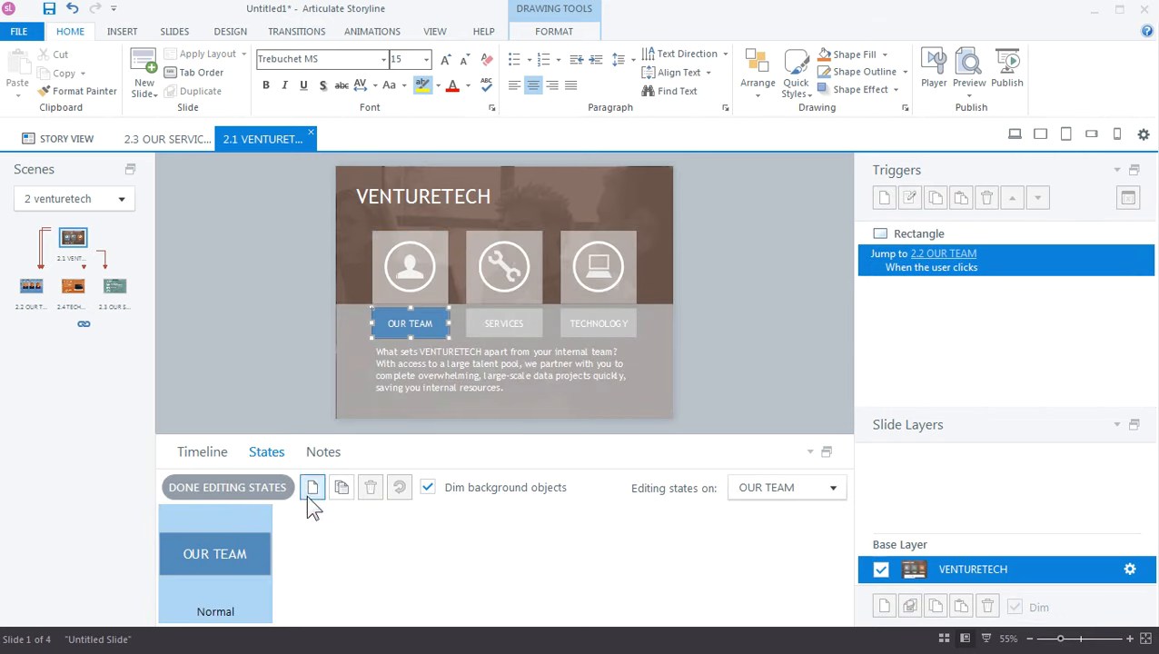
- Add a Hover state to OUR TEAM with a darker blue fill and finish editing states
click(313, 487)
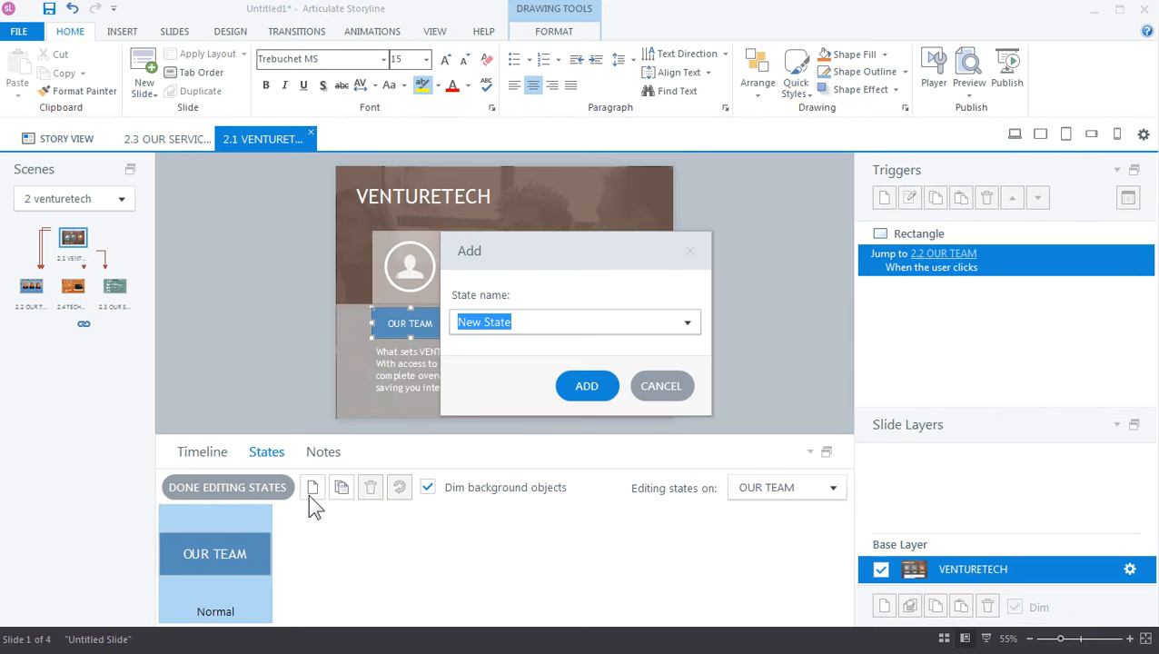
click(687, 321)
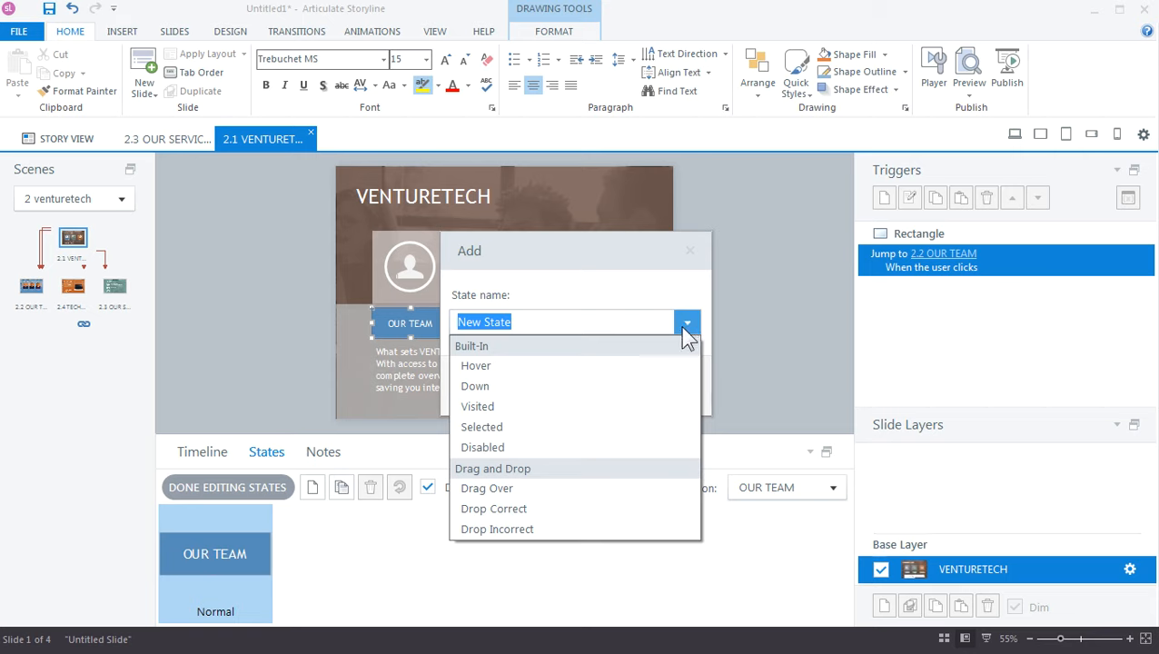
mouse_move(658, 365)
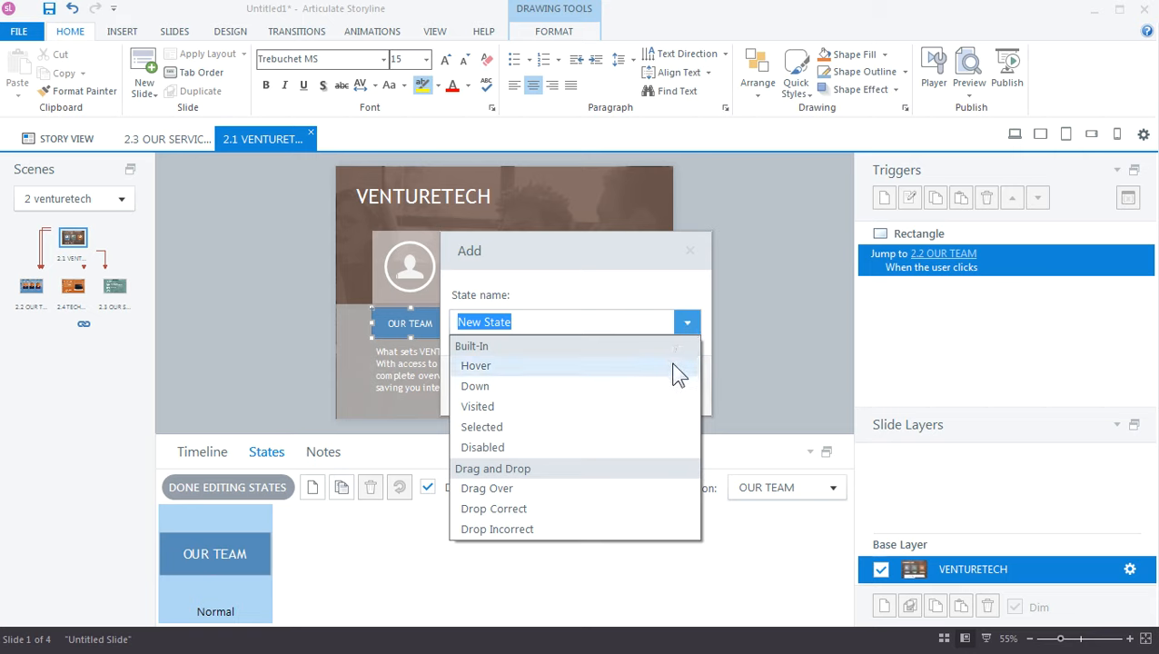
mouse_move(677, 372)
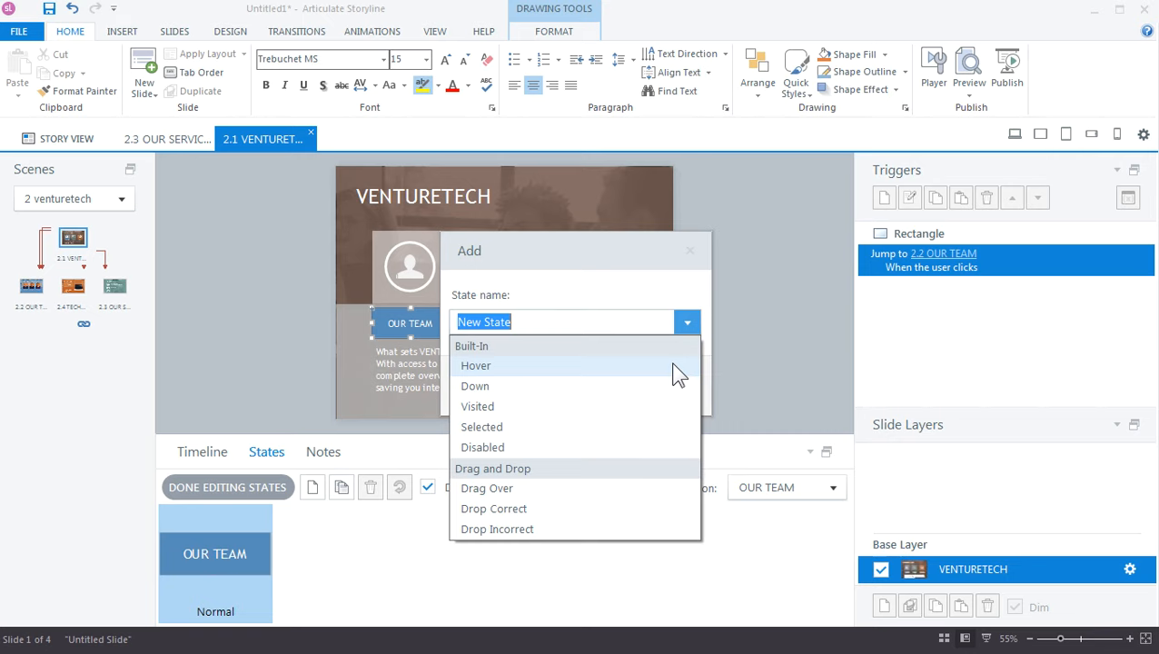
click(476, 366)
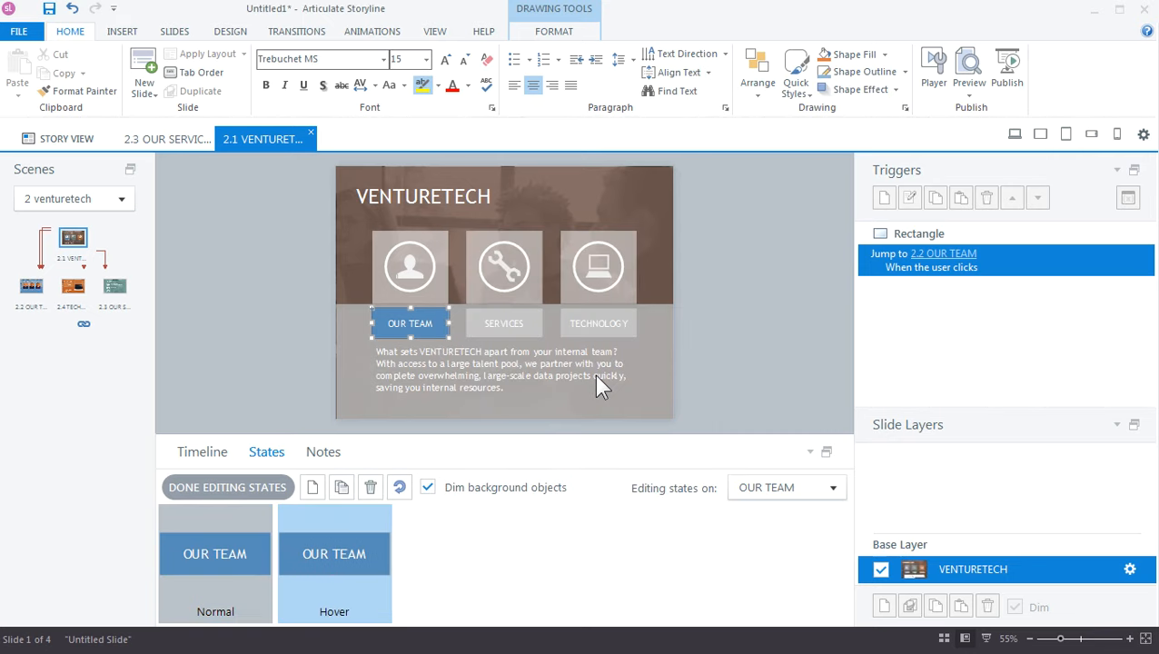
click(553, 31)
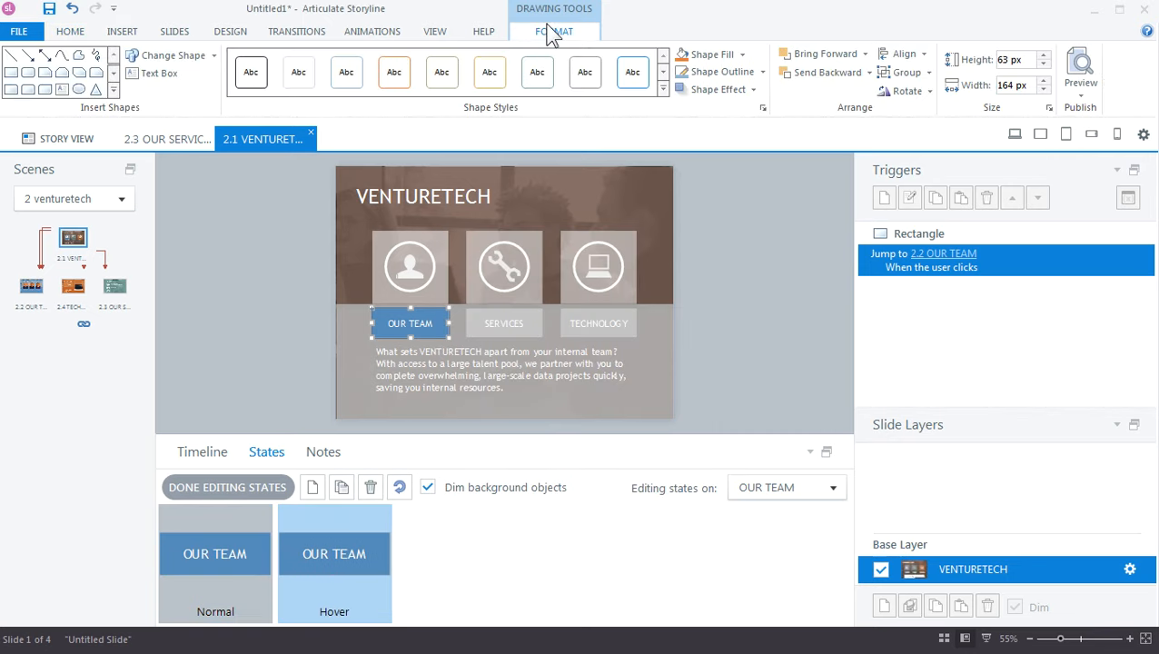
click(708, 54)
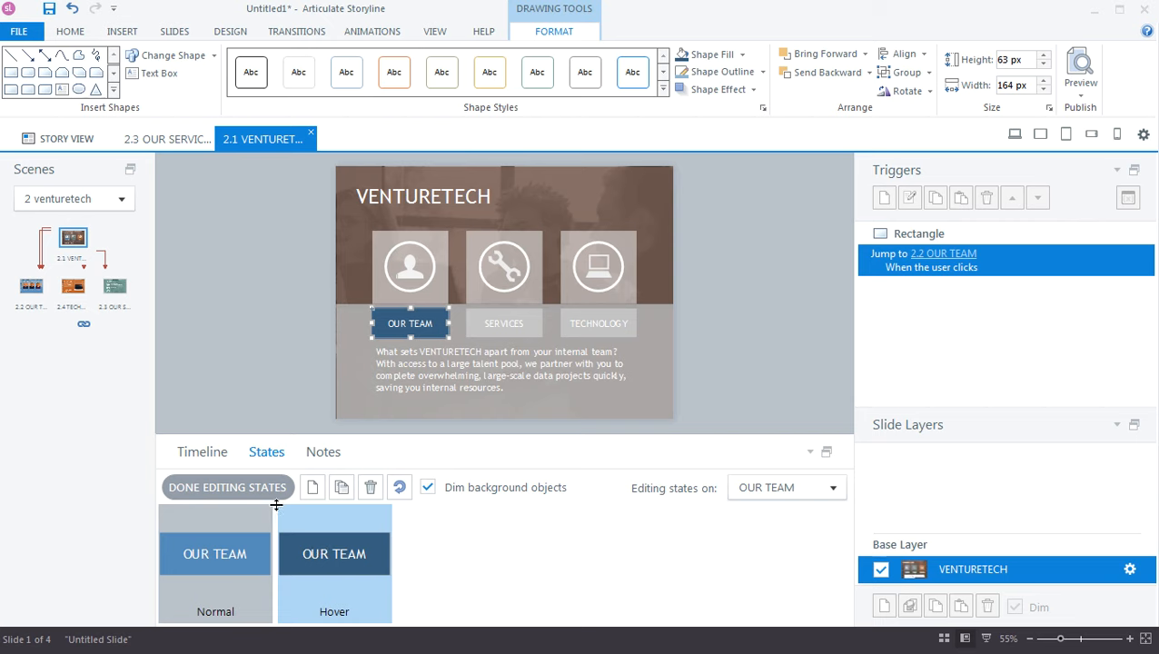
click(227, 487)
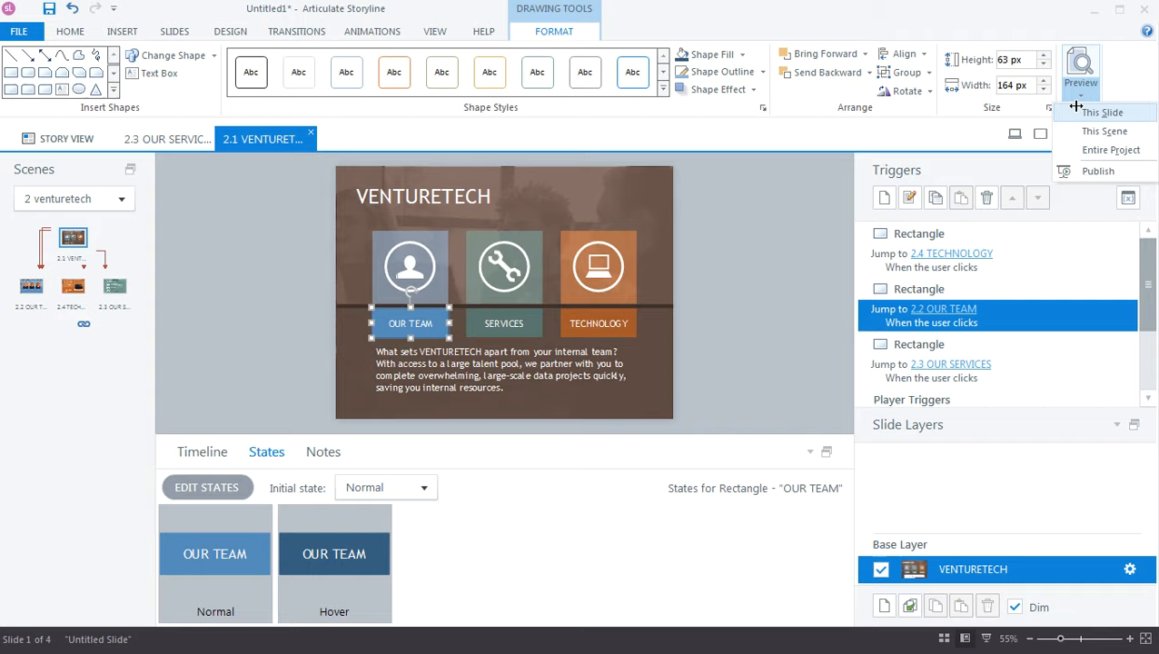
click(1102, 112)
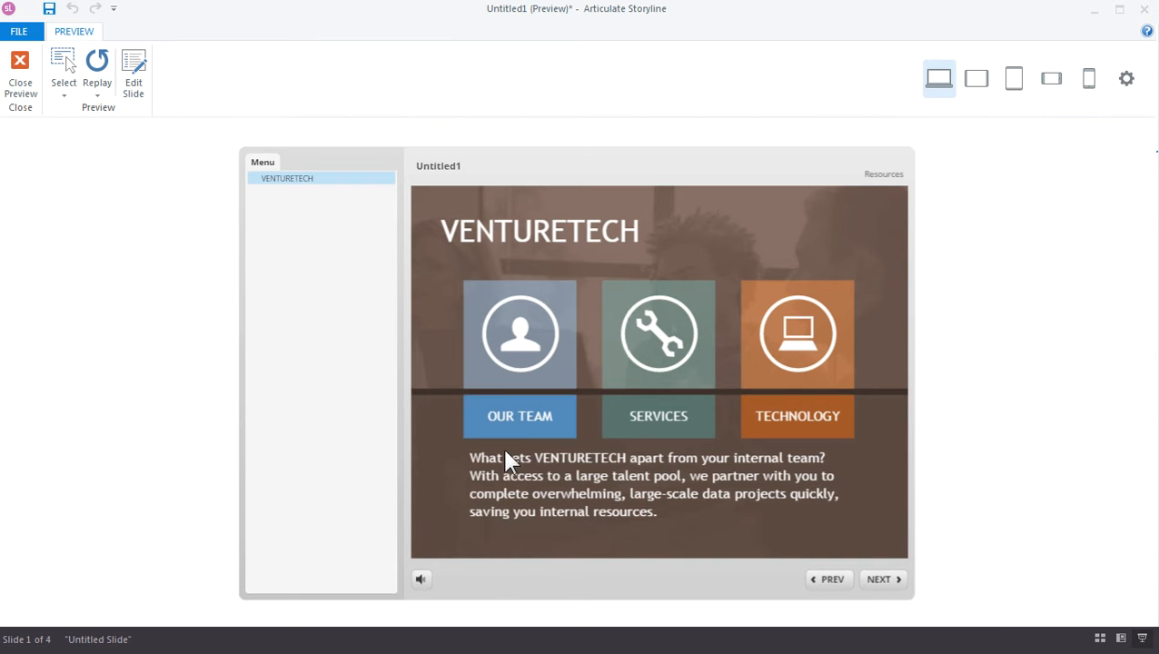
mouse_move(521, 471)
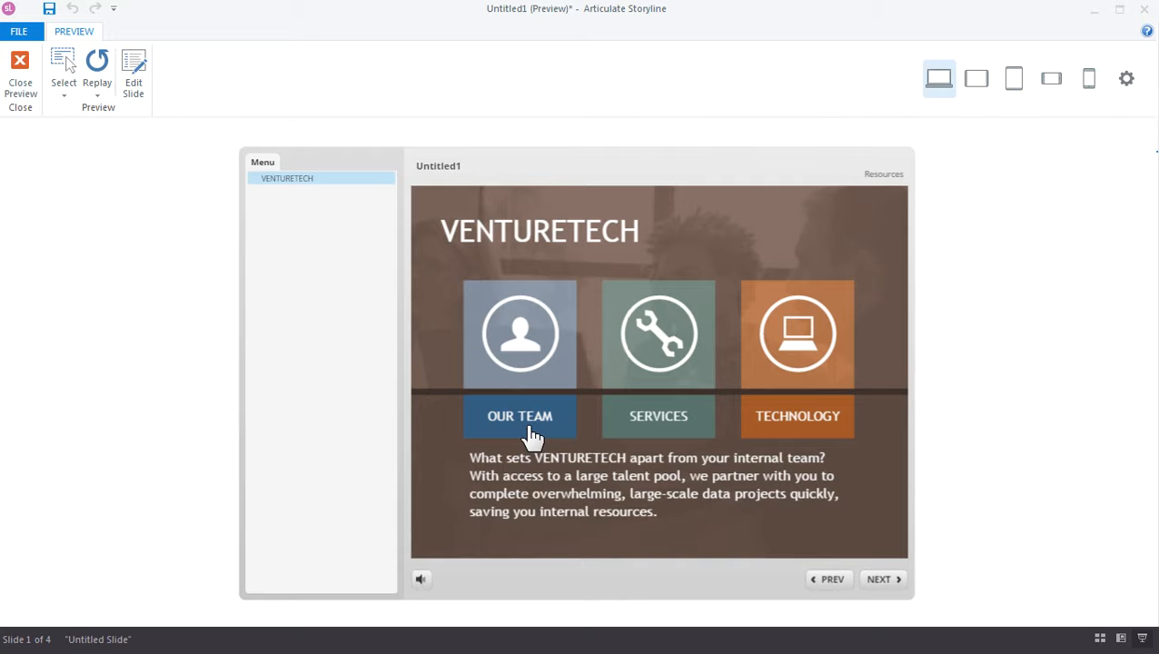
mouse_move(535, 450)
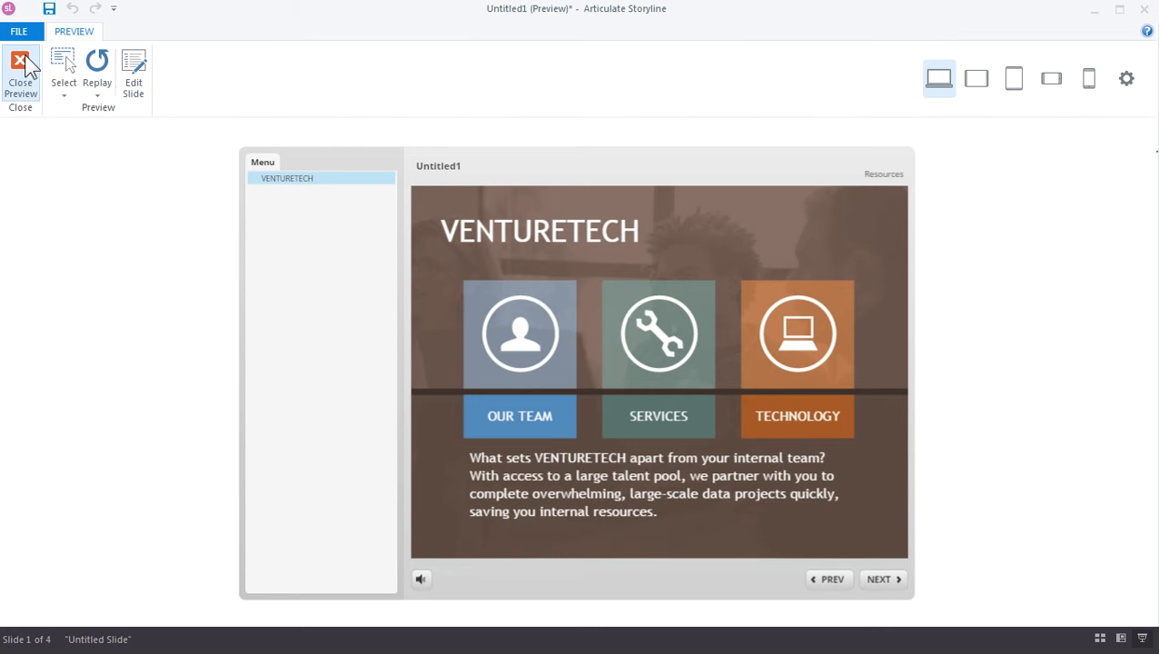
click(20, 77)
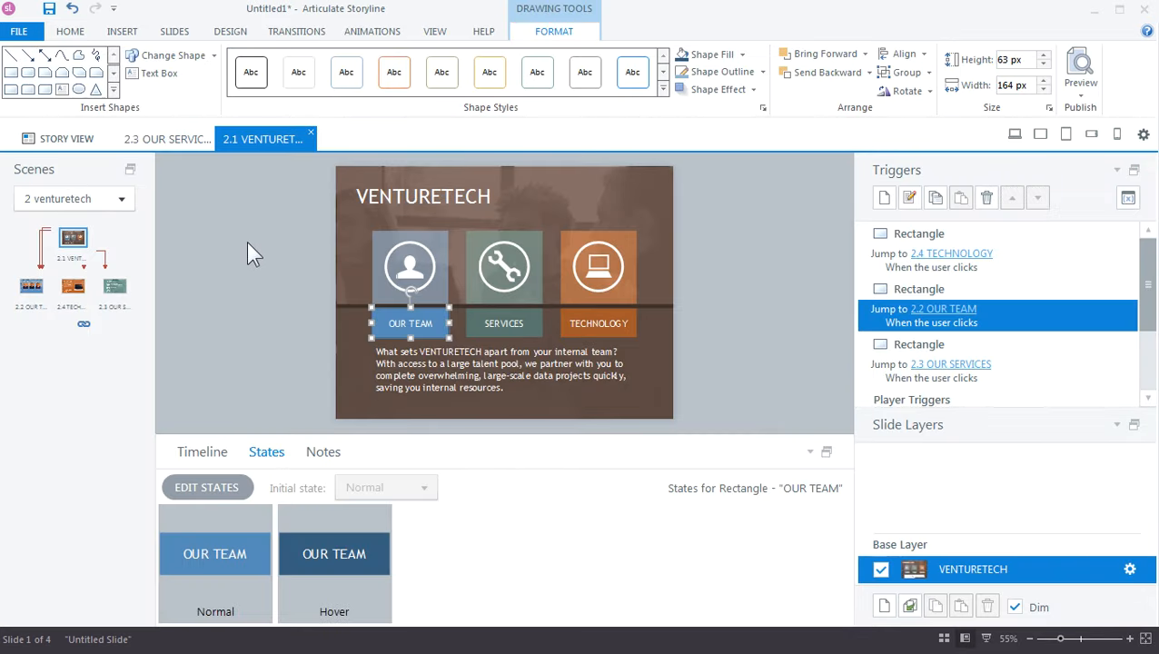
mouse_move(298, 259)
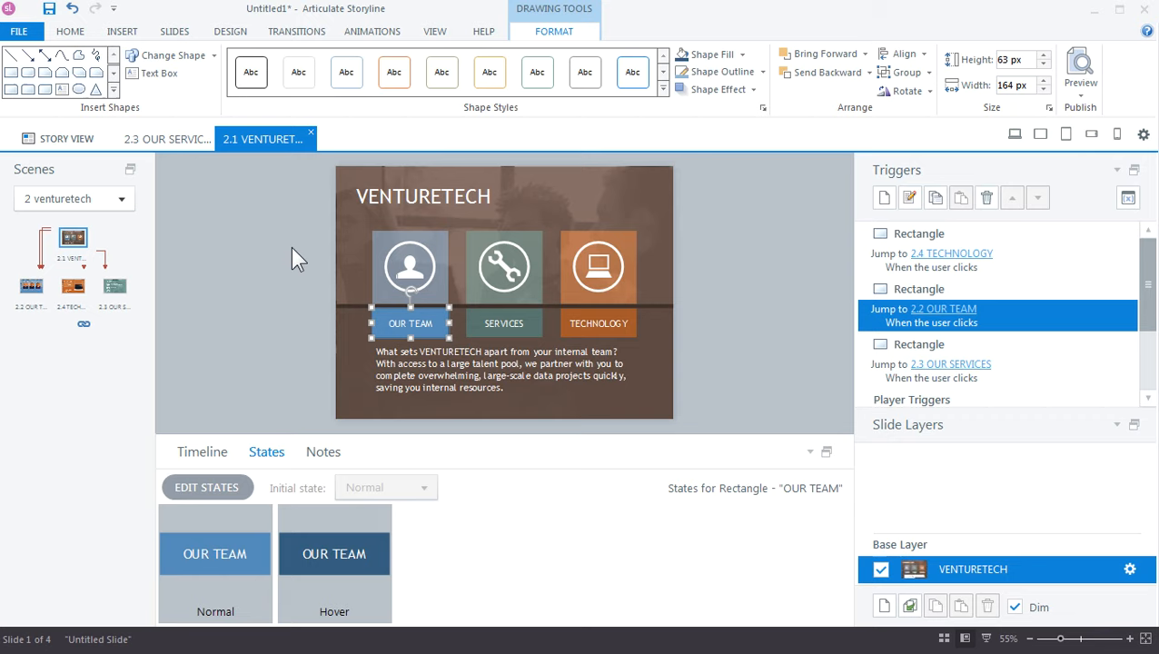